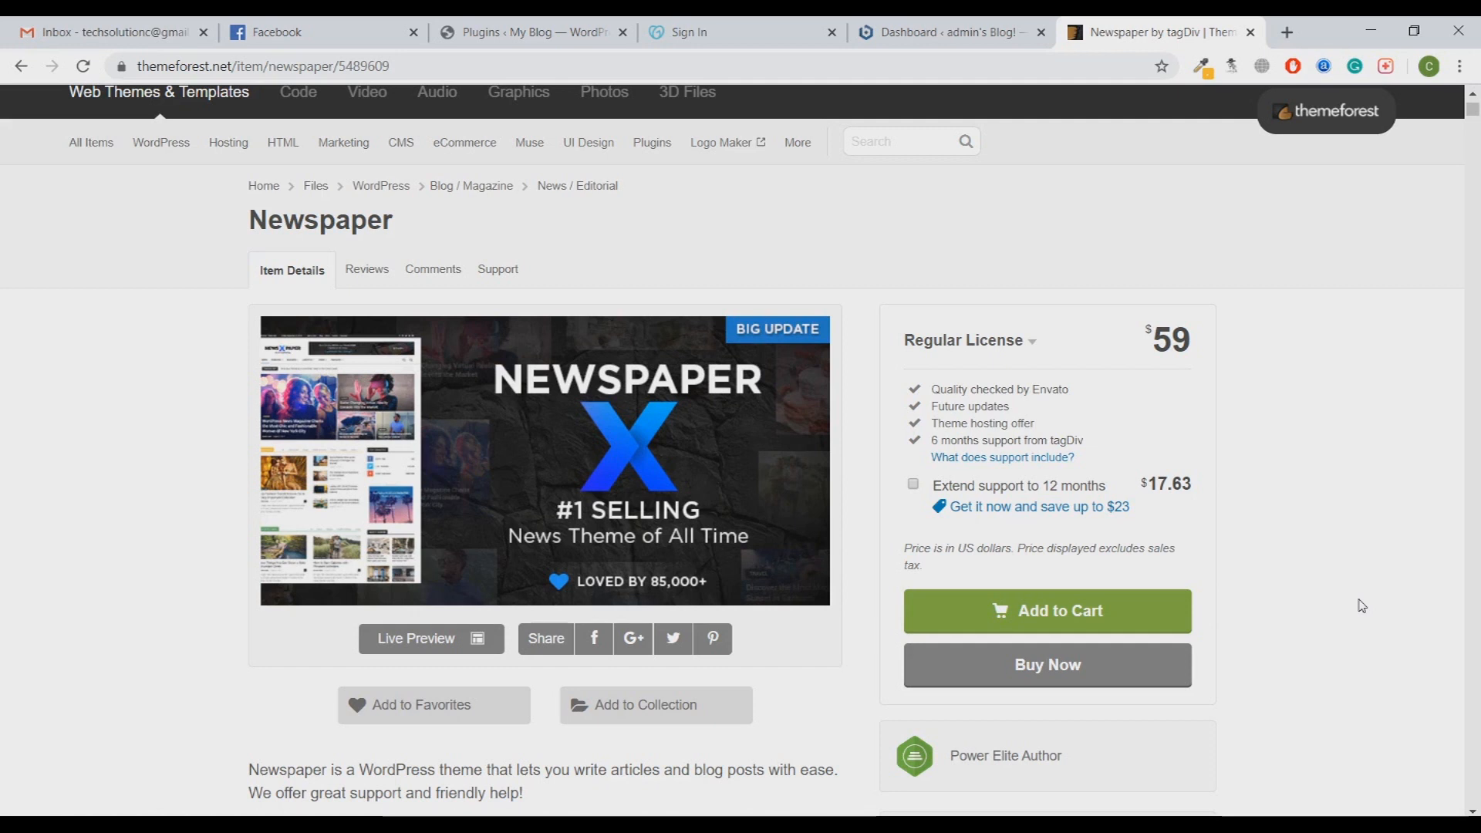
pyautogui.moveTo(868, 427)
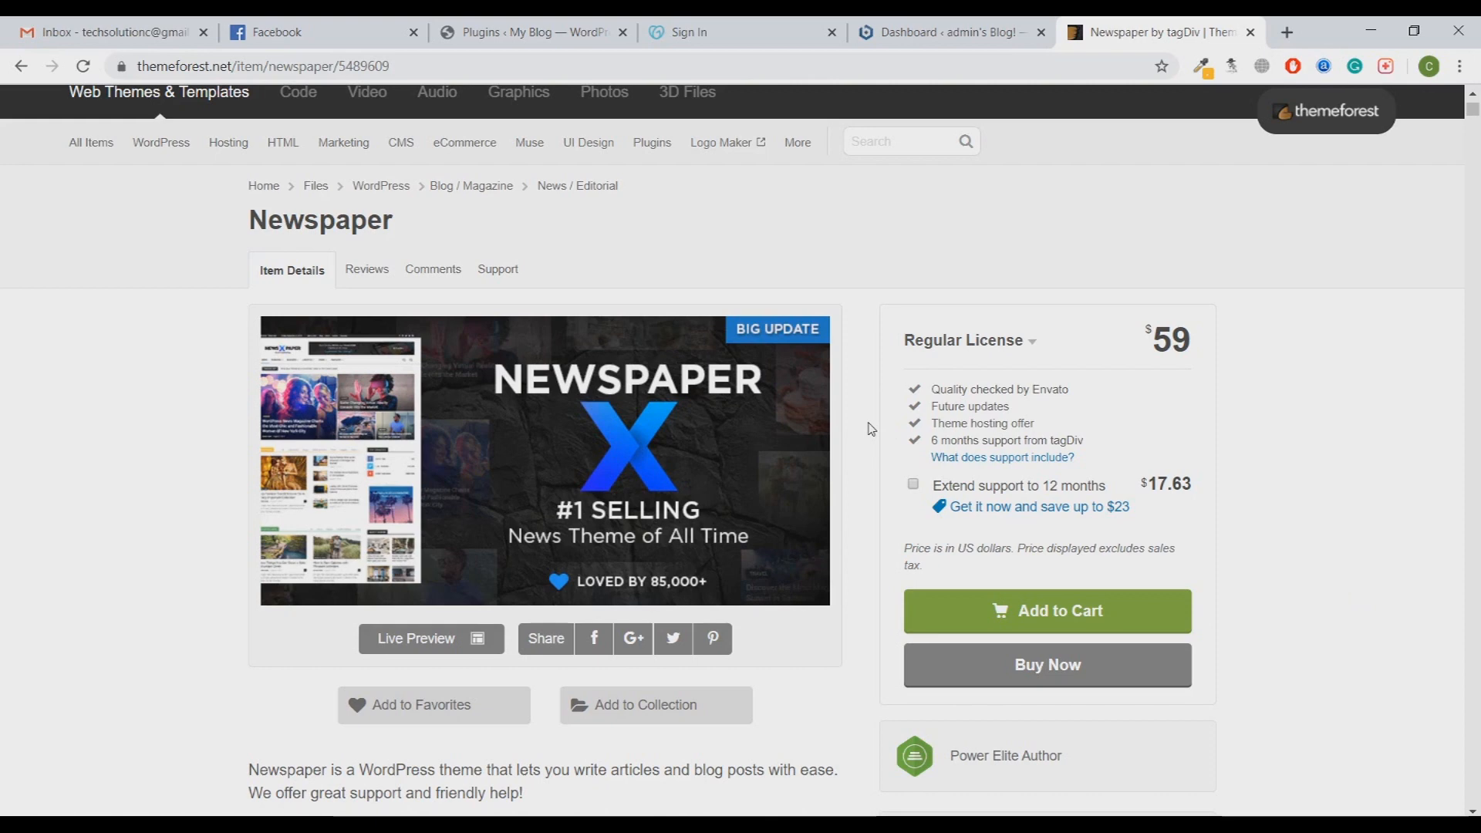
# Step: Go from the dashboard via Appearance > Themes to the Add Themes page
pyautogui.scroll(-3)
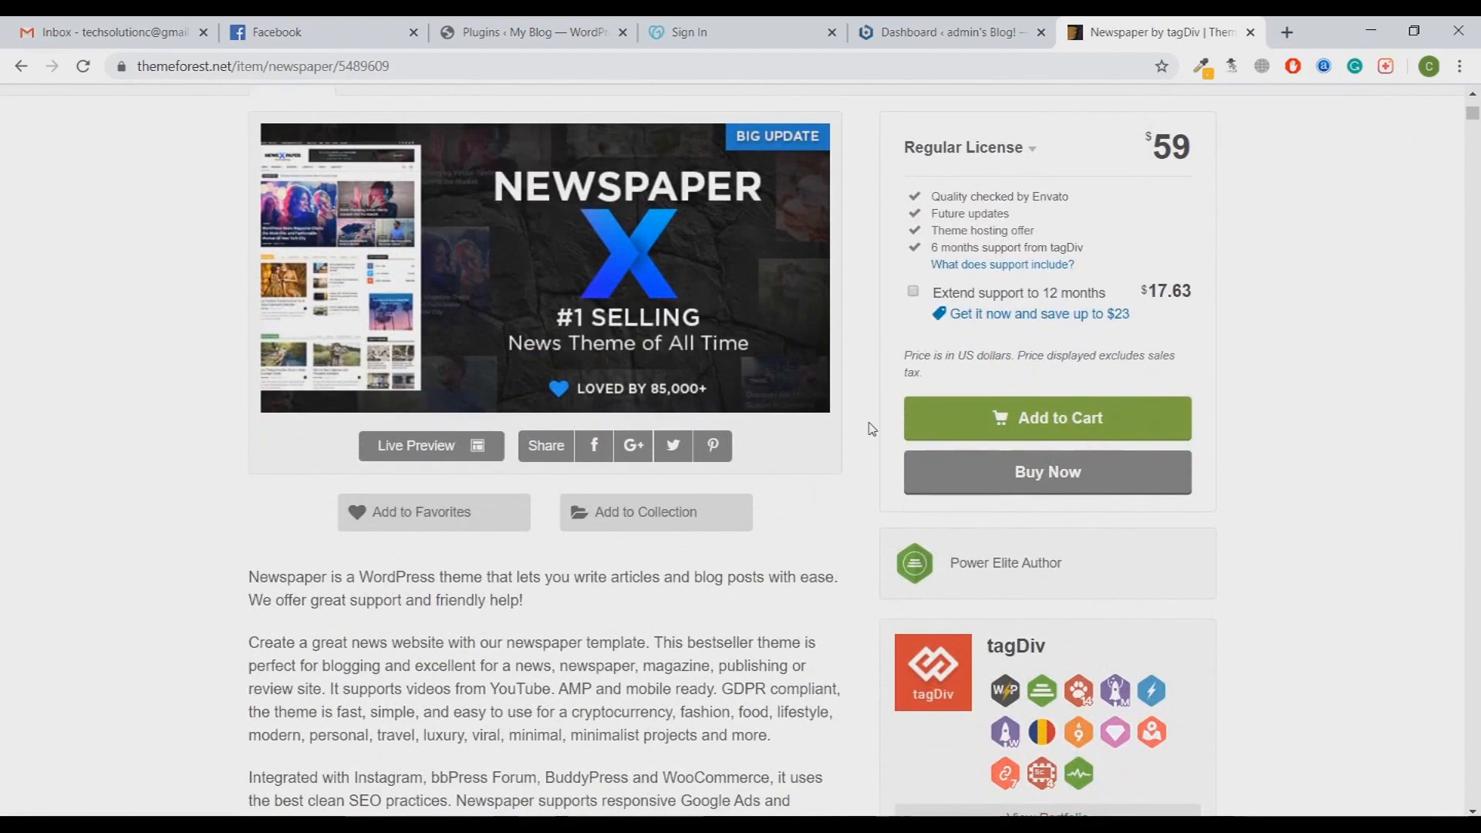
pyautogui.scroll(-3)
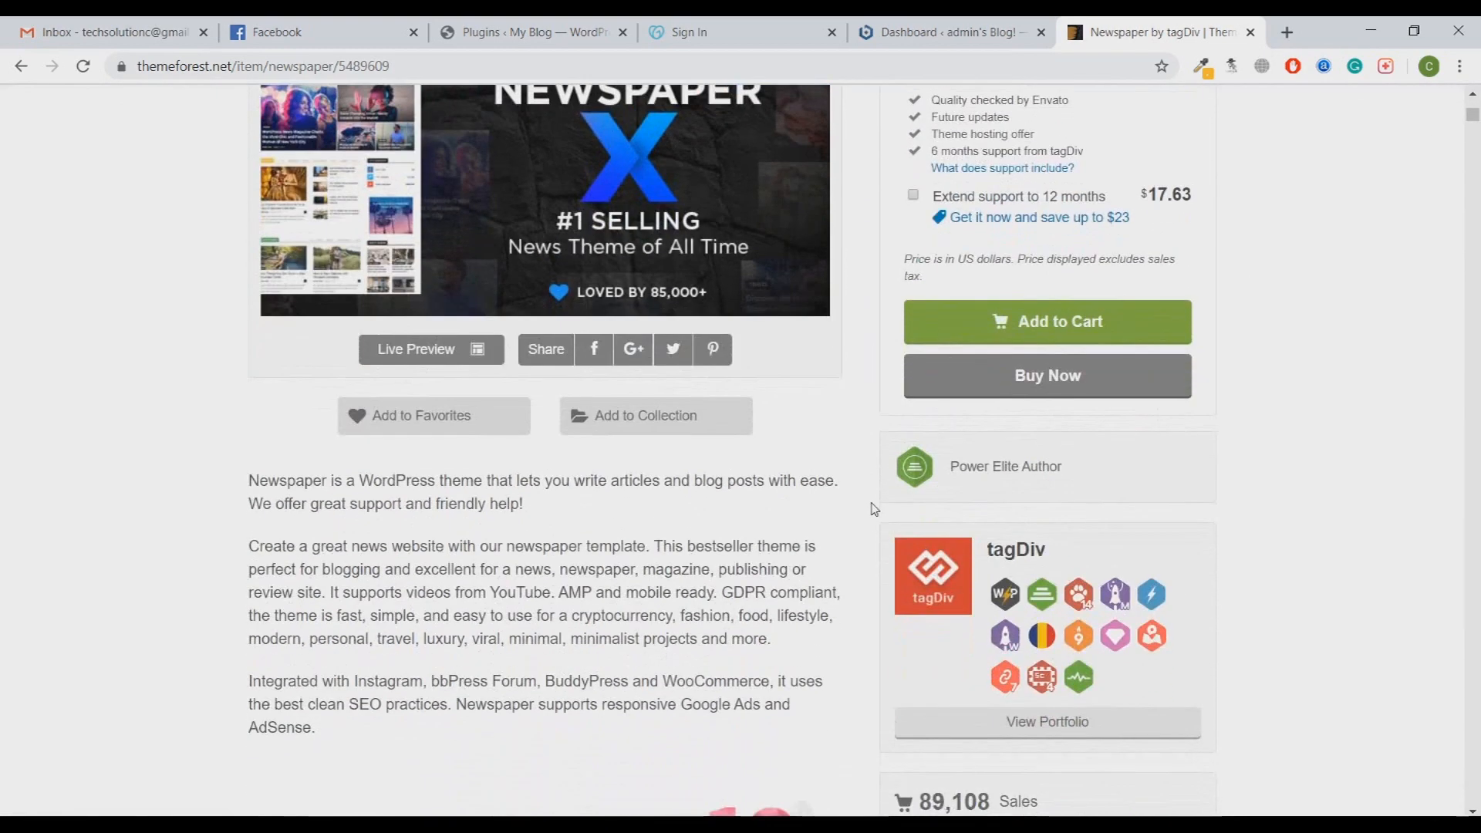
pyautogui.scroll(-3)
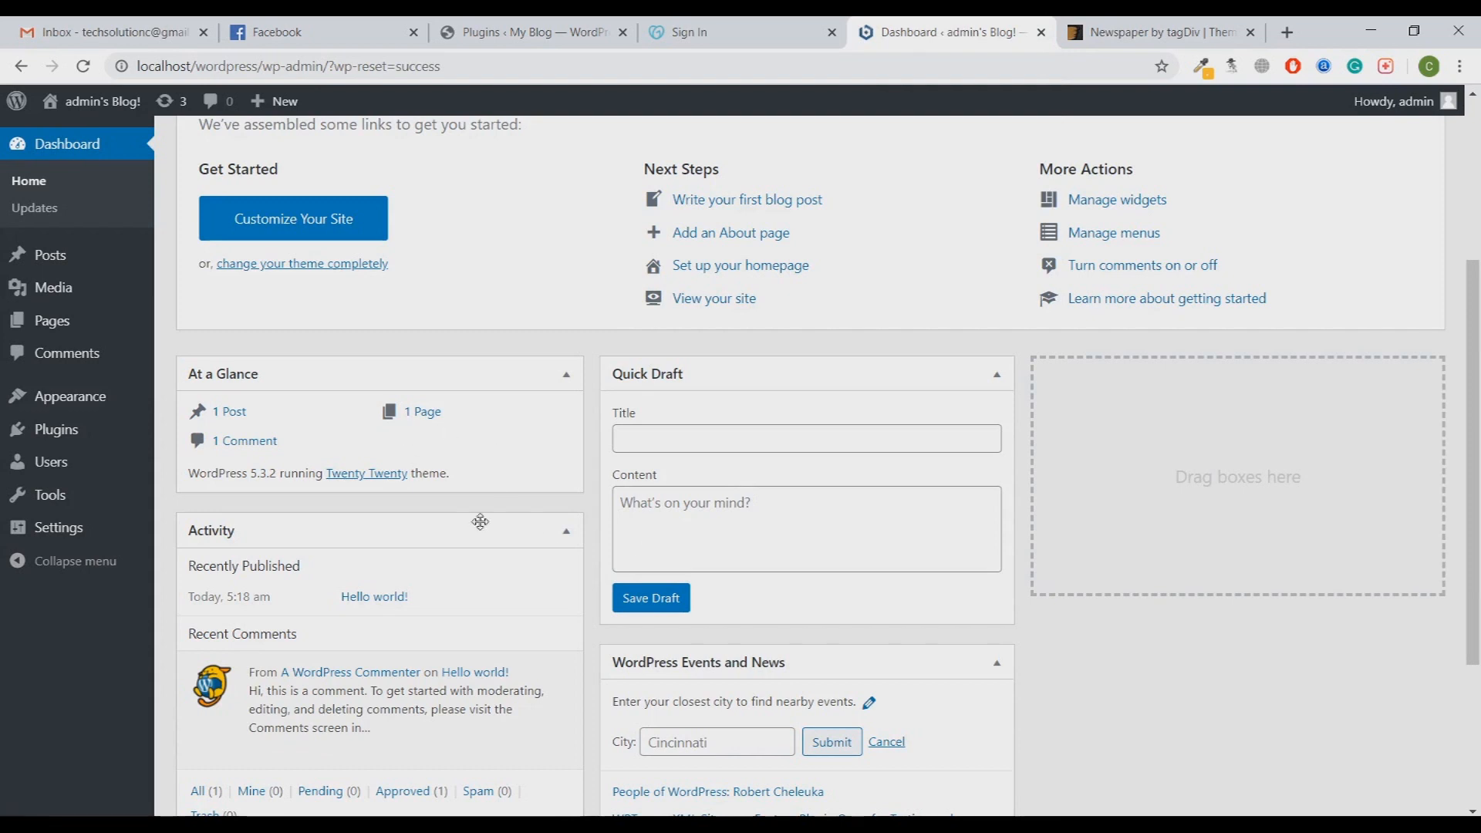
pyautogui.moveTo(69, 396)
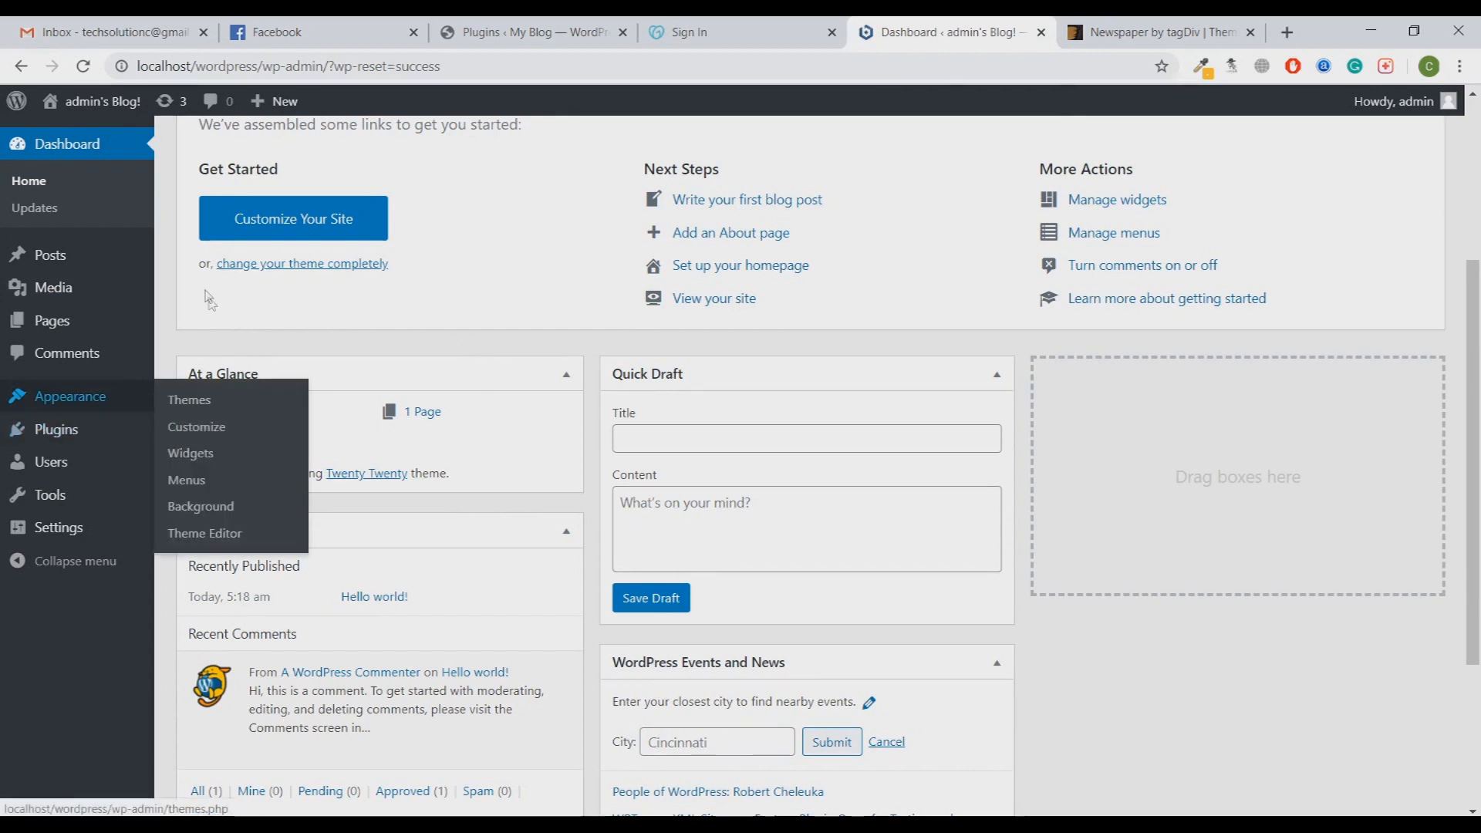
pyautogui.moveTo(113, 397)
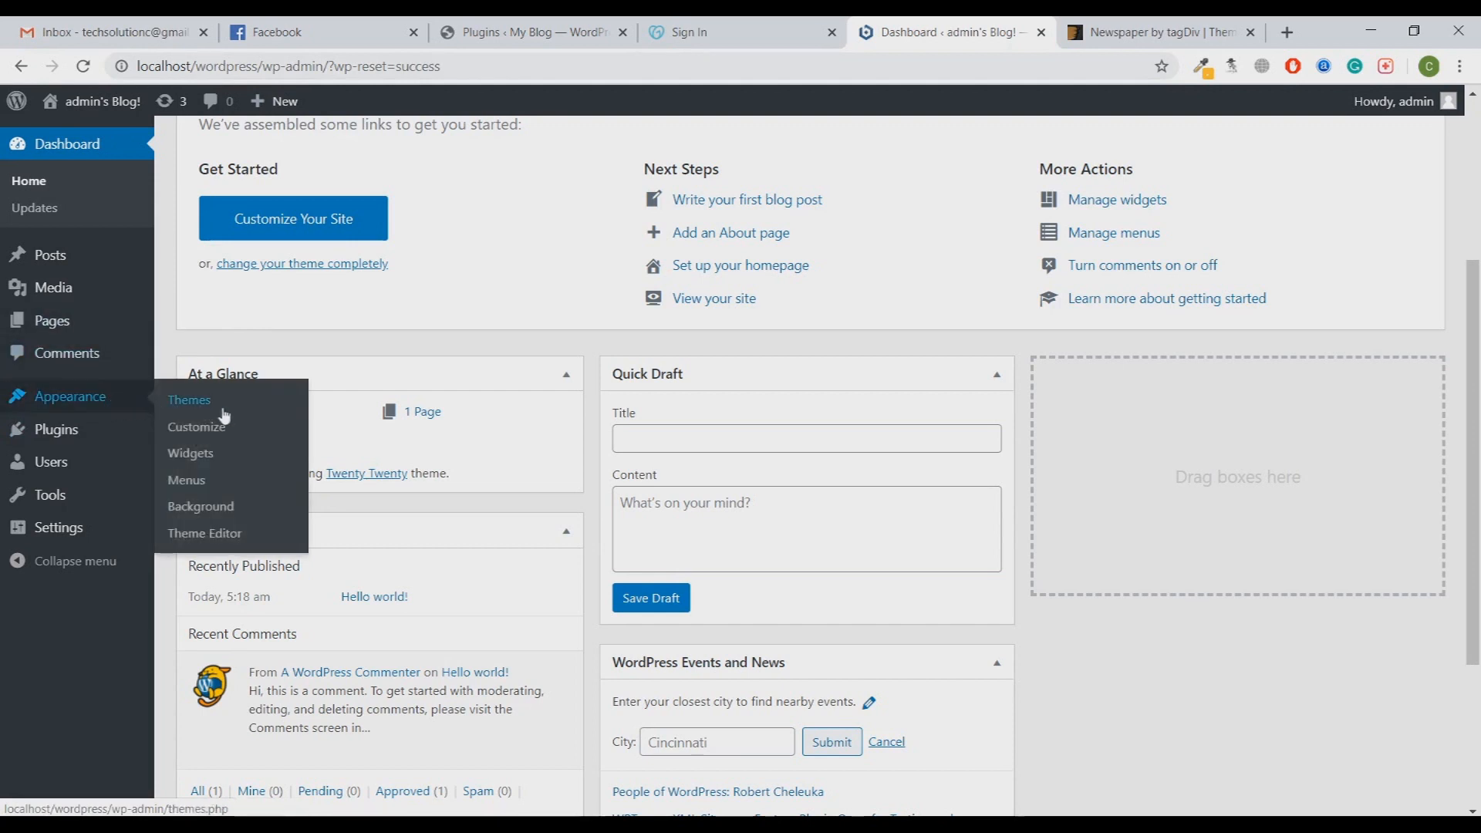
pyautogui.moveTo(196, 411)
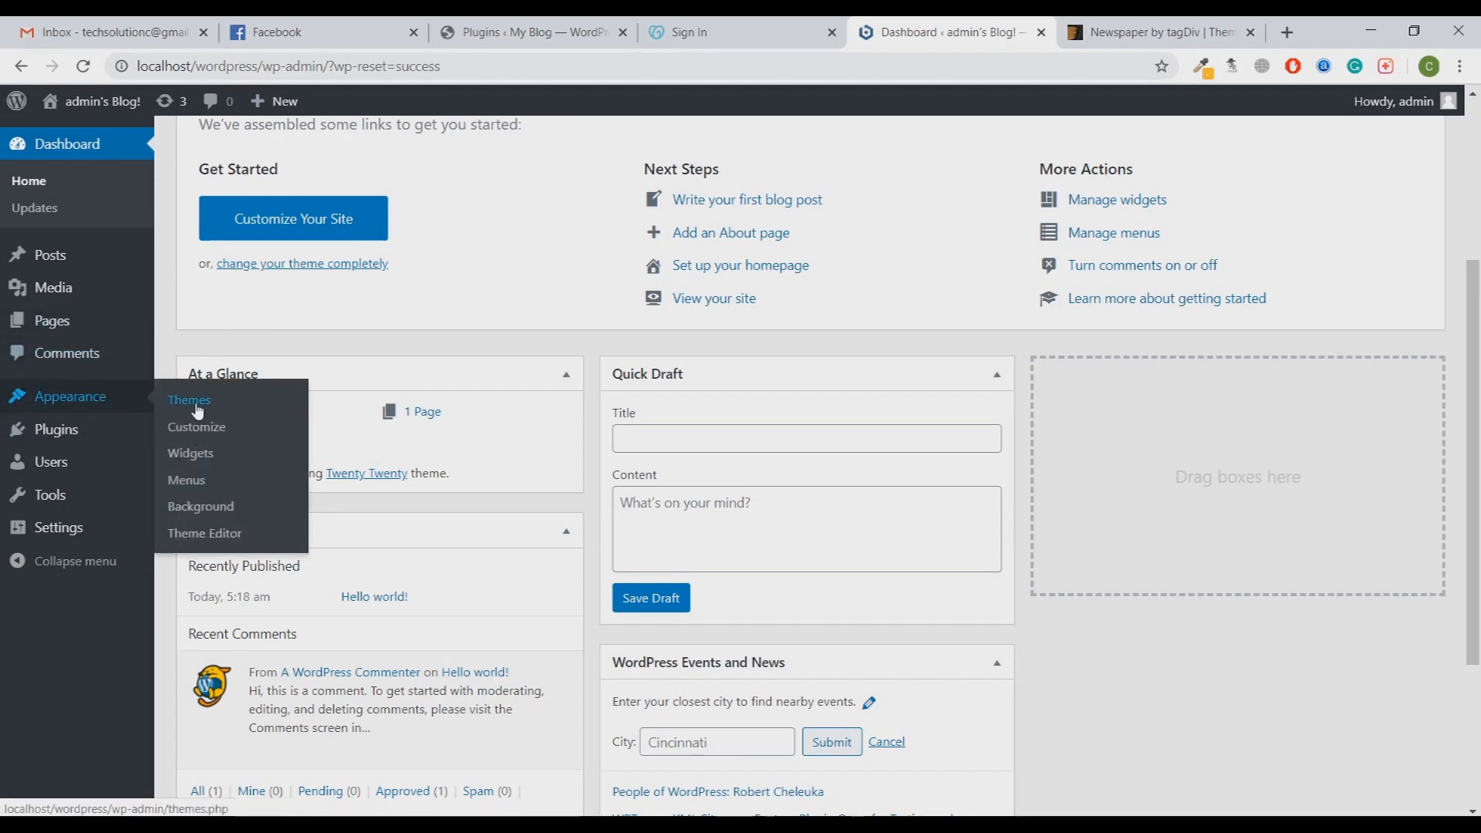
pyautogui.click(188, 400)
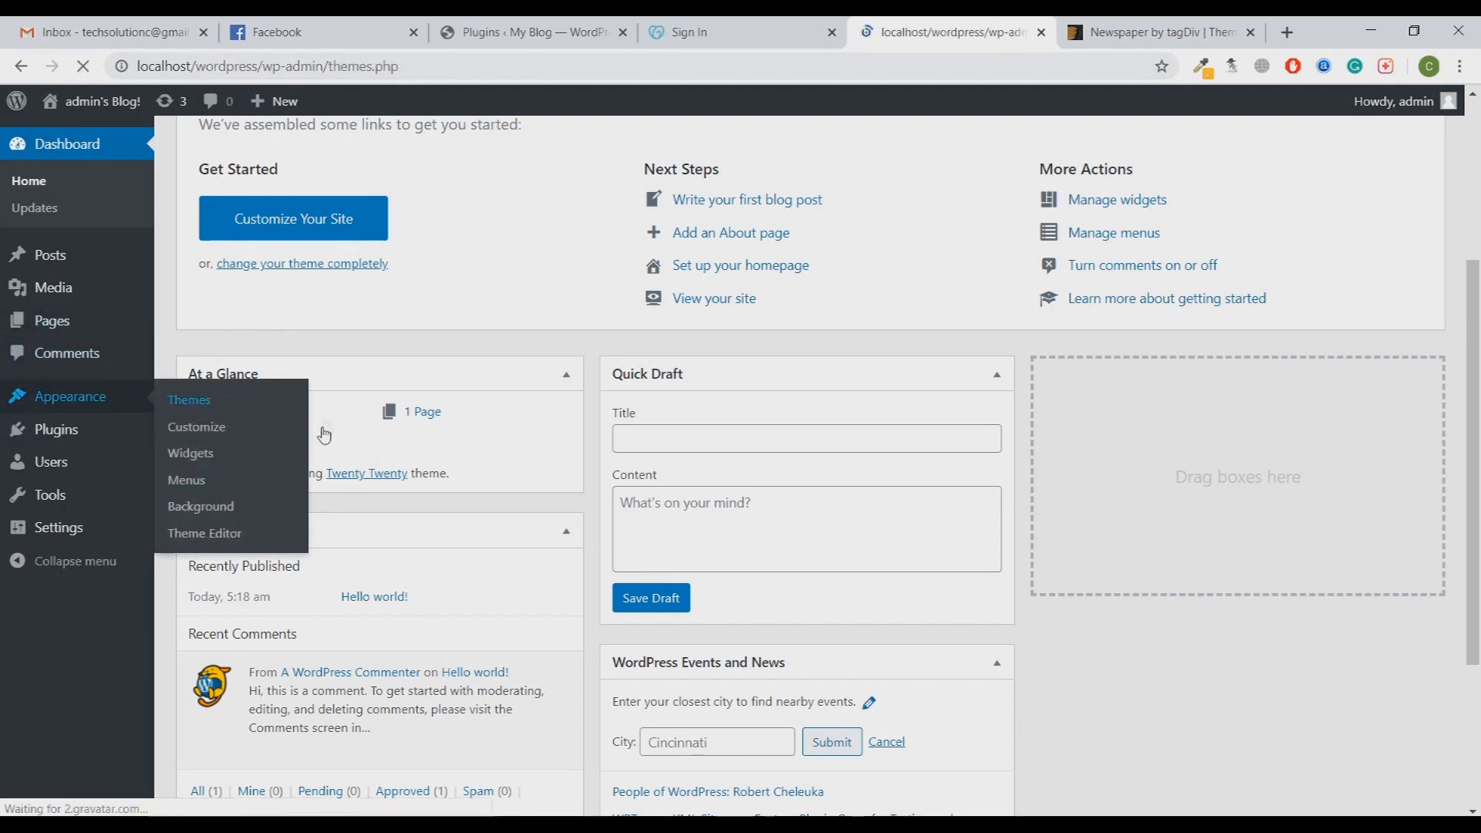
pyautogui.click(188, 400)
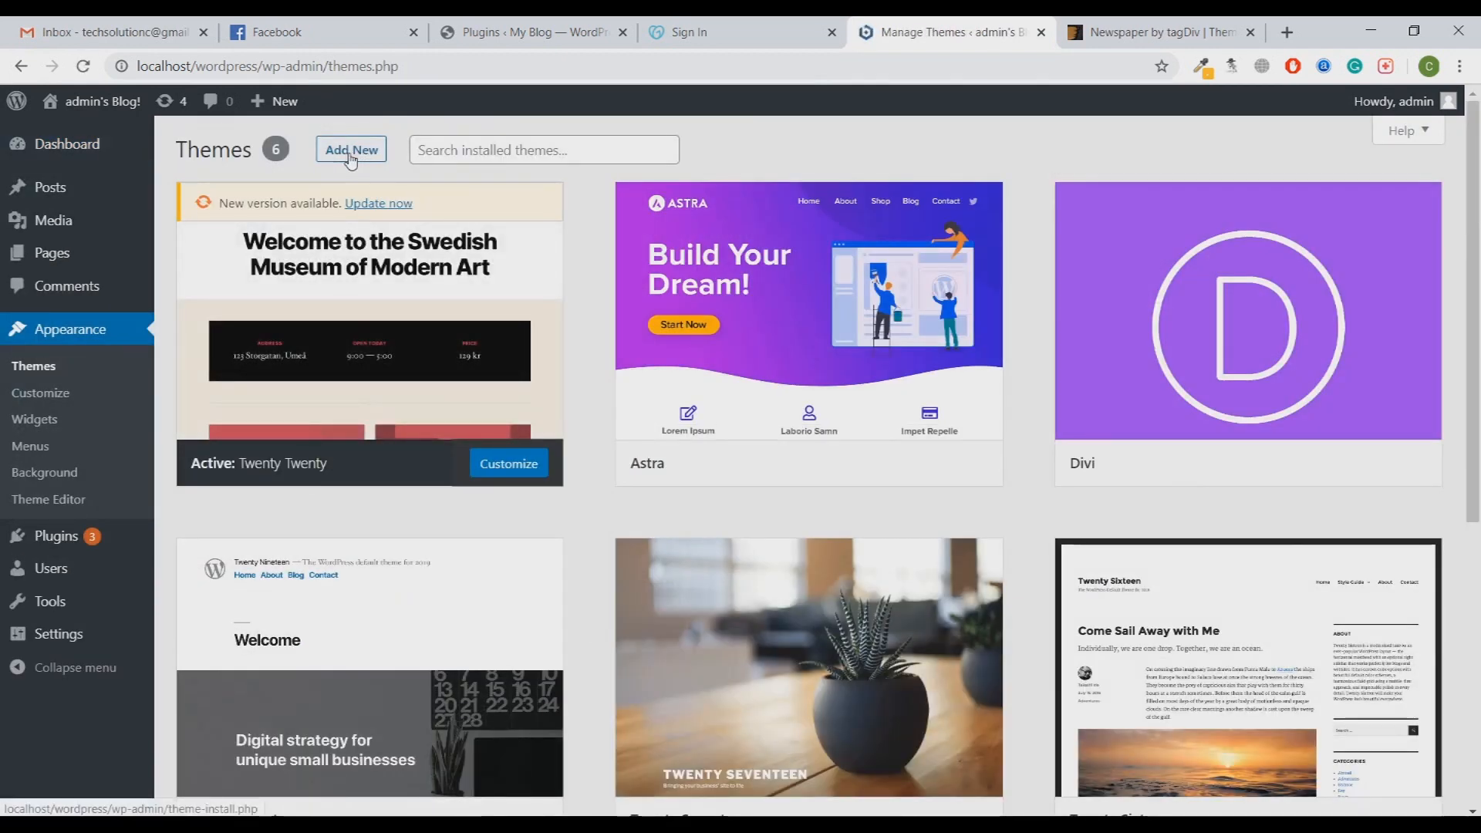
pyautogui.click(350, 150)
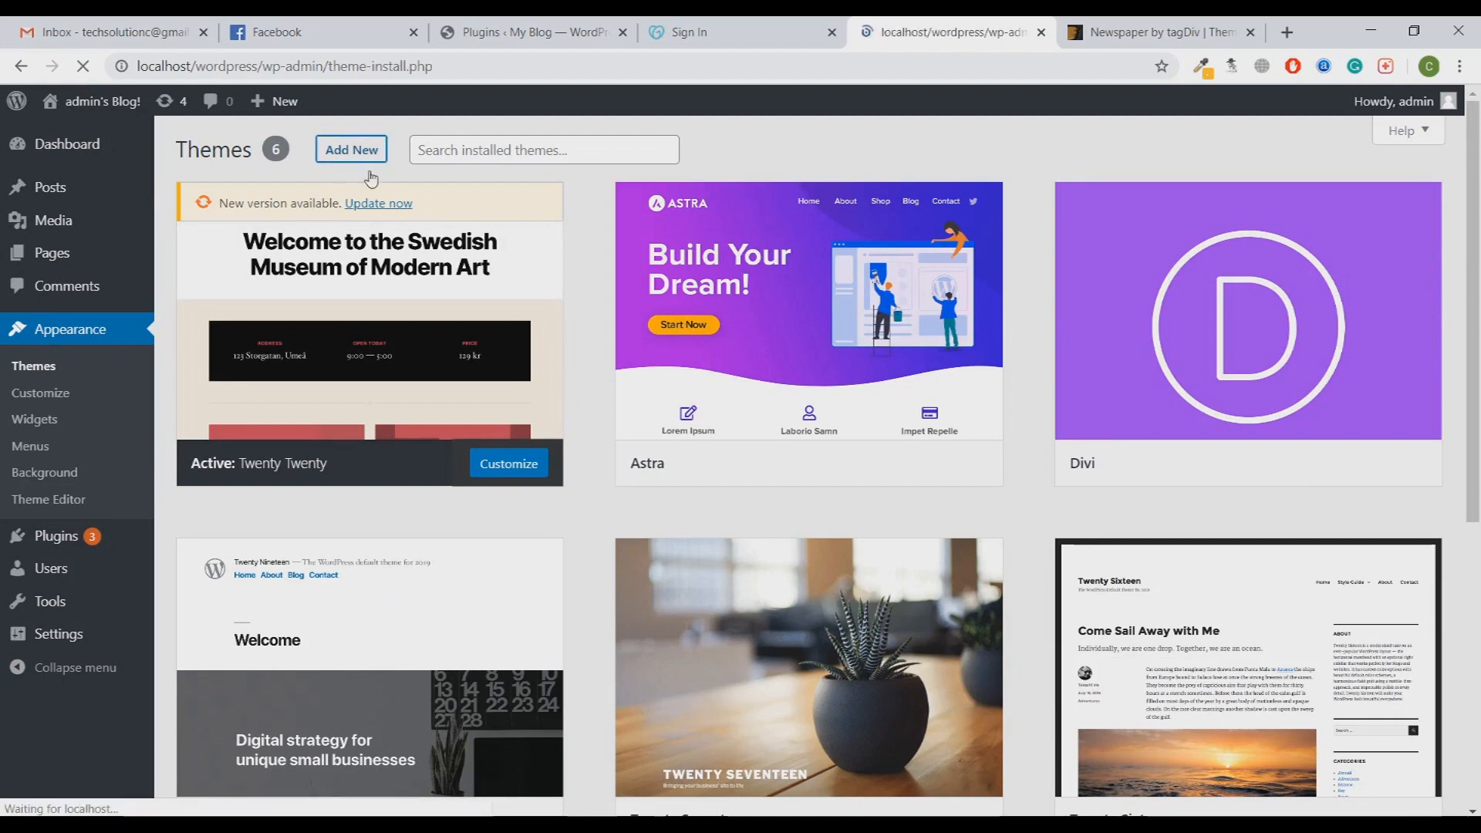
pyautogui.click(350, 150)
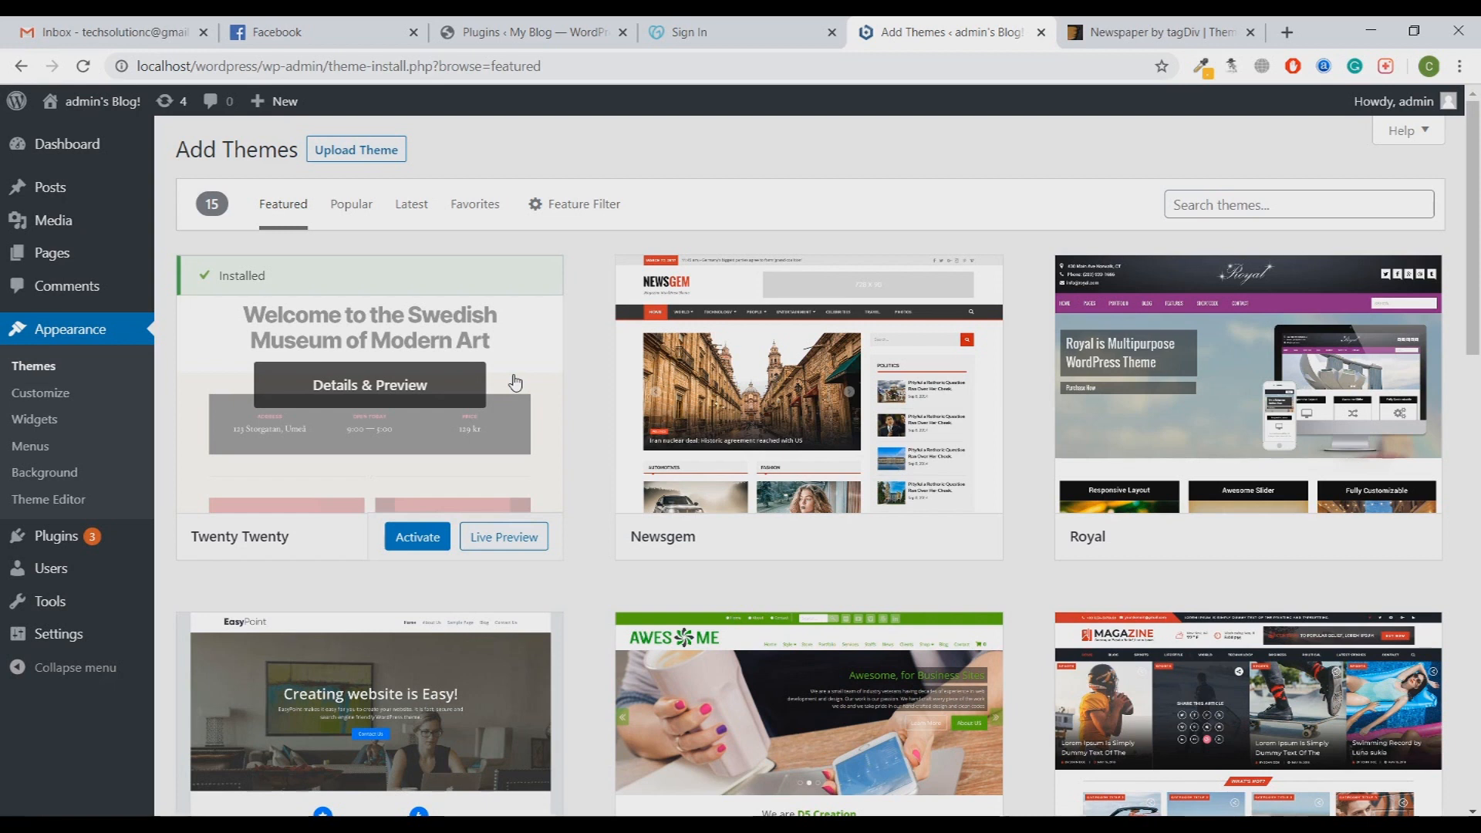
pyautogui.moveTo(267, 384)
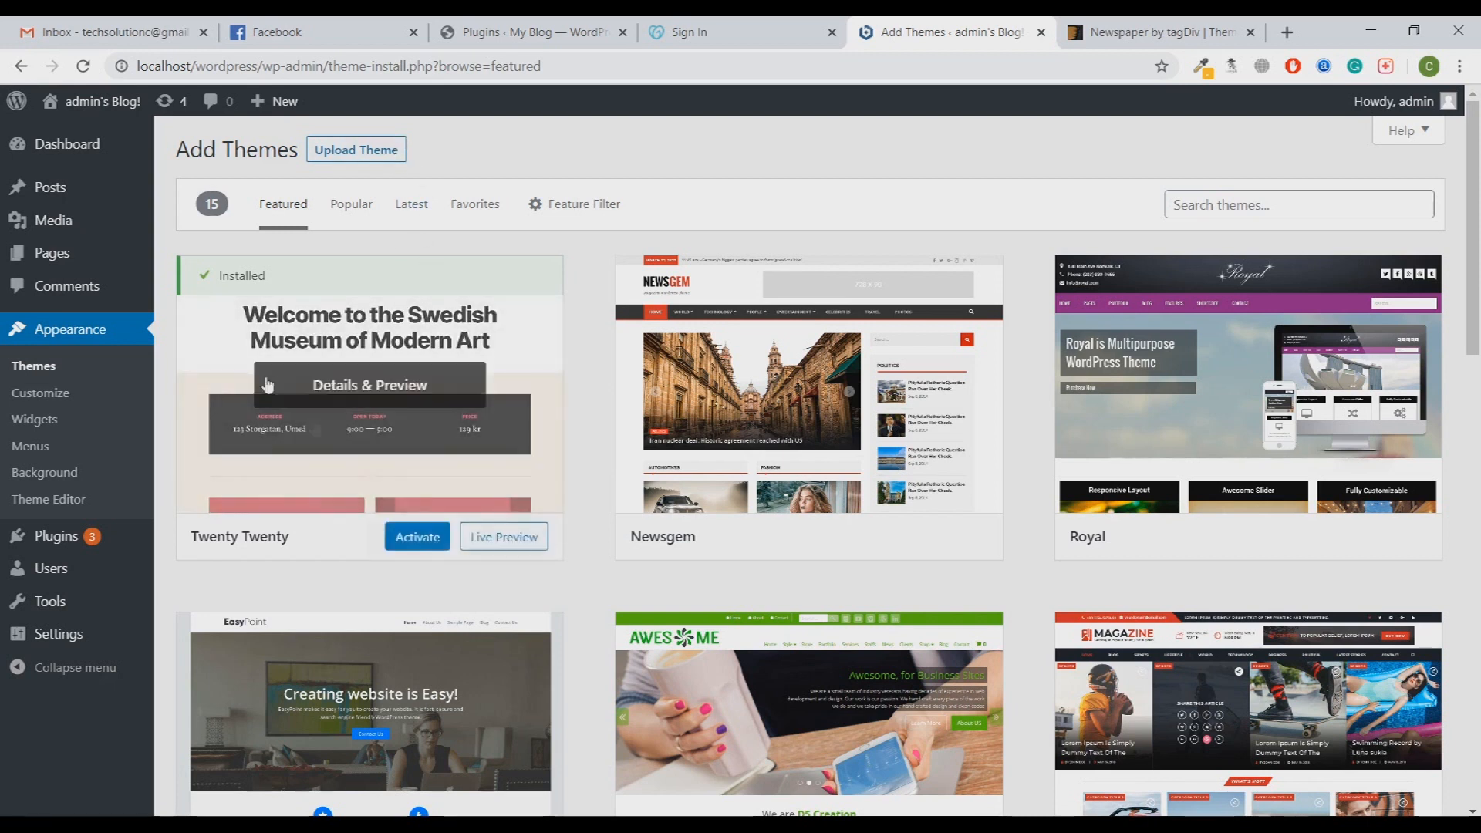
pyautogui.moveTo(355, 161)
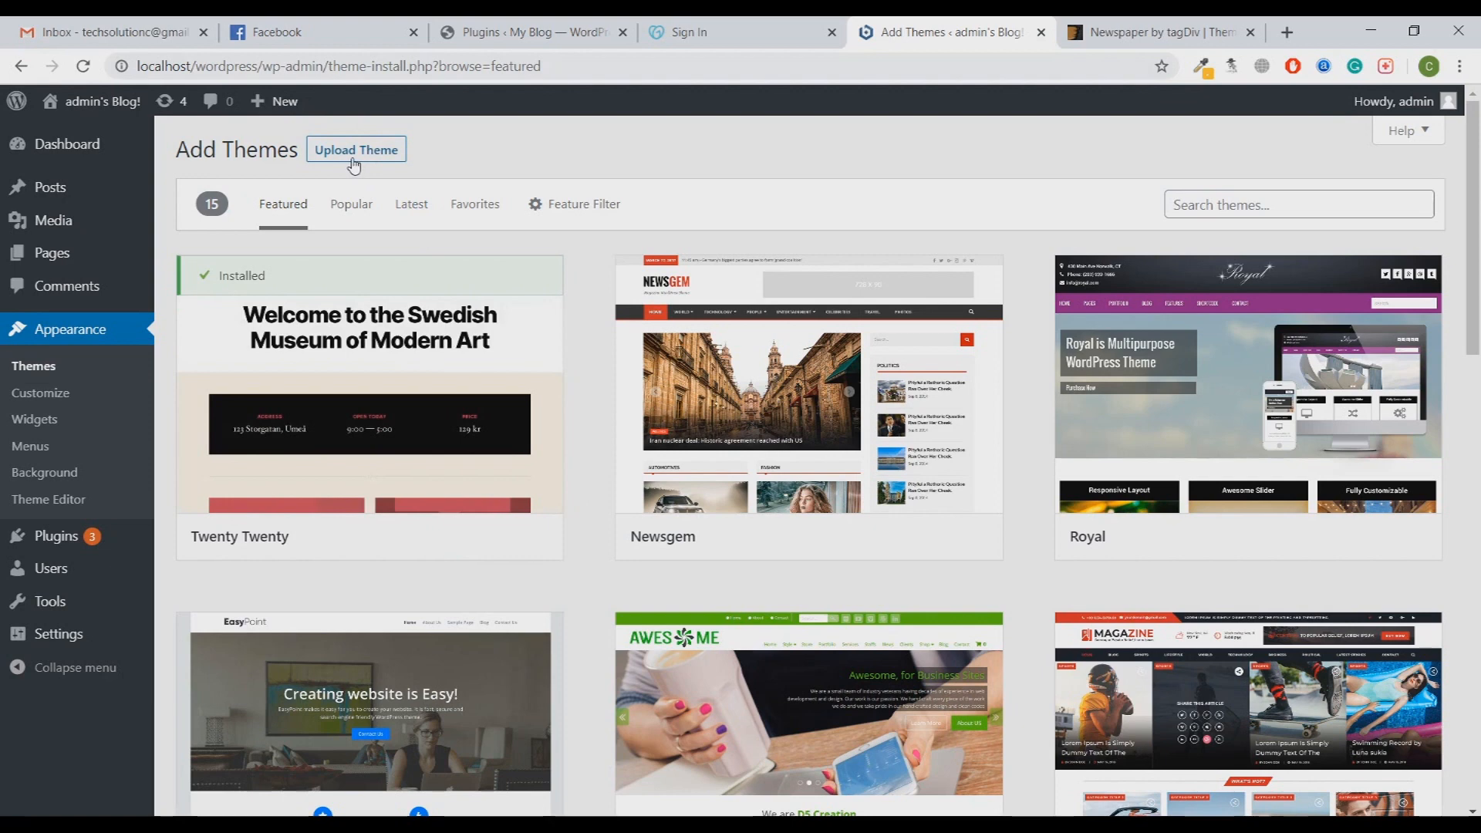
# Step: Choose Newspaper.zip from D:\Theme & Plugins\Newspaper-tf as the theme to upload
pyautogui.click(355, 150)
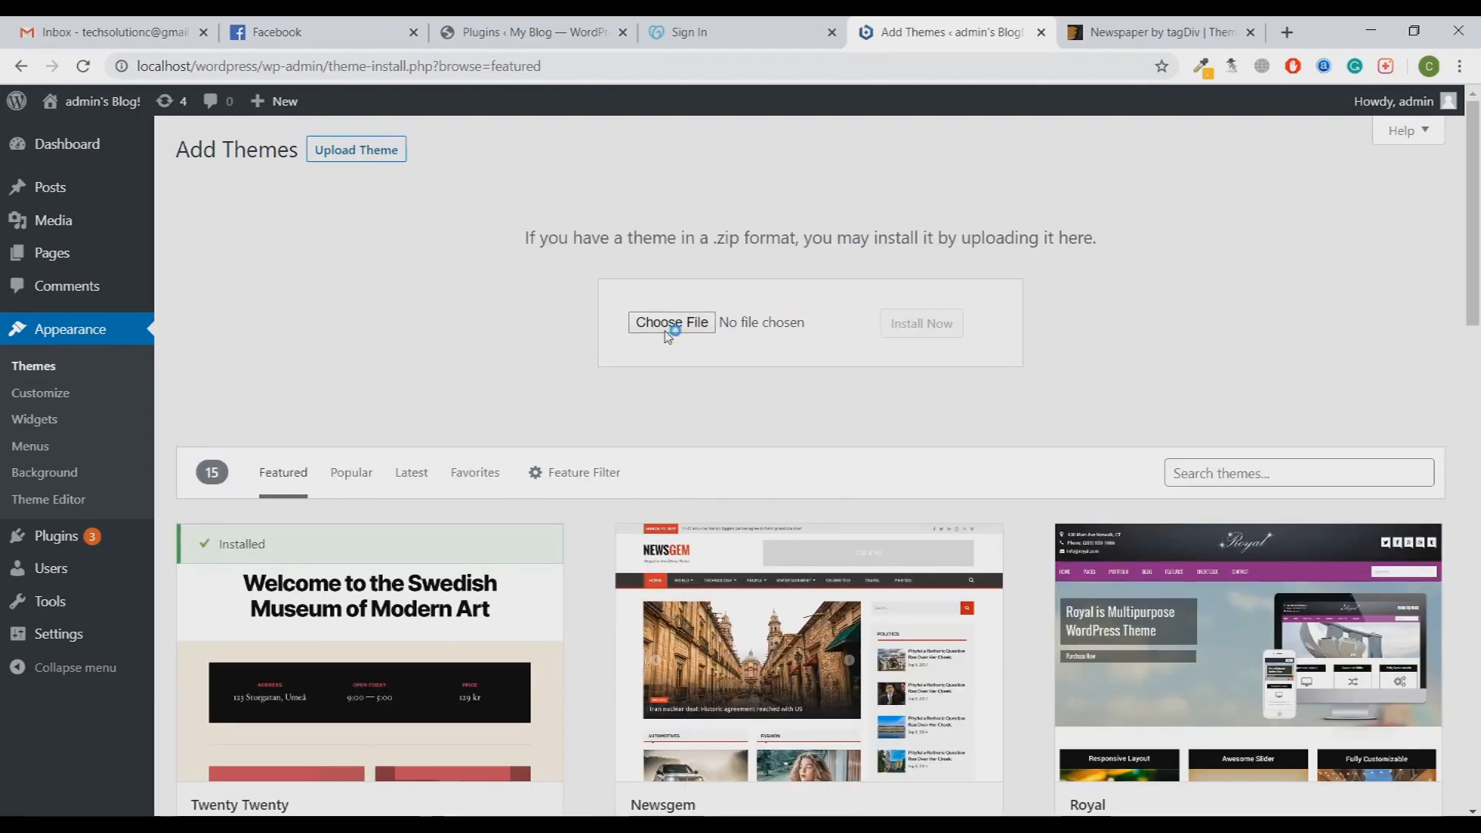
pyautogui.click(671, 322)
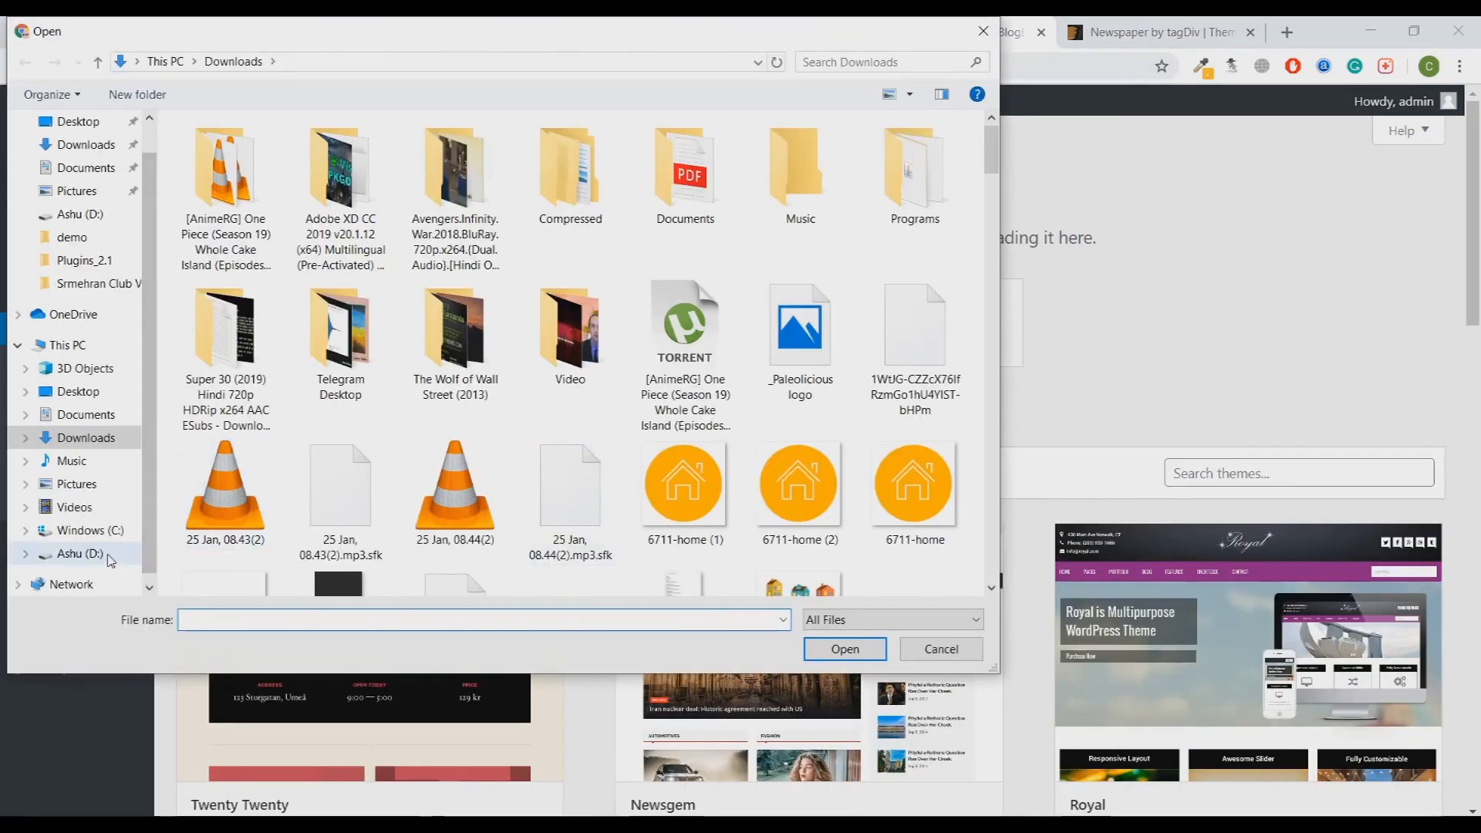
pyautogui.click(78, 554)
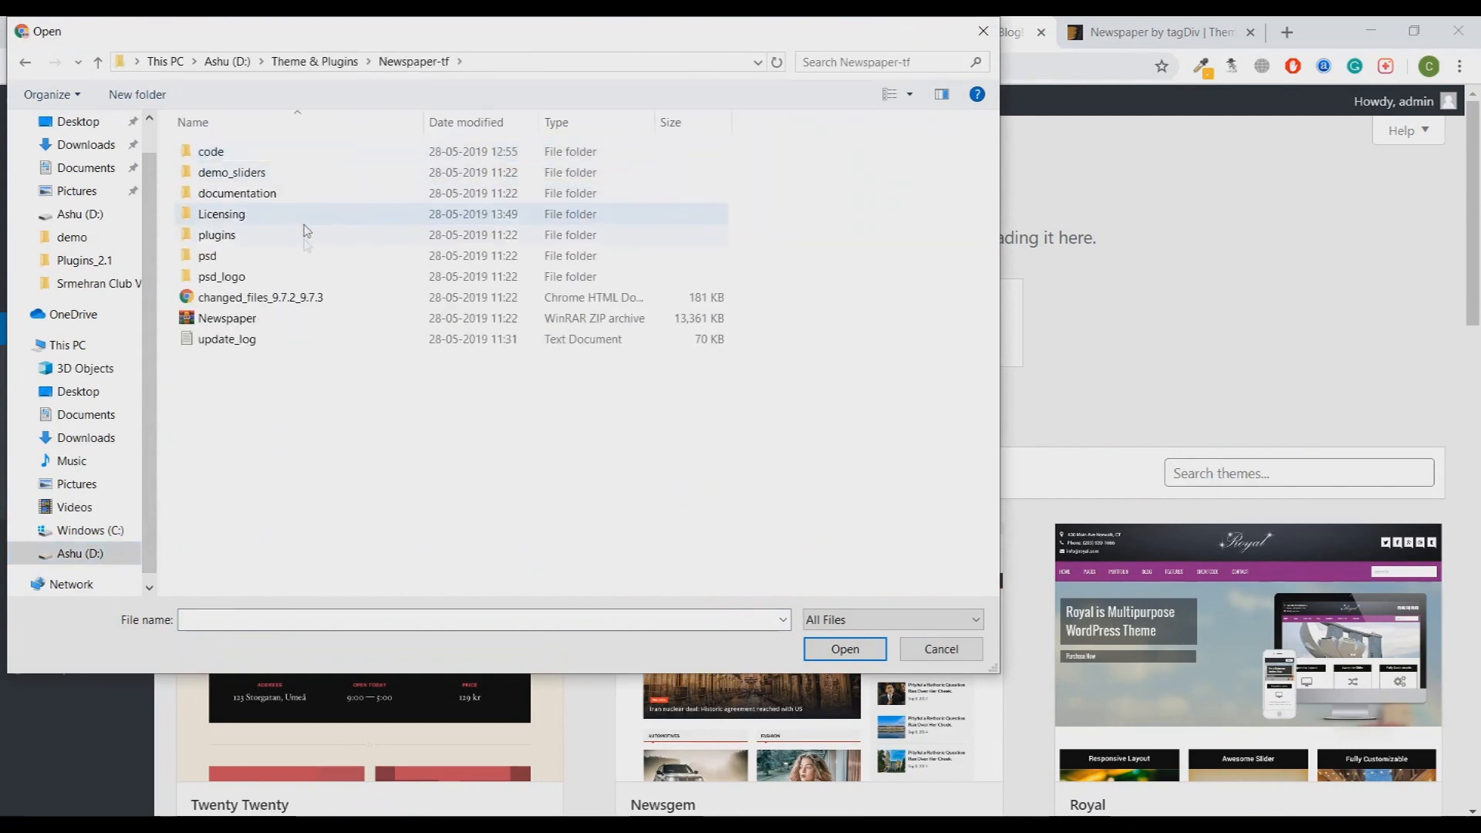
pyautogui.click(227, 318)
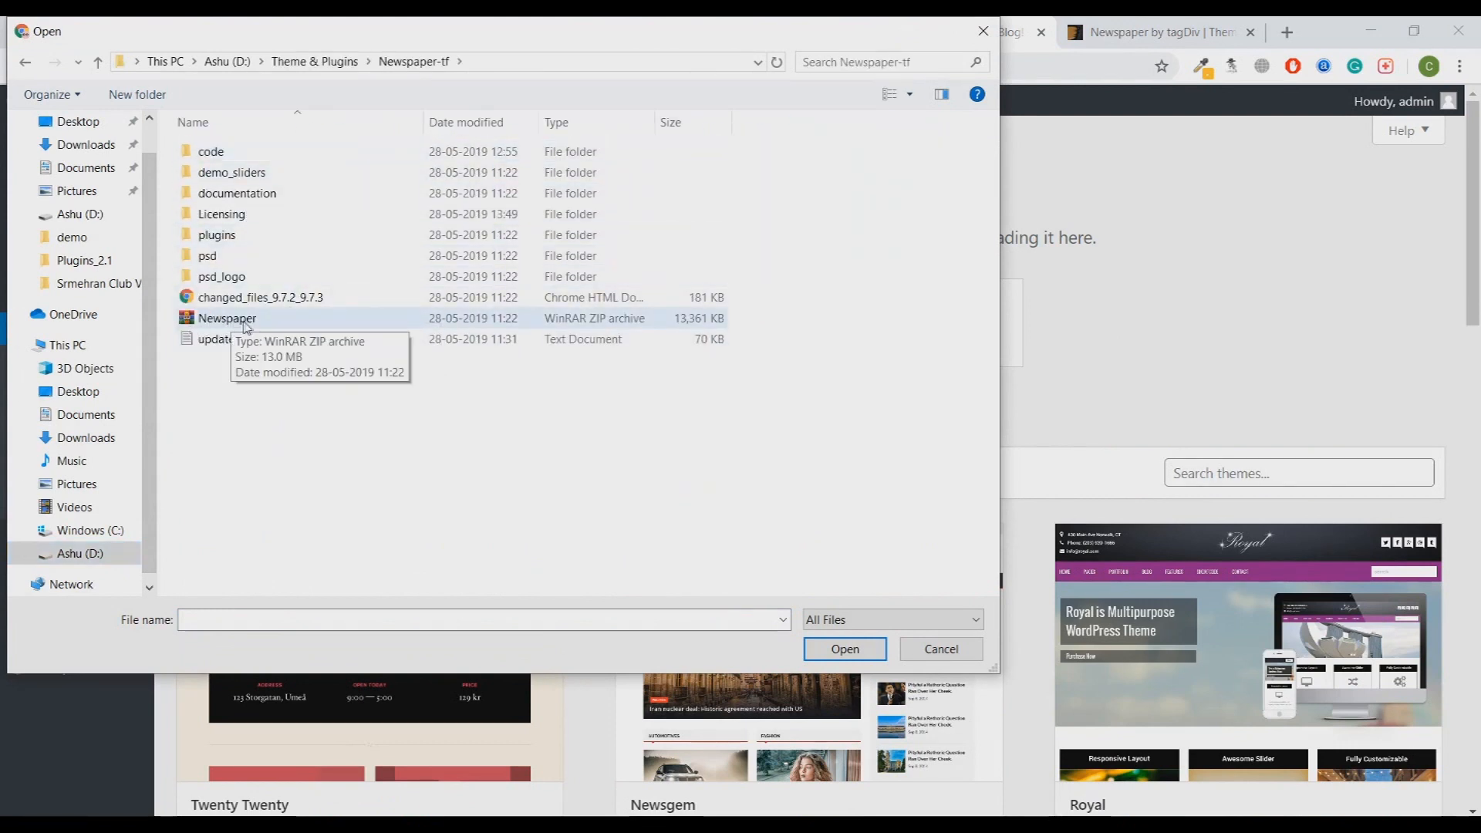
pyautogui.click(226, 318)
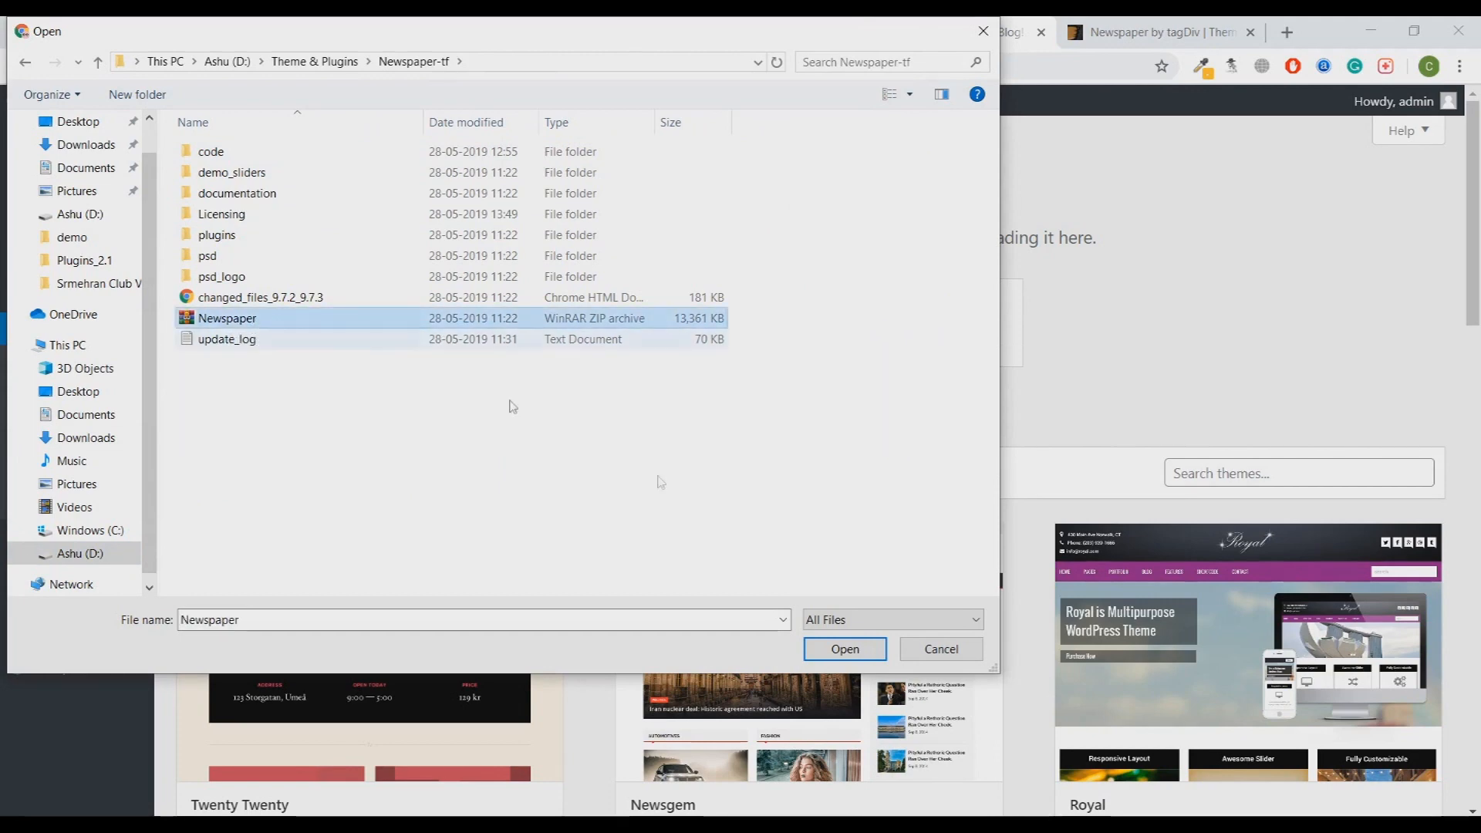
pyautogui.click(842, 649)
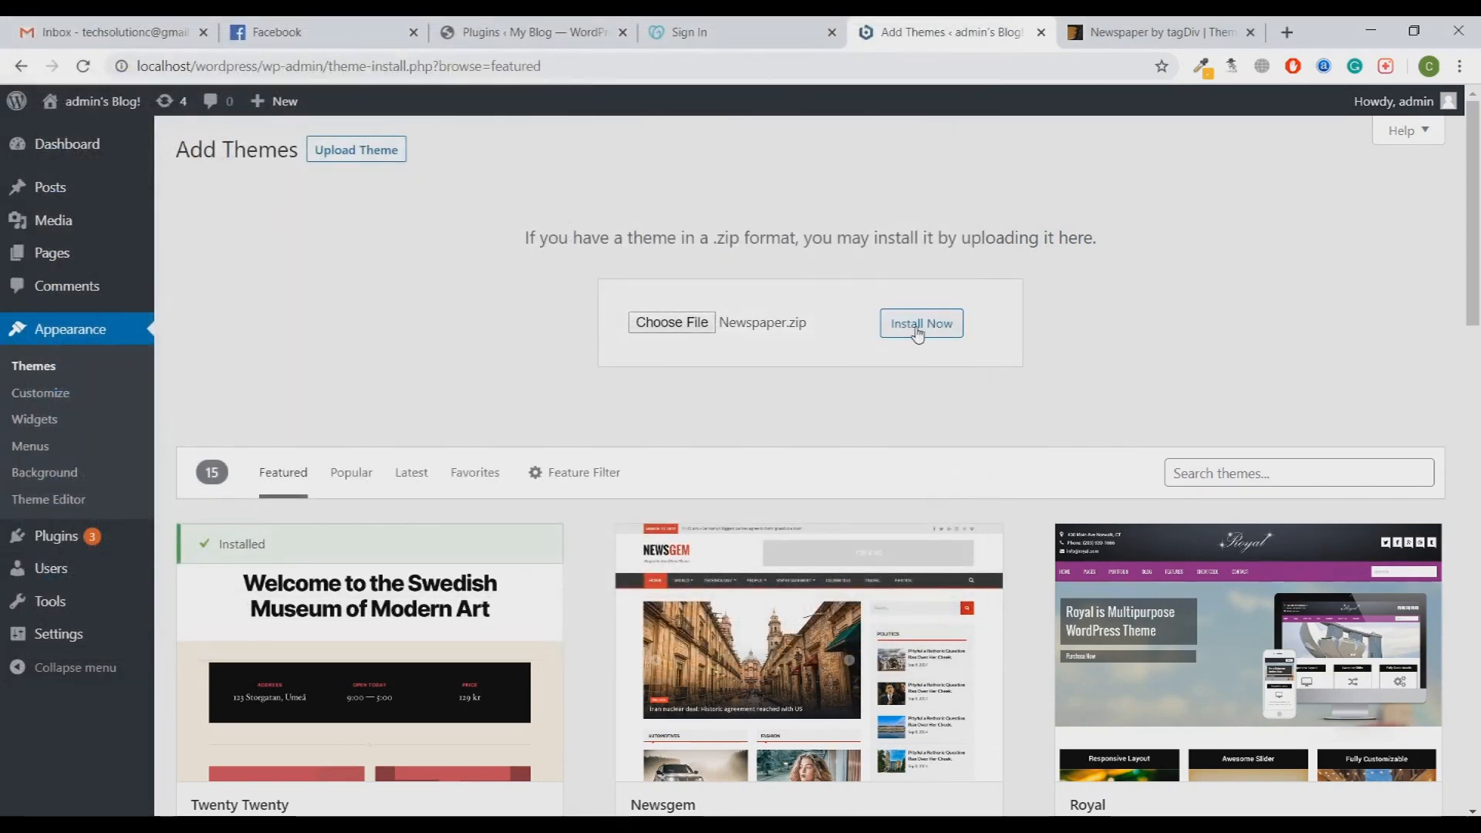
# Step: Install the uploaded Newspaper theme package
pyautogui.click(919, 323)
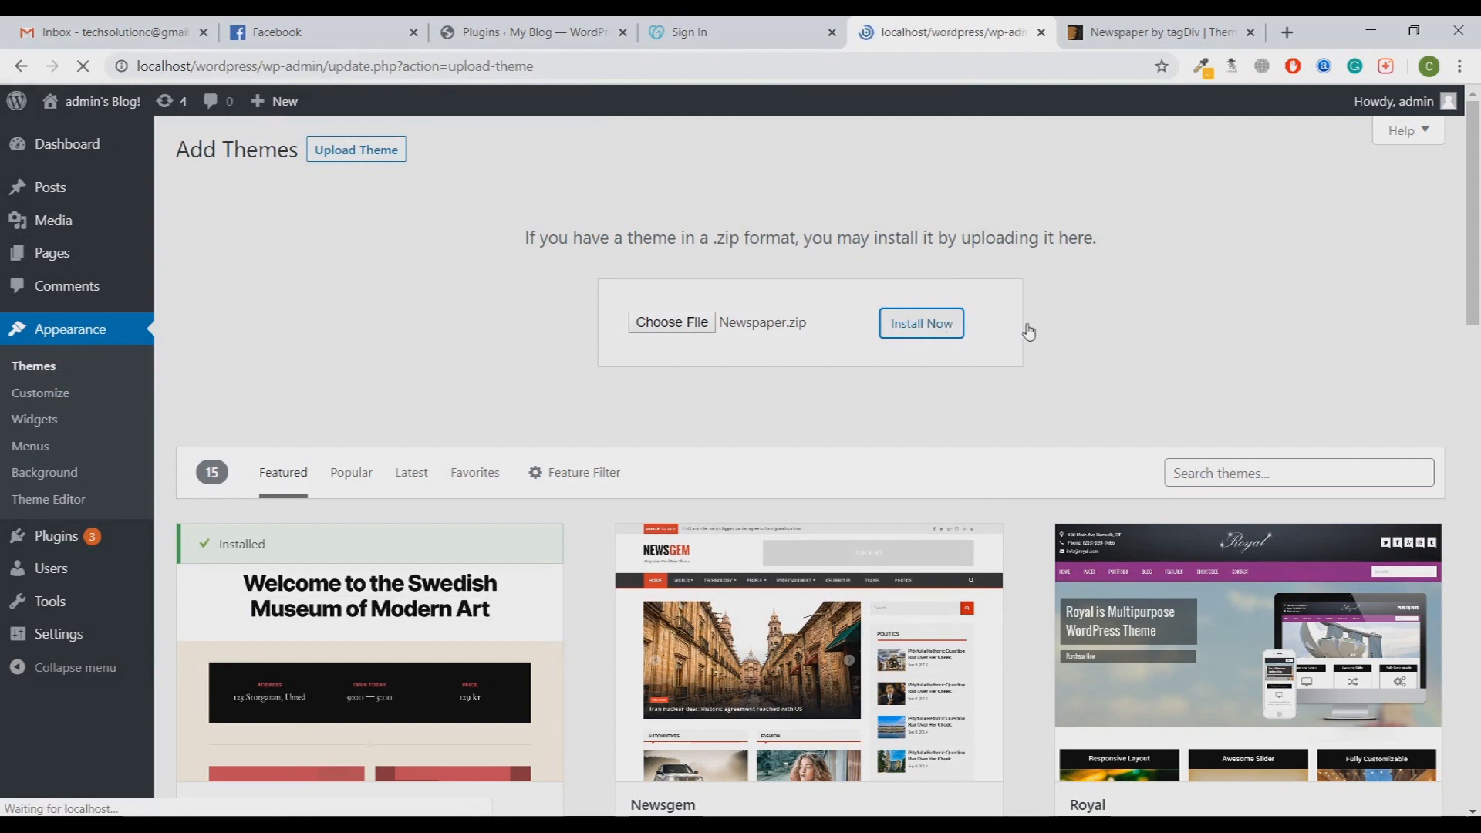
pyautogui.click(919, 323)
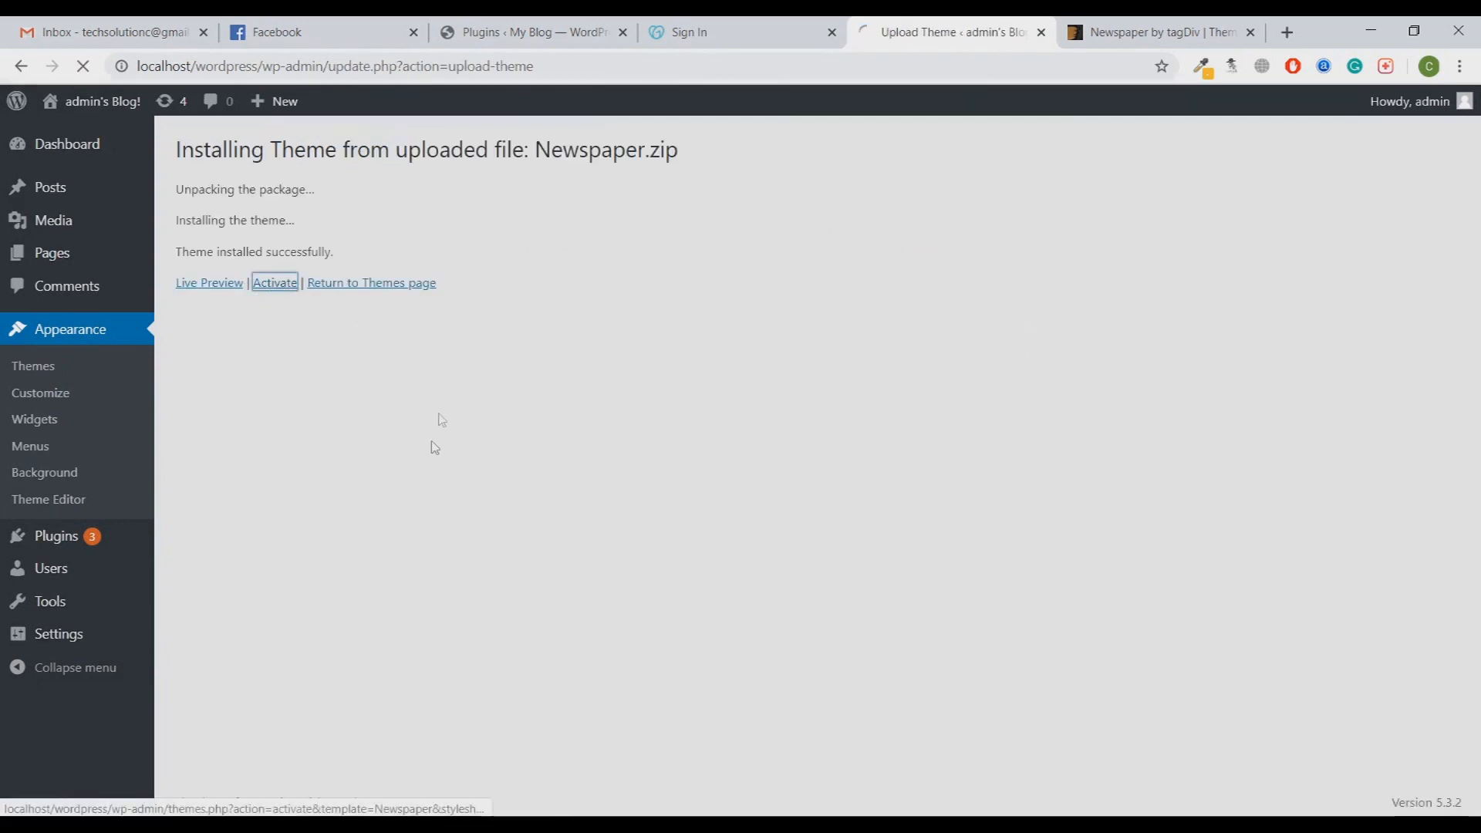
# Step: Activate Newspaper and install its required tagDiv plugins from the Welcome panel
pyautogui.click(275, 283)
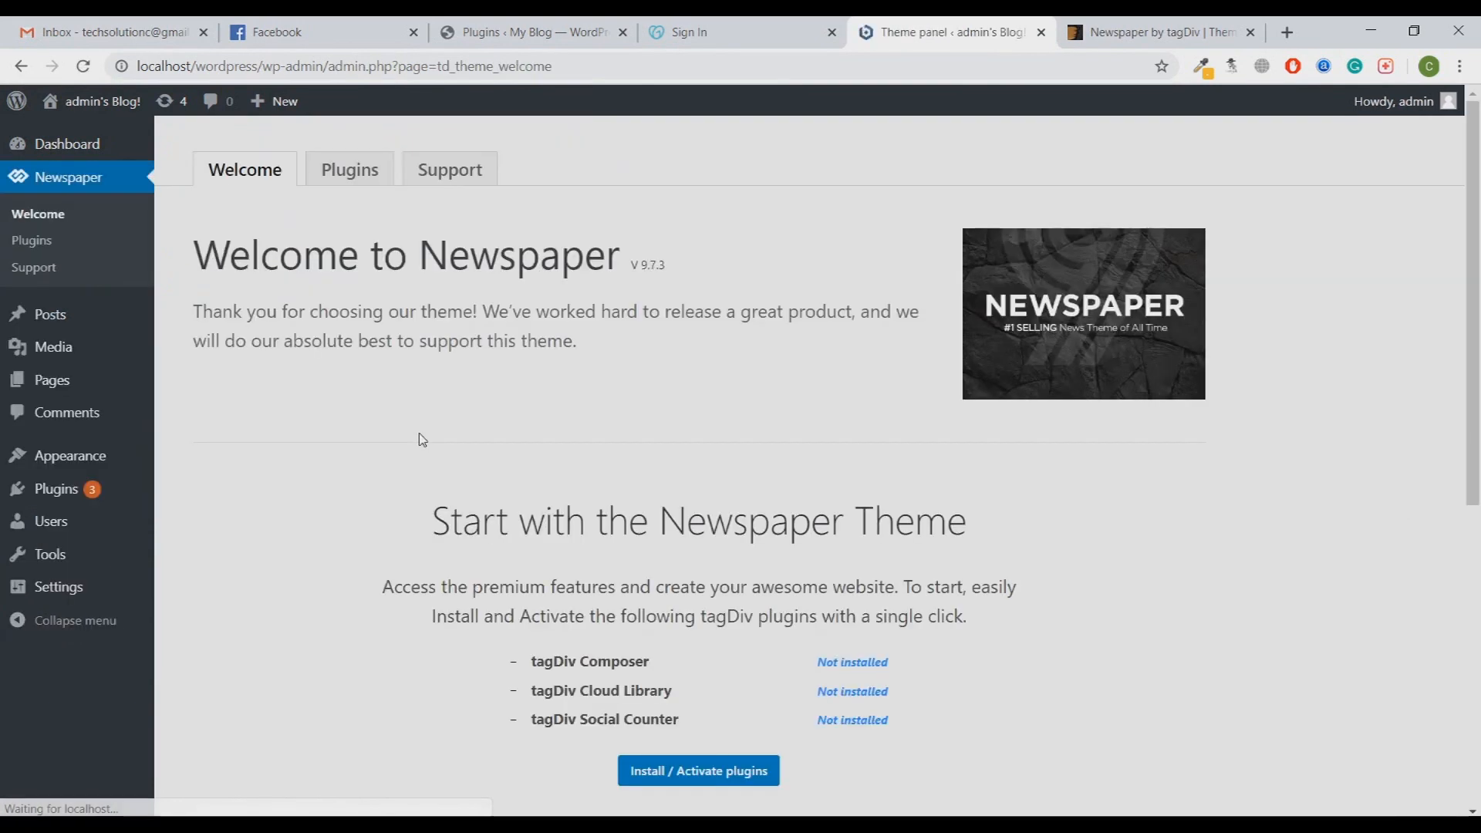
pyautogui.scroll(-3)
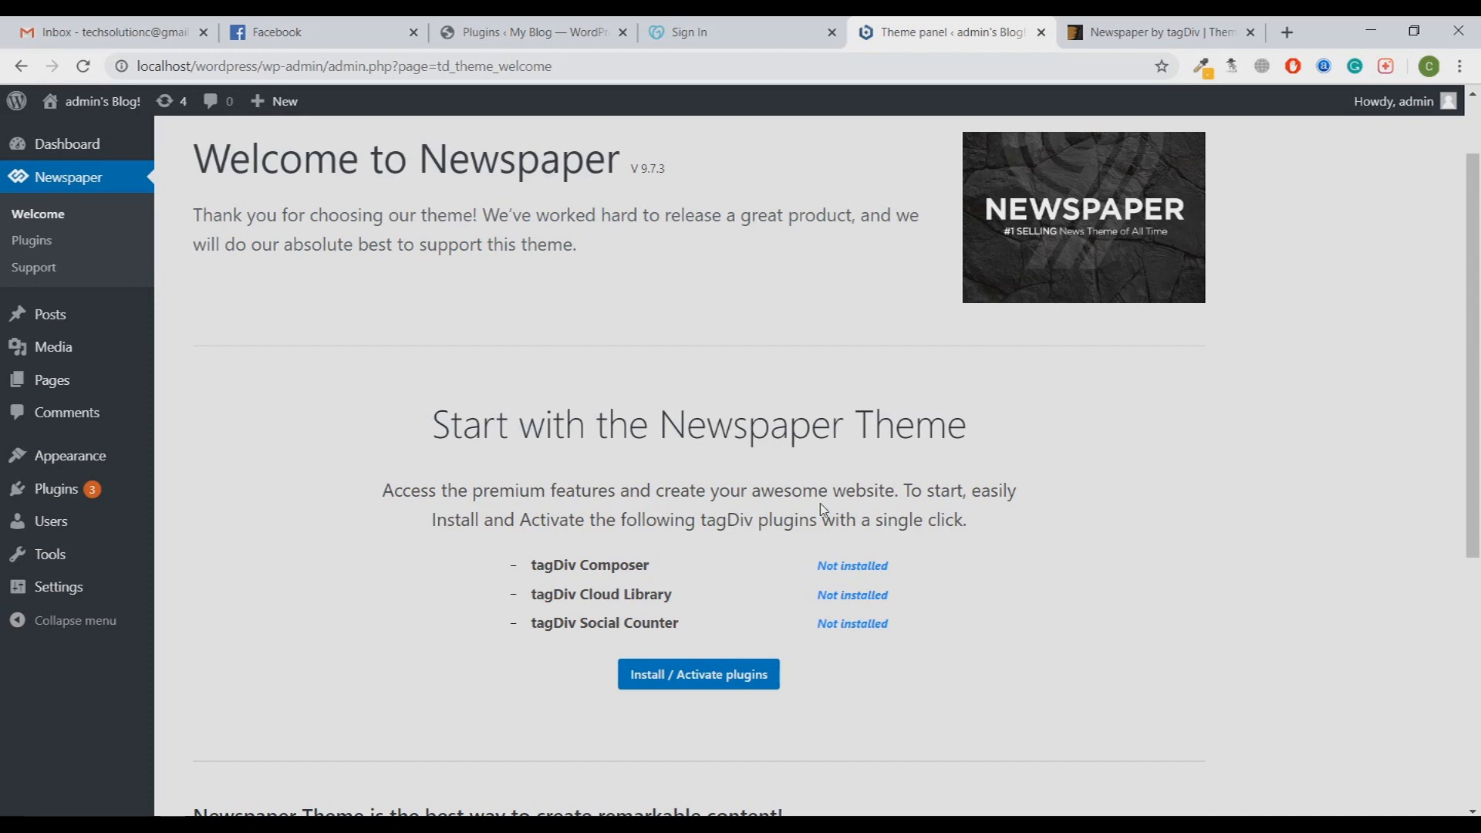
pyautogui.moveTo(802, 599)
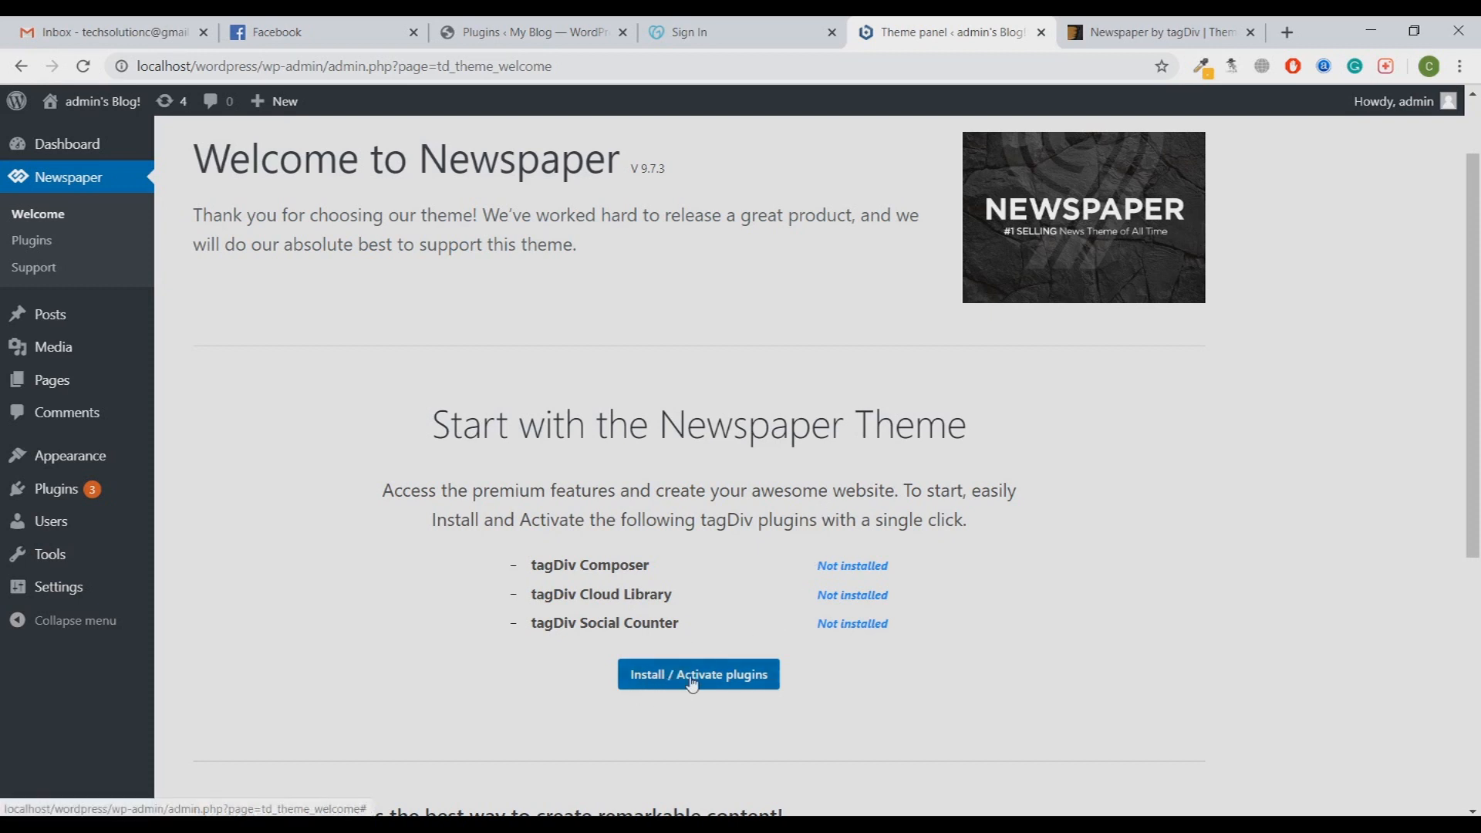
pyautogui.click(697, 674)
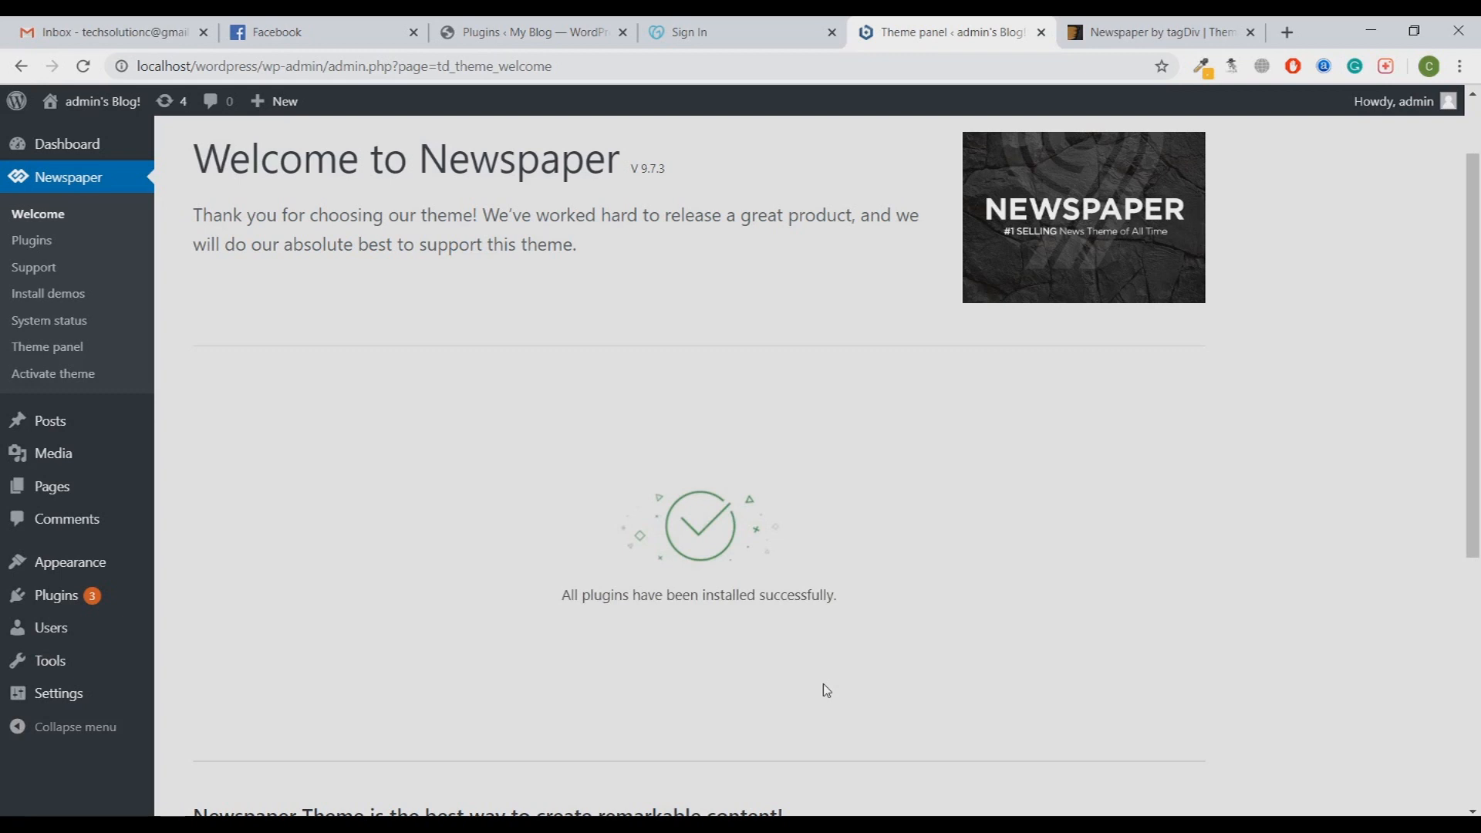
pyautogui.moveTo(102, 102)
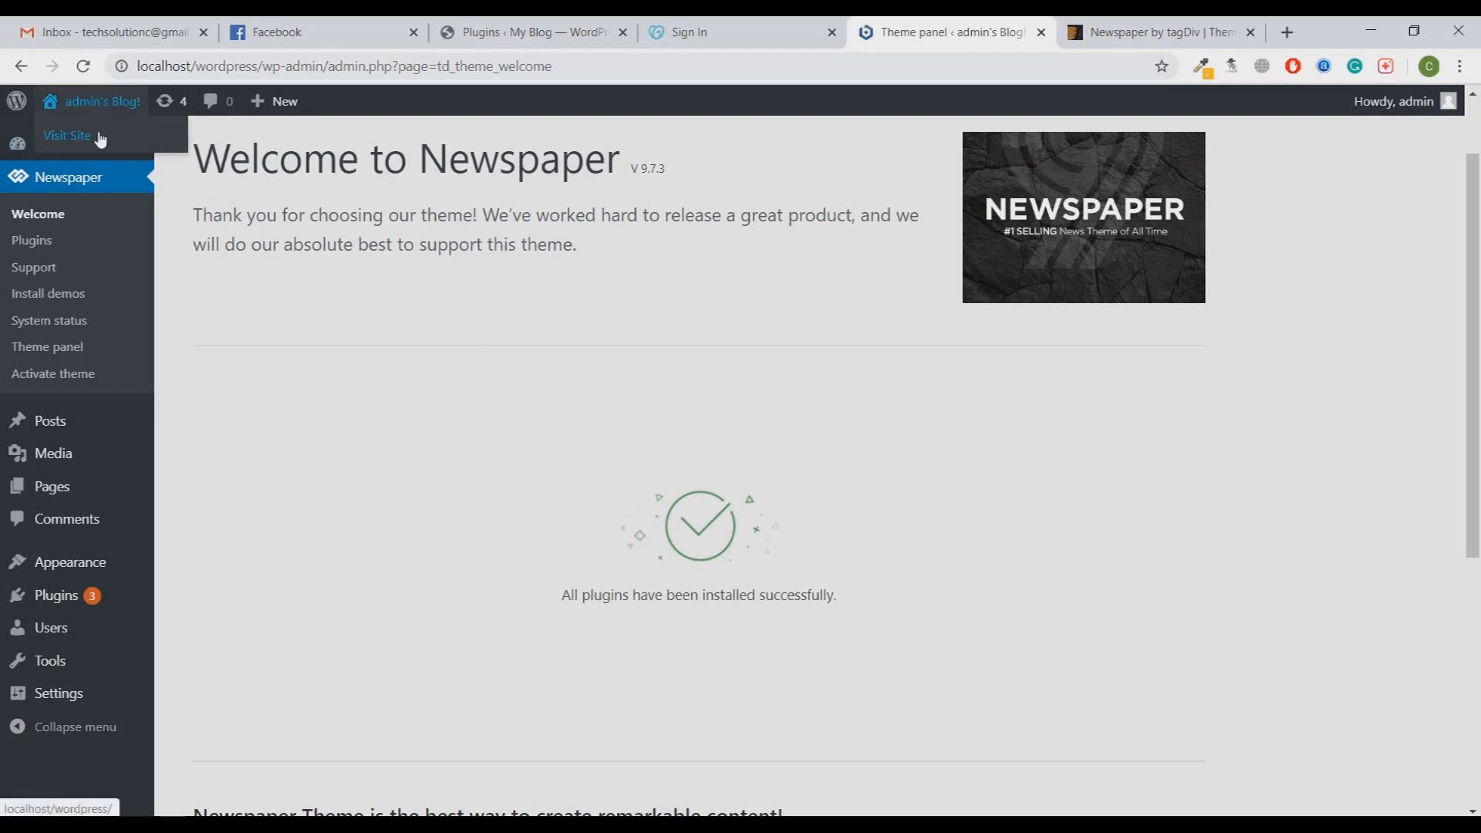
# Step: View the site's front end in a new tab, then return to the Newspaper Welcome page
pyautogui.click(67, 136)
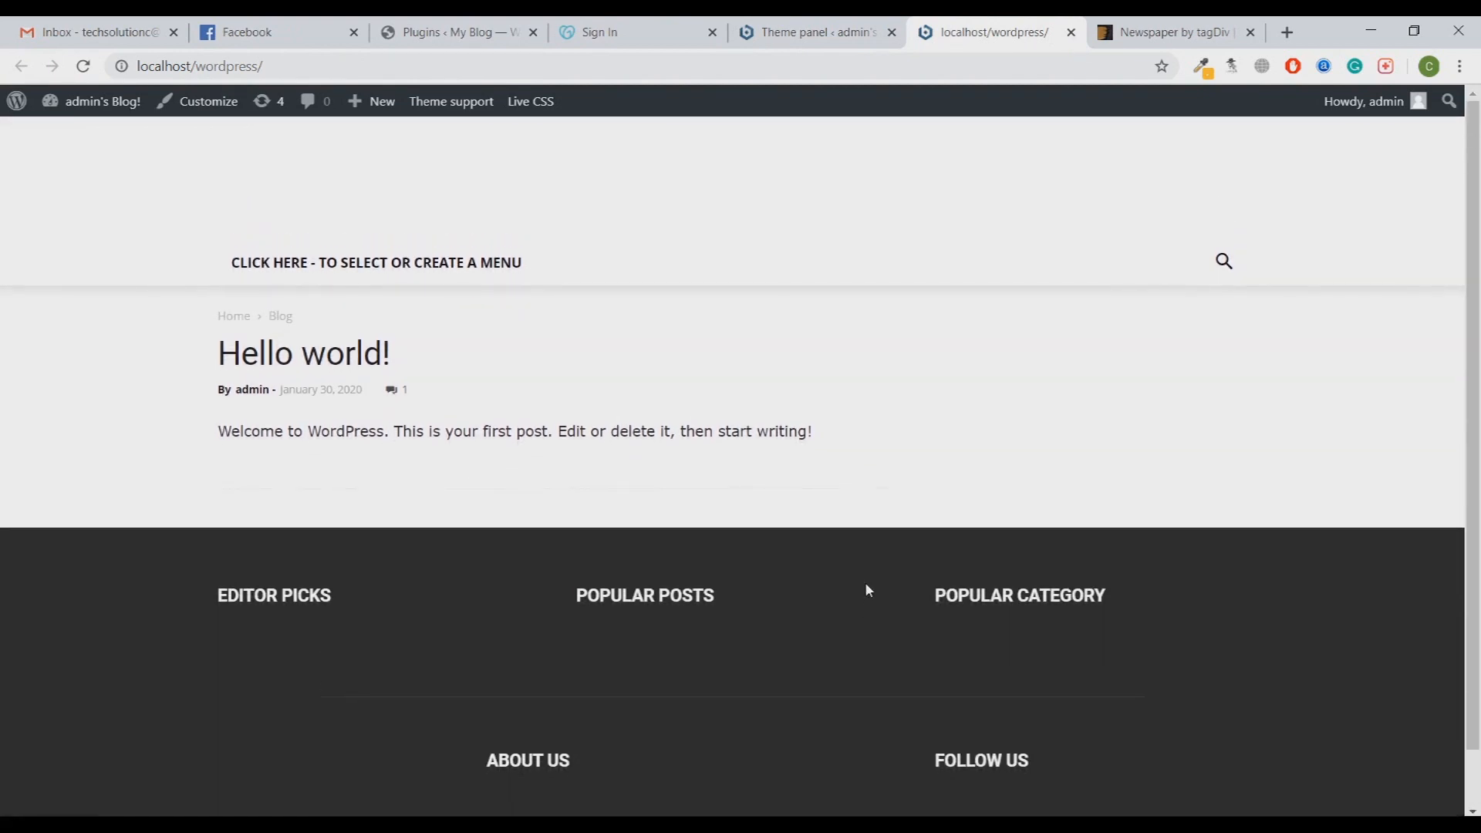
pyautogui.click(810, 31)
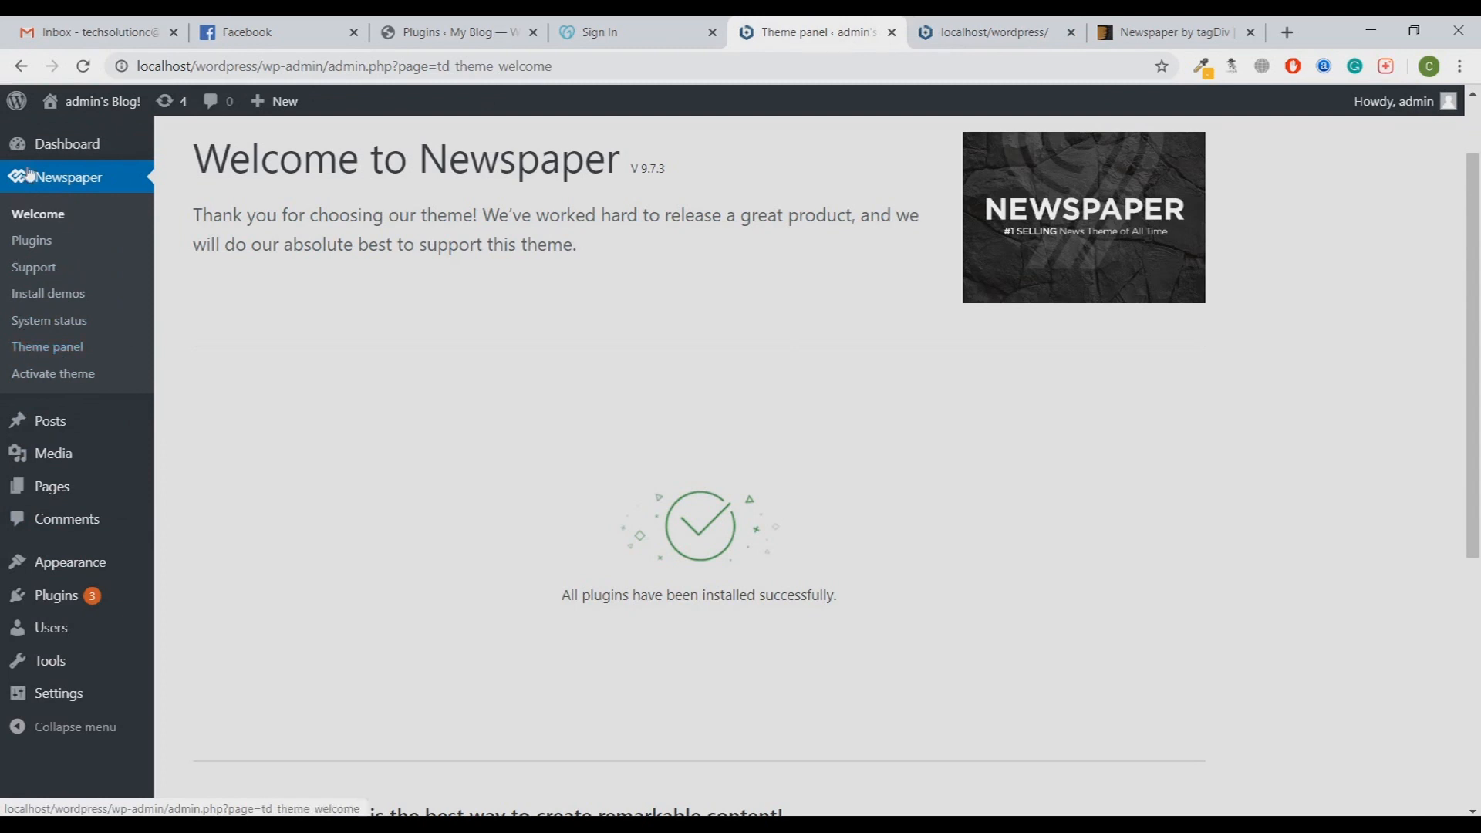
pyautogui.moveTo(76, 183)
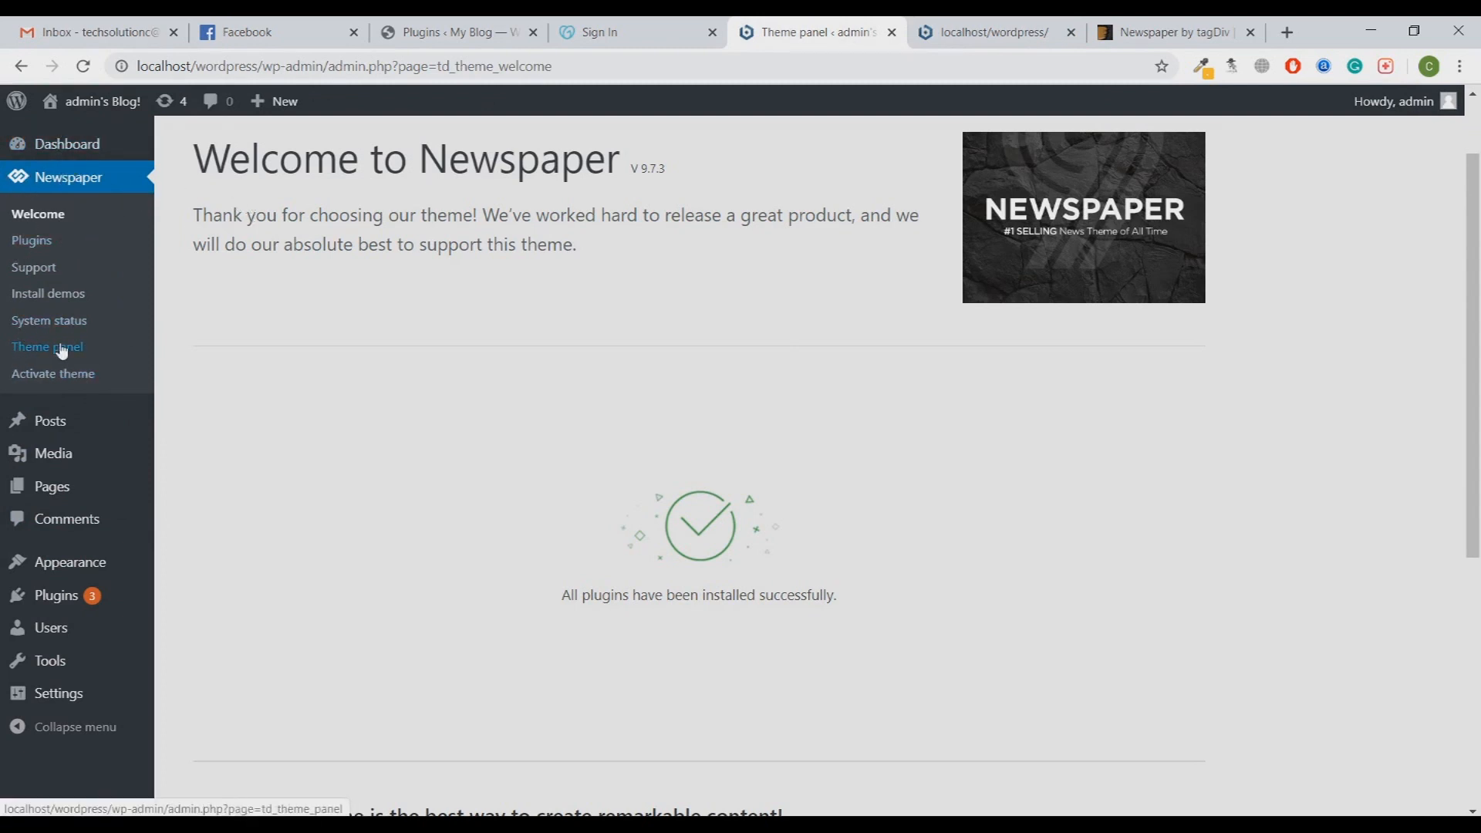
# Step: Browse the theme panel's Ads, Template settings, Background and Translations sections
pyautogui.click(46, 347)
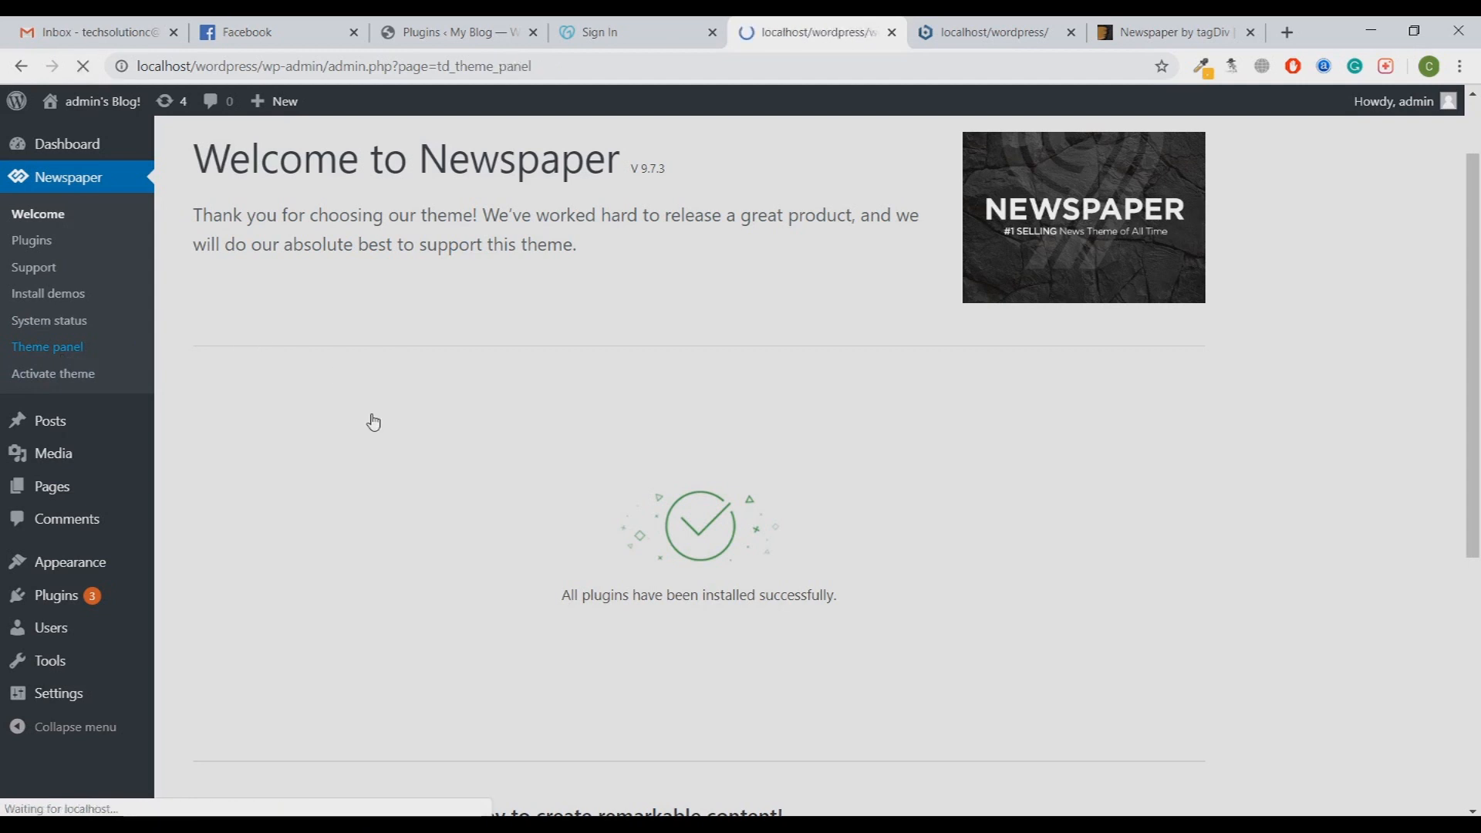
pyautogui.click(46, 348)
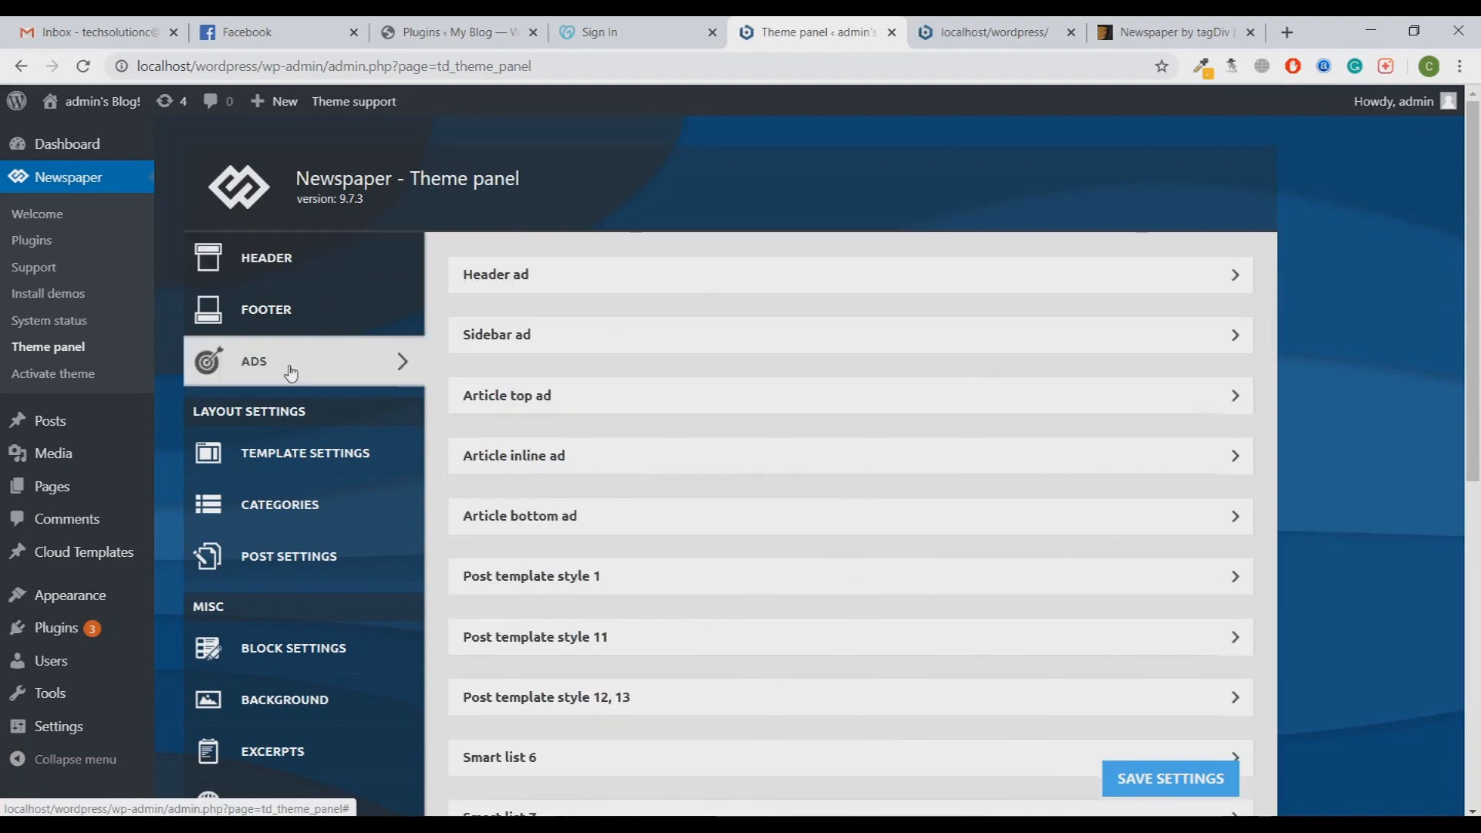
pyautogui.moveTo(384, 351)
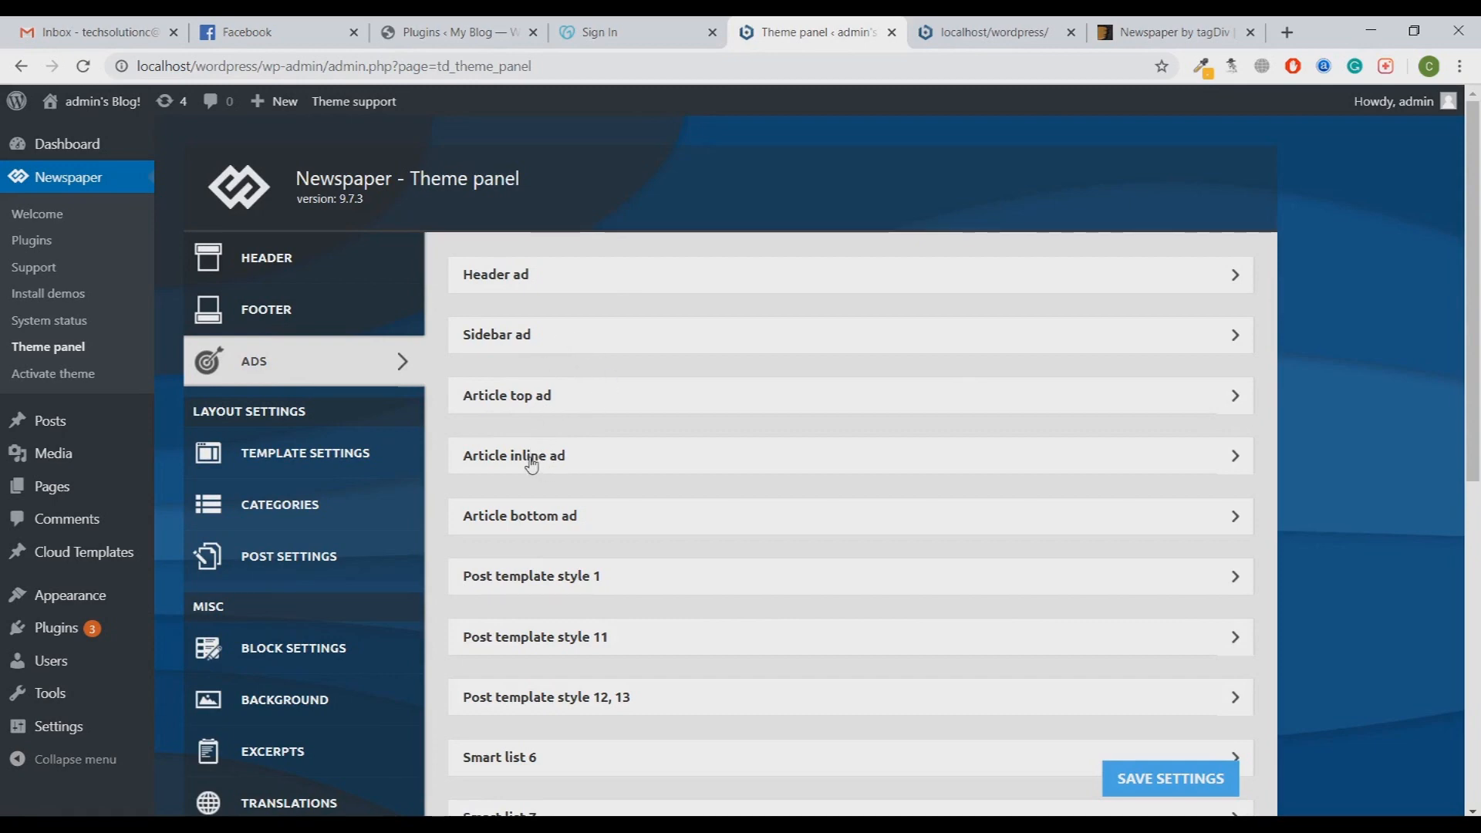
pyautogui.moveTo(653, 527)
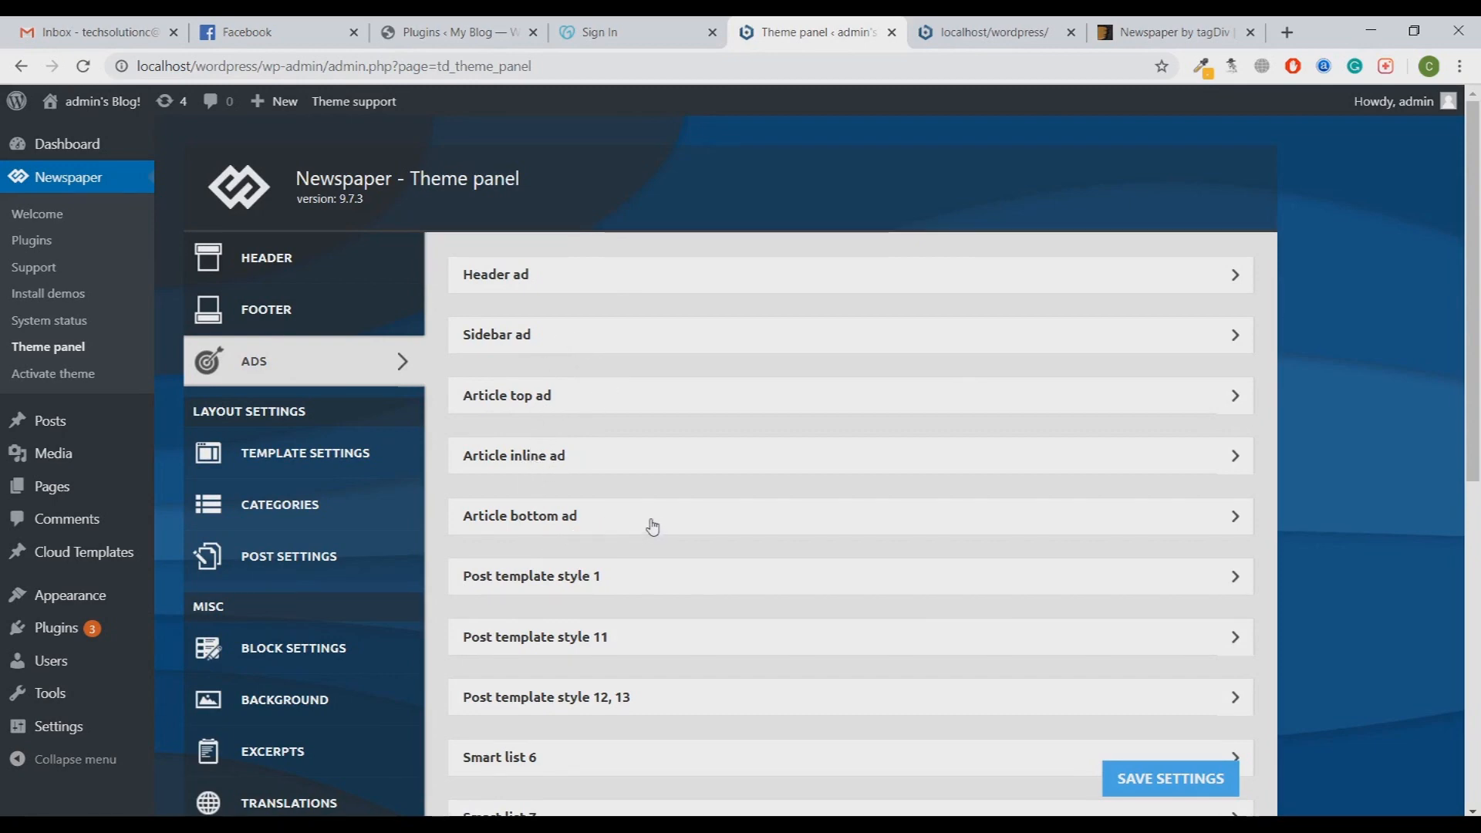
pyautogui.scroll(-3)
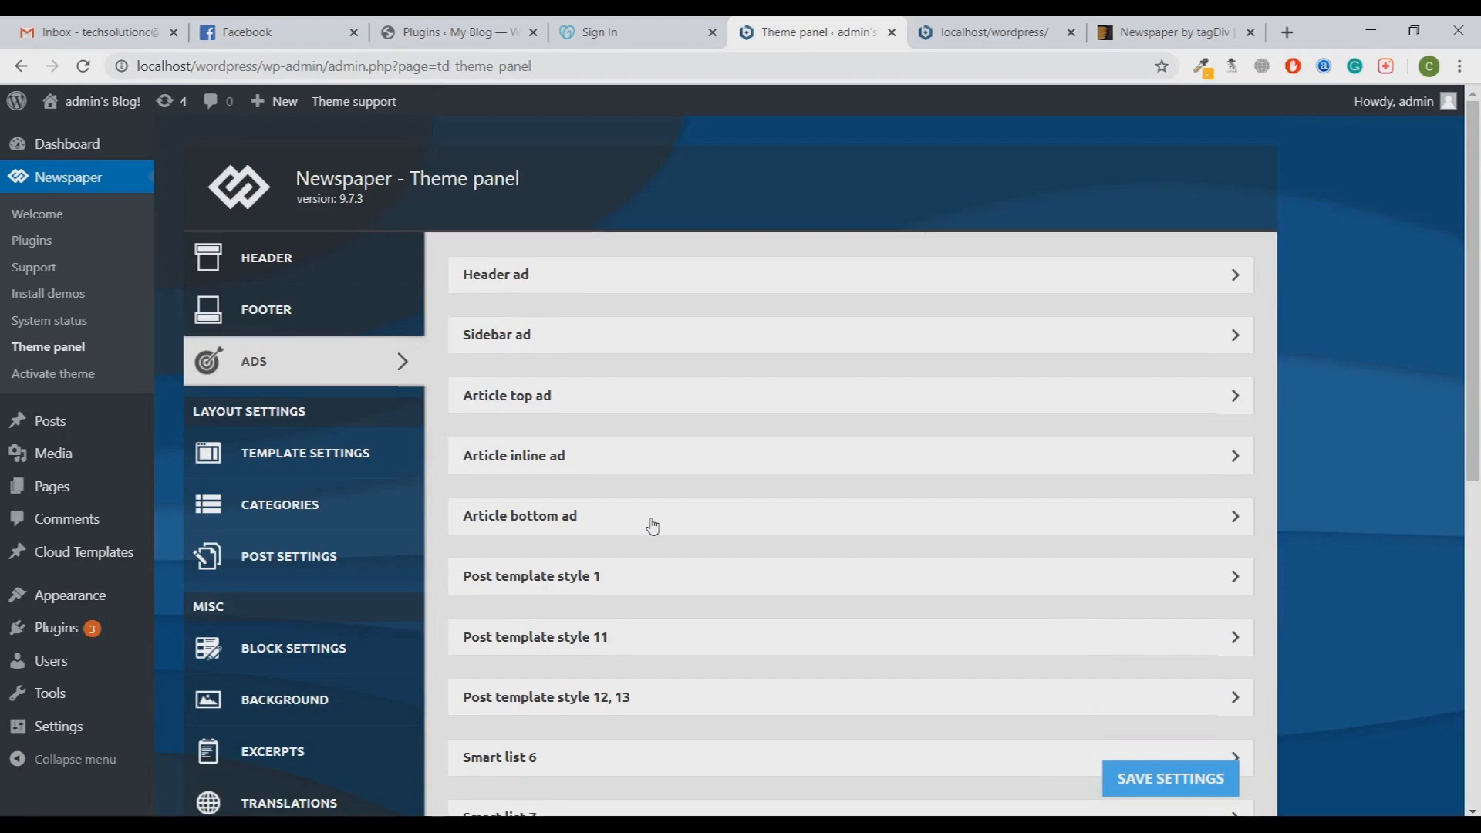
pyautogui.moveTo(369, 452)
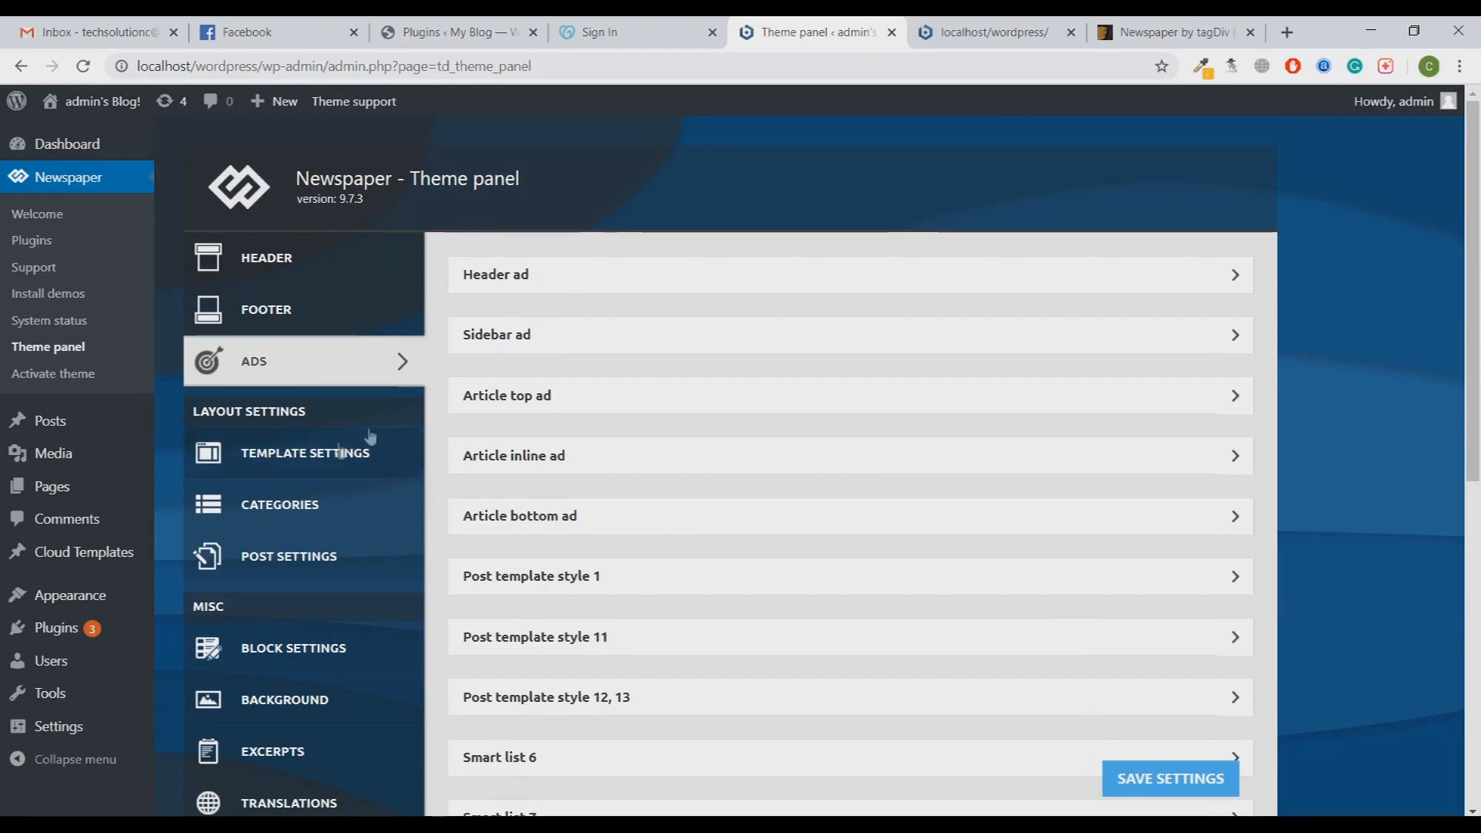
pyautogui.click(305, 452)
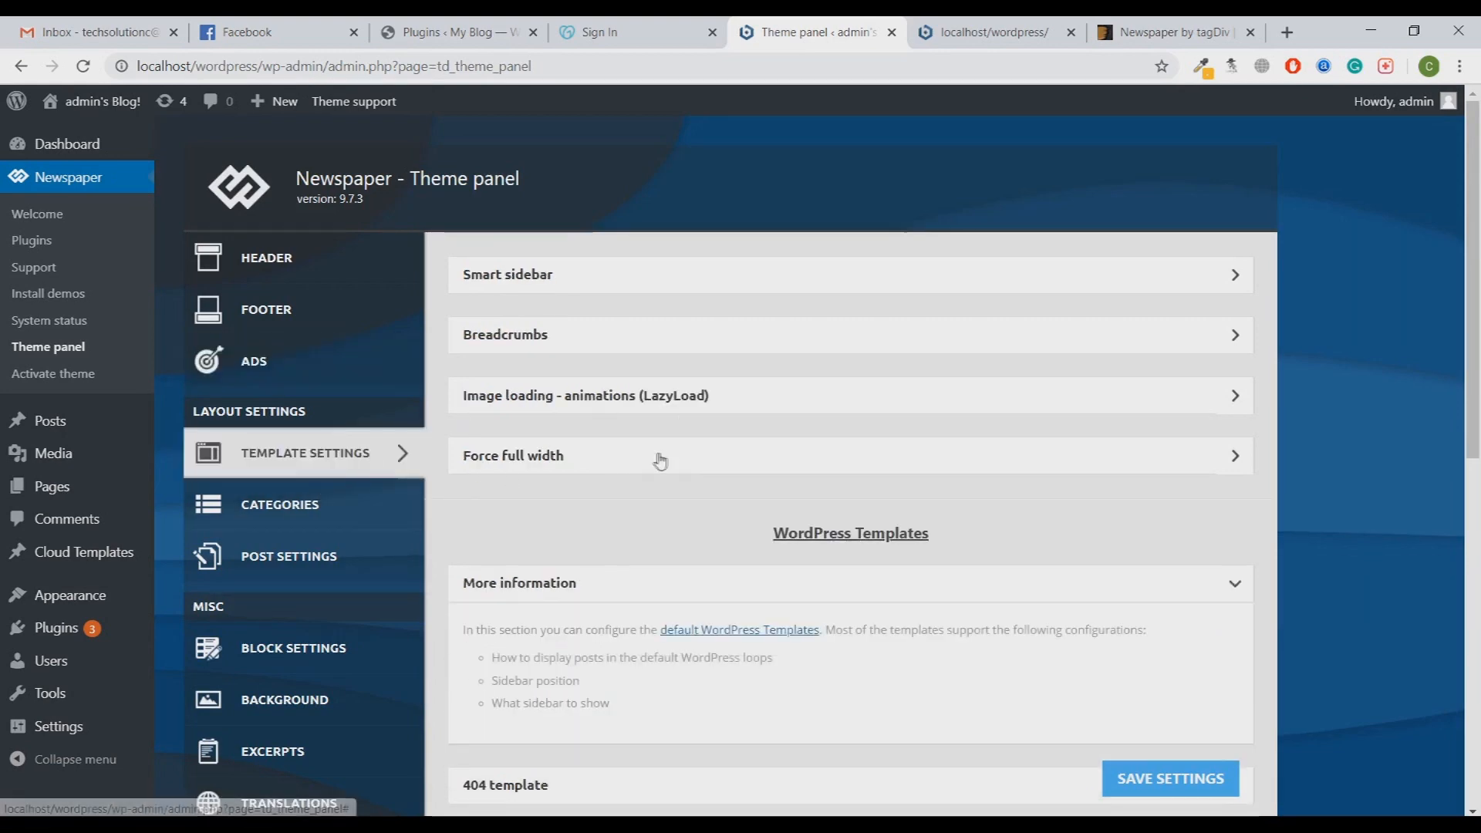
pyautogui.scroll(-3)
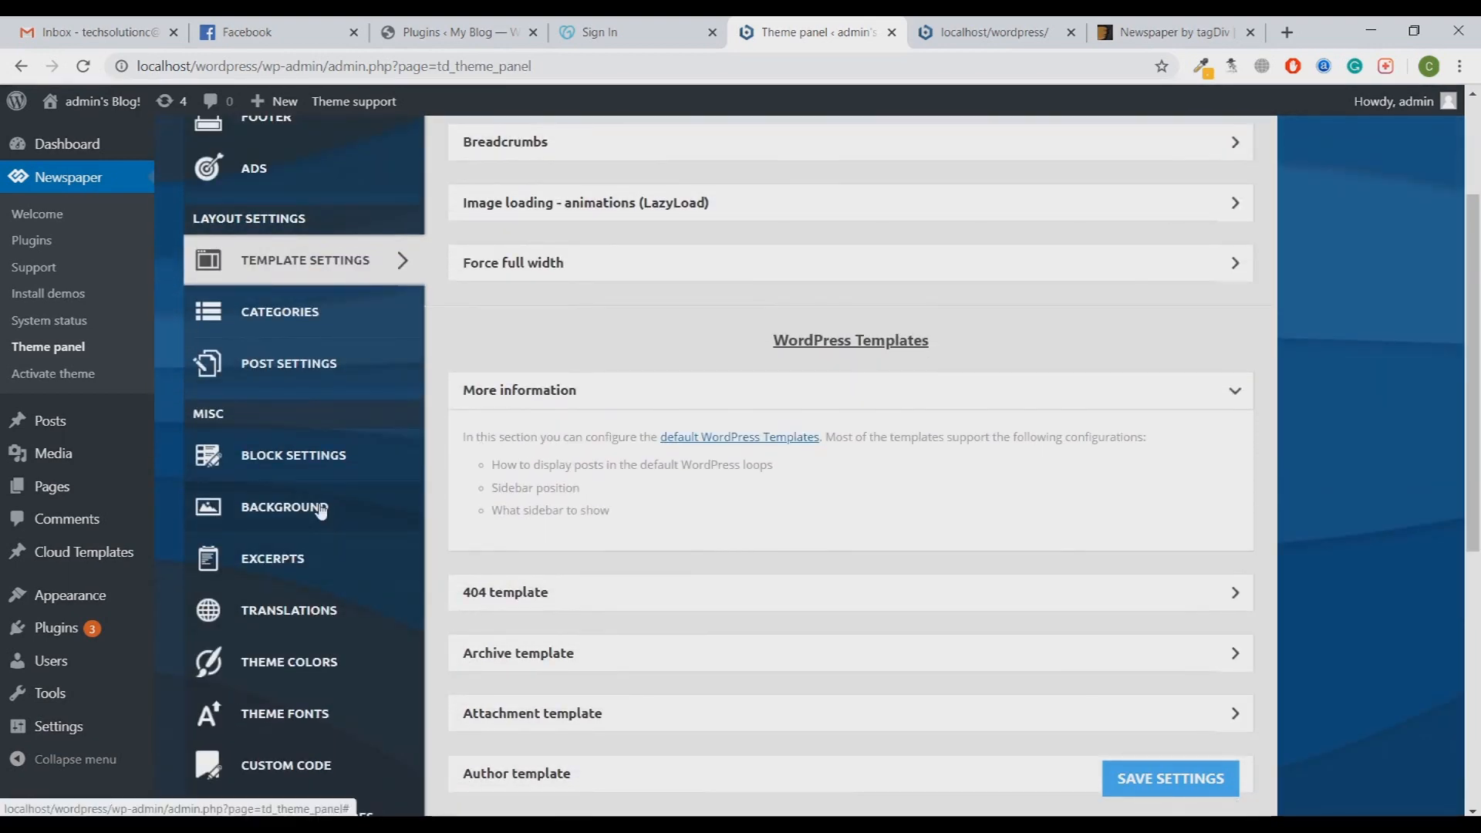
pyautogui.click(284, 507)
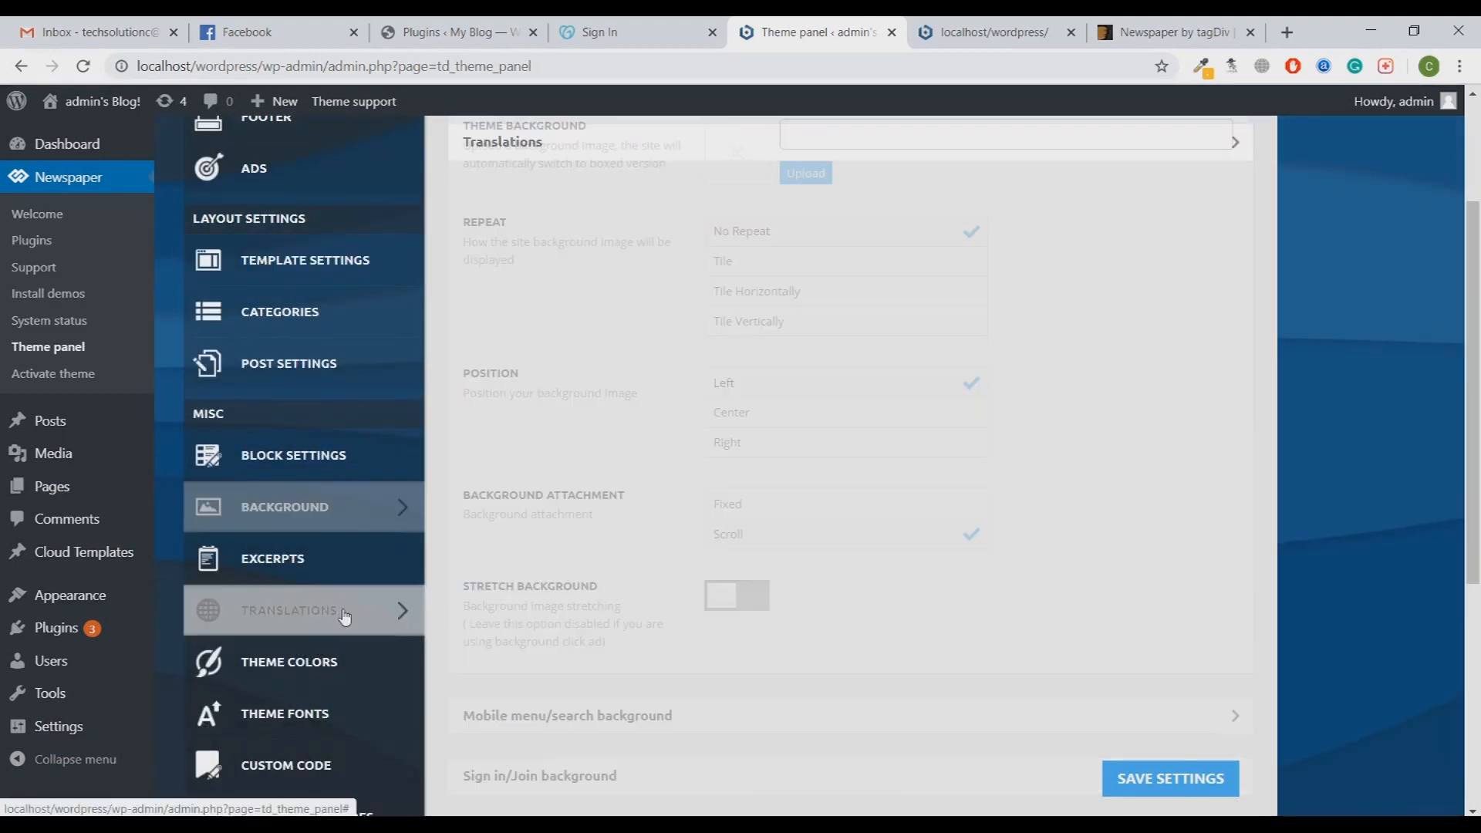
pyautogui.click(288, 609)
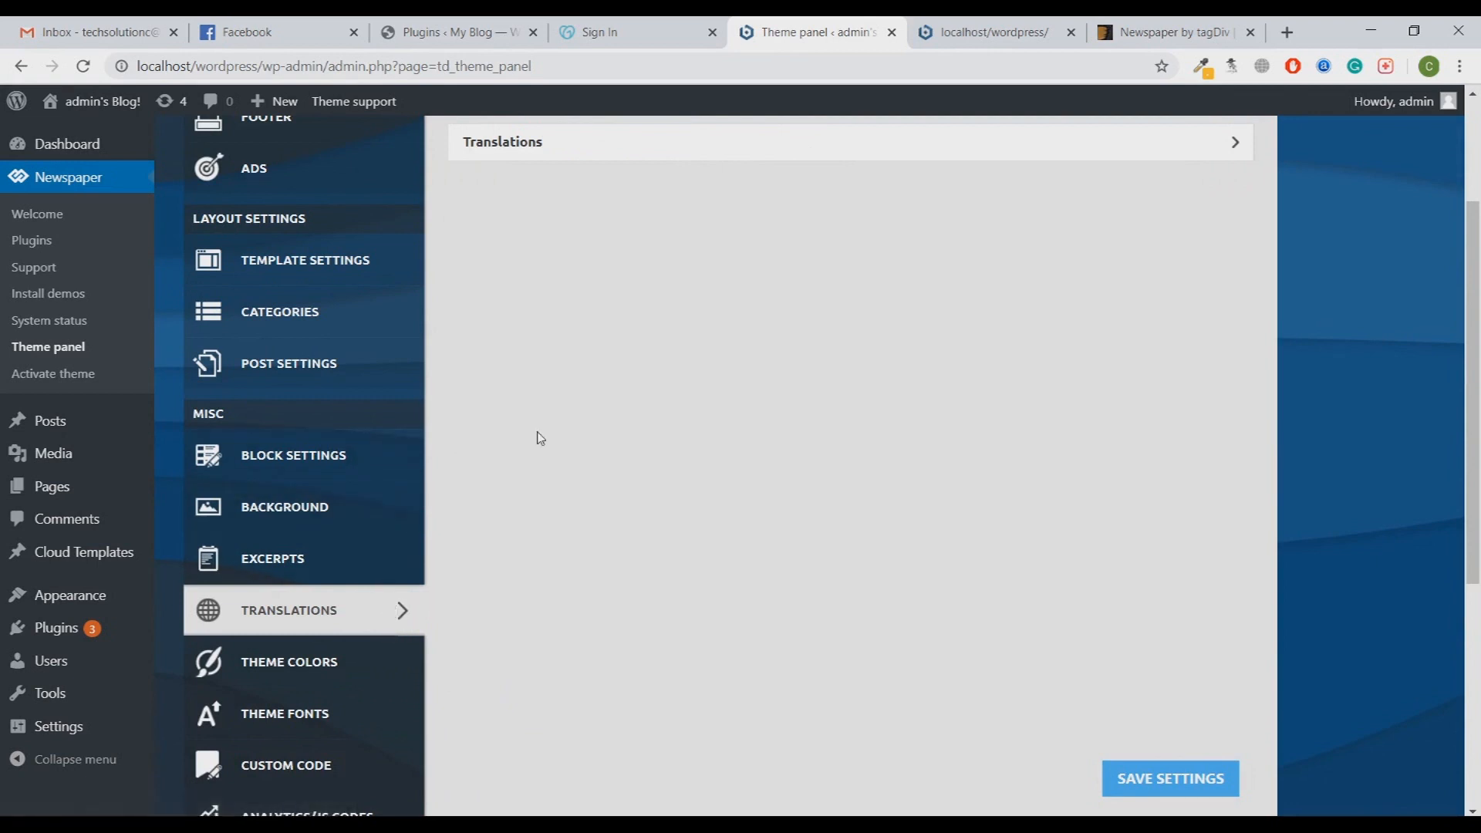
pyautogui.moveTo(529, 444)
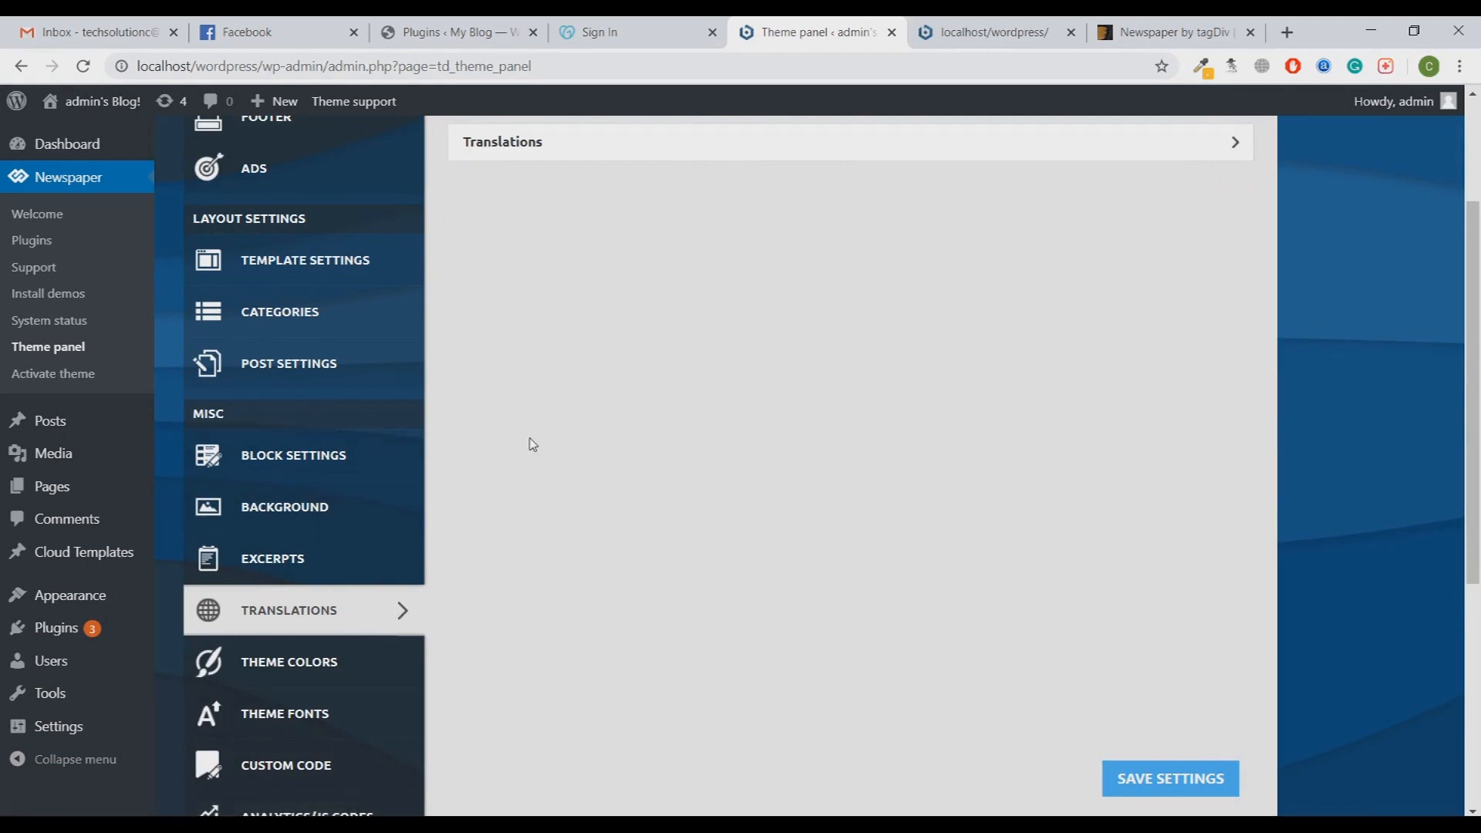
# Step: Launch the Newspaper live preview from ThemeForest, check the local site, and return to the theme panel
pyautogui.click(1174, 31)
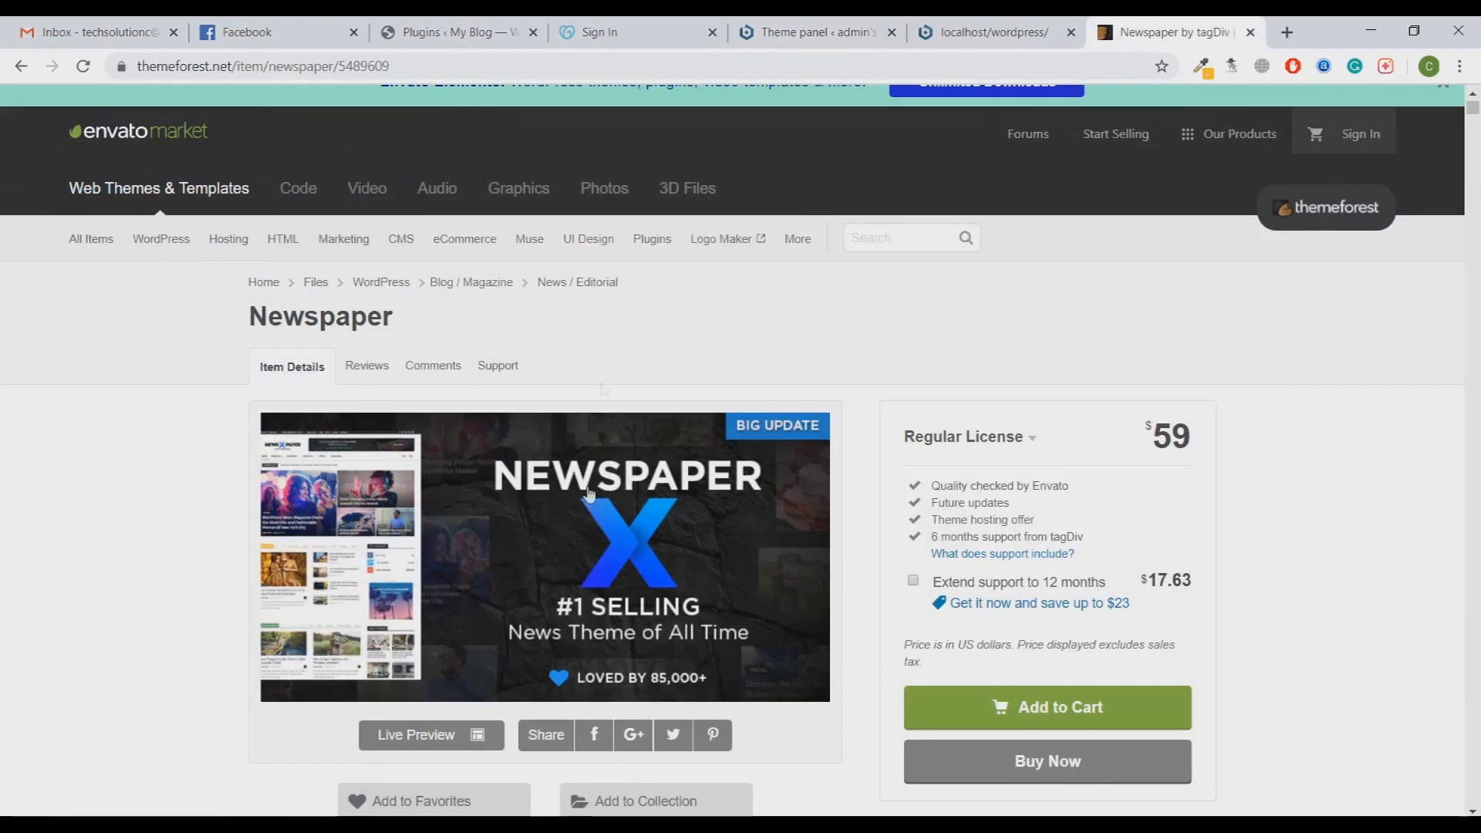
pyautogui.click(430, 734)
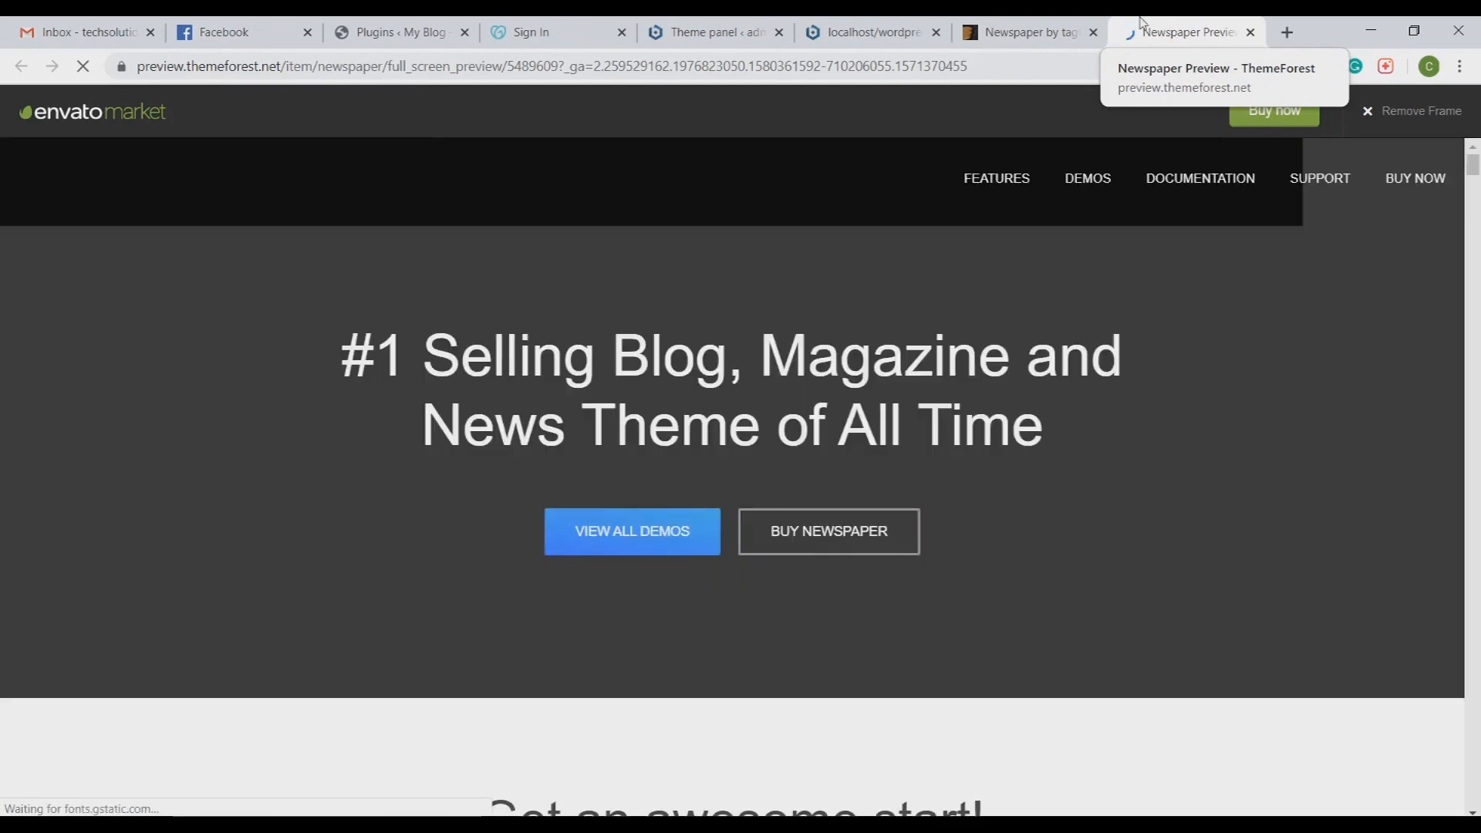
pyautogui.click(866, 31)
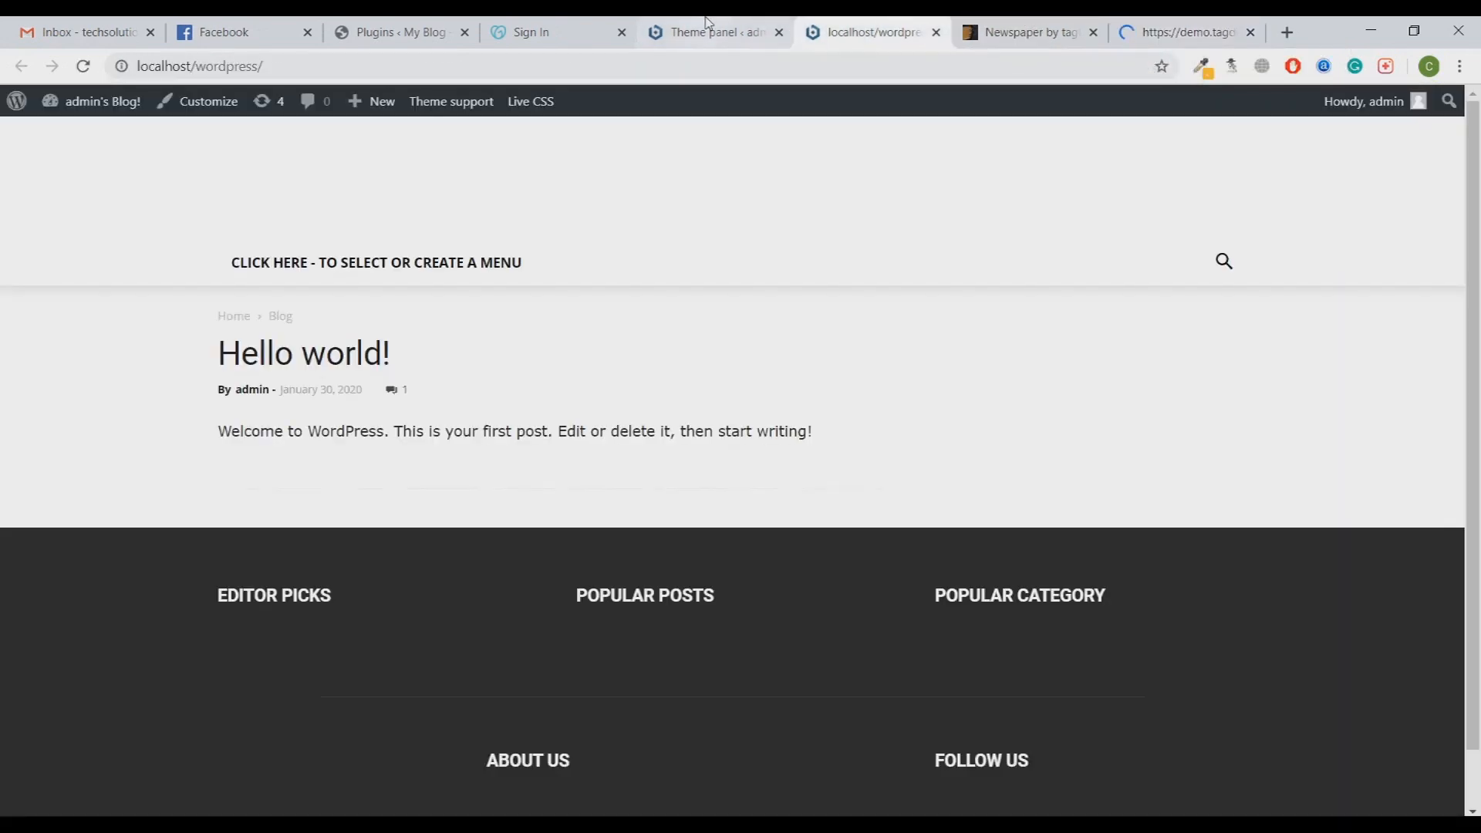
pyautogui.click(703, 31)
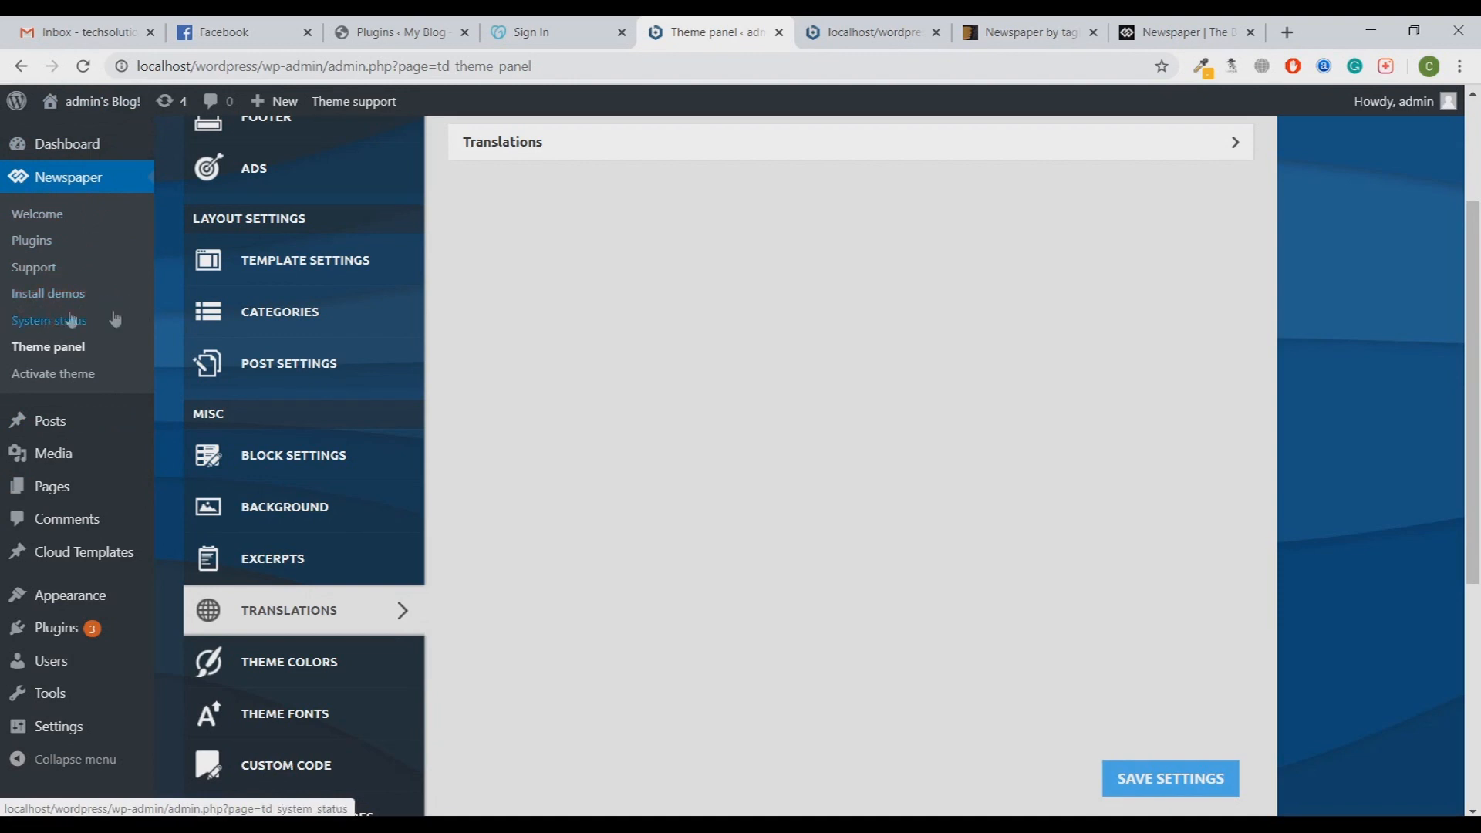
# Step: Browse the Install demos gallery down to the Business demo
pyautogui.click(48, 293)
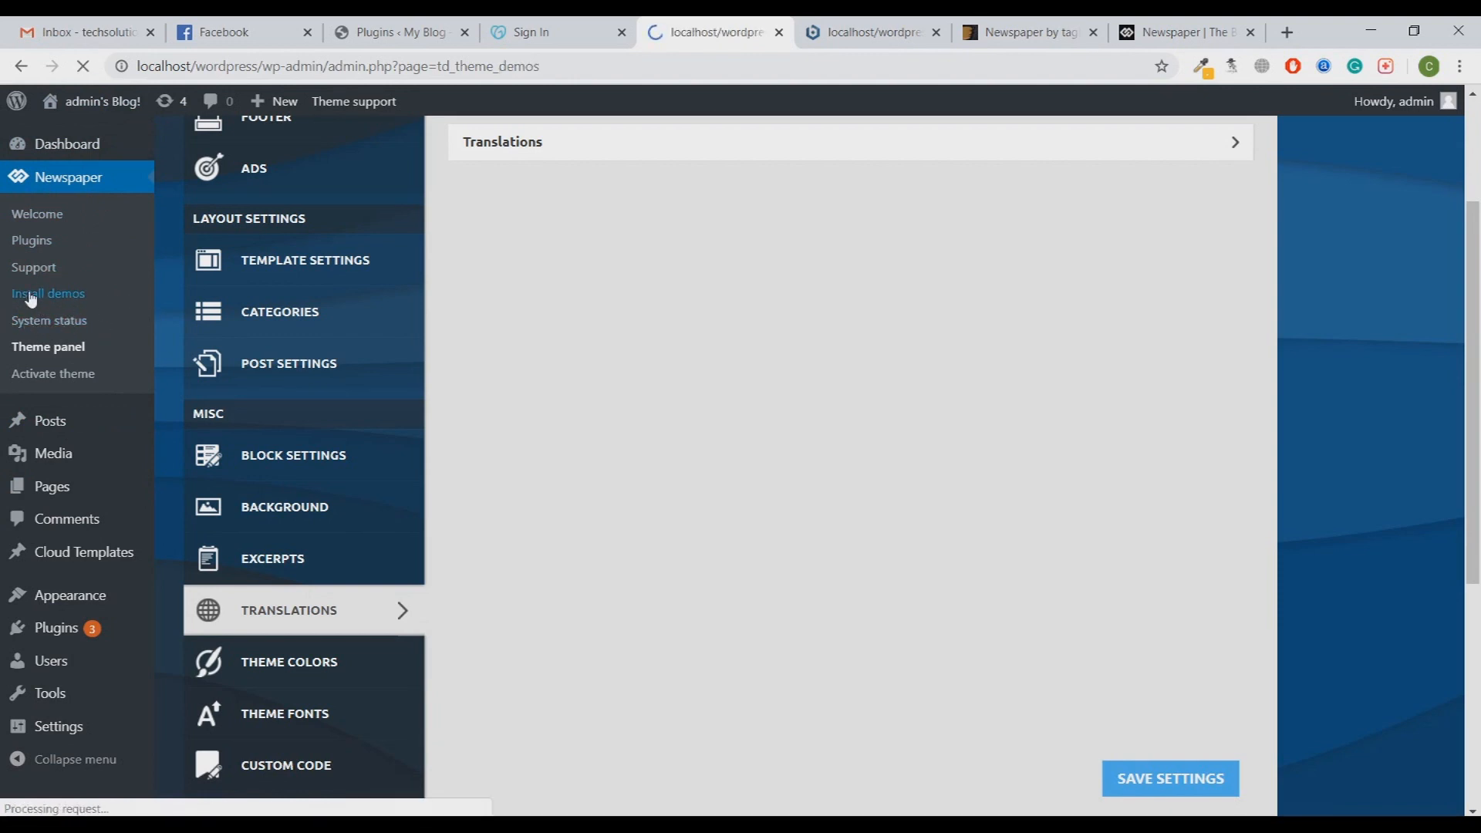
pyautogui.click(48, 293)
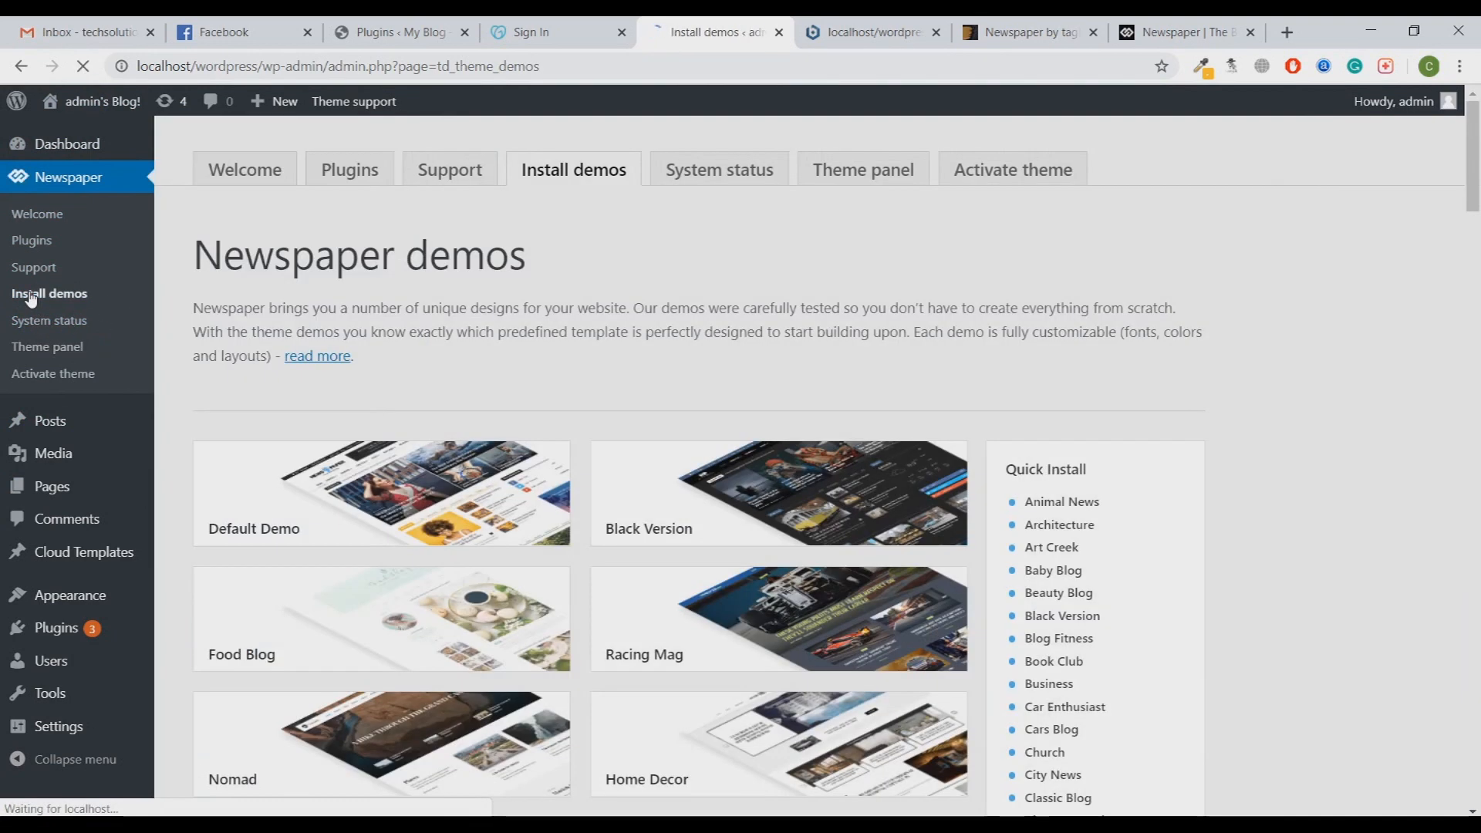
pyautogui.scroll(-3)
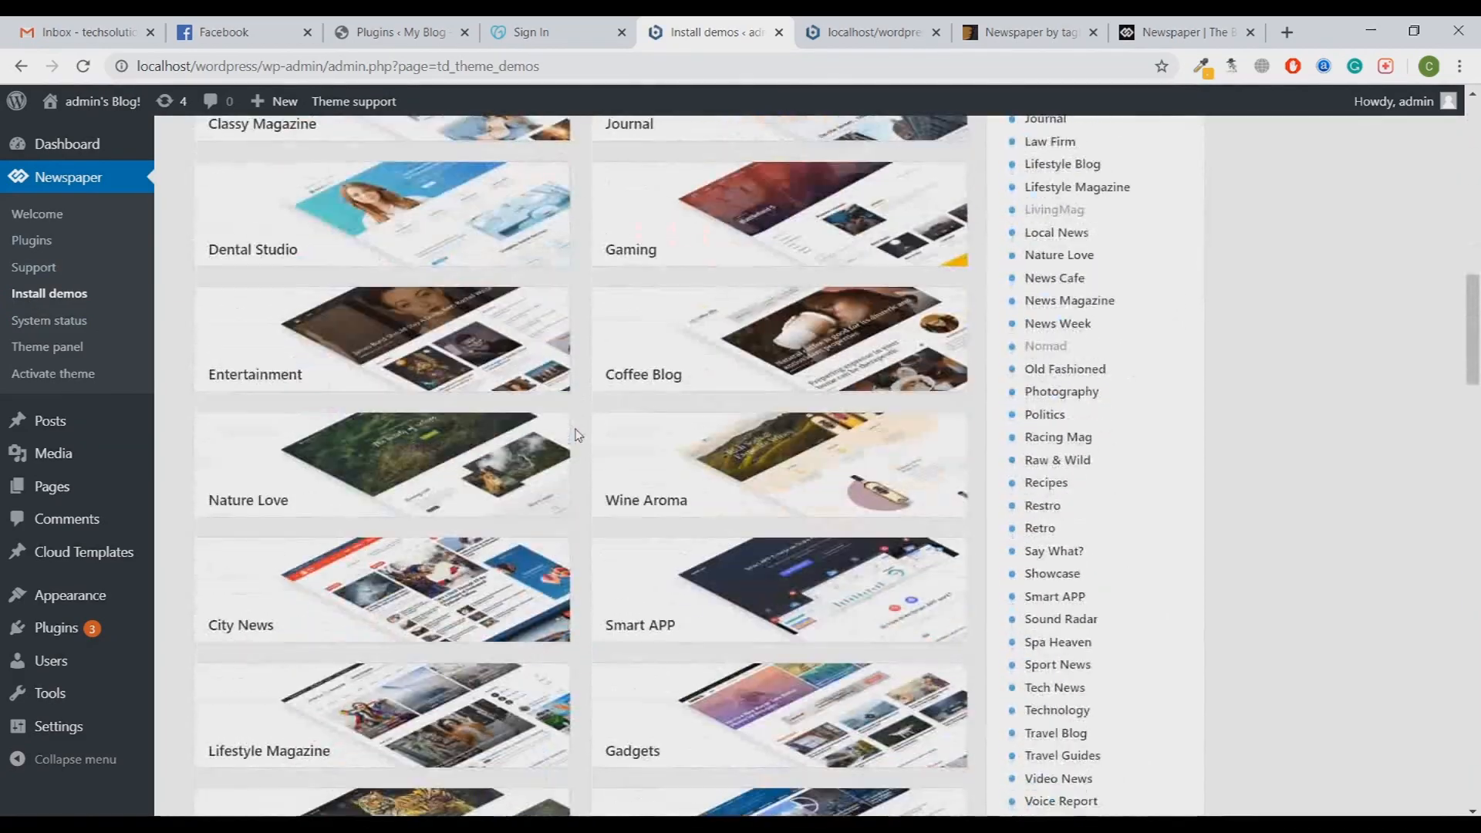
pyautogui.scroll(-3)
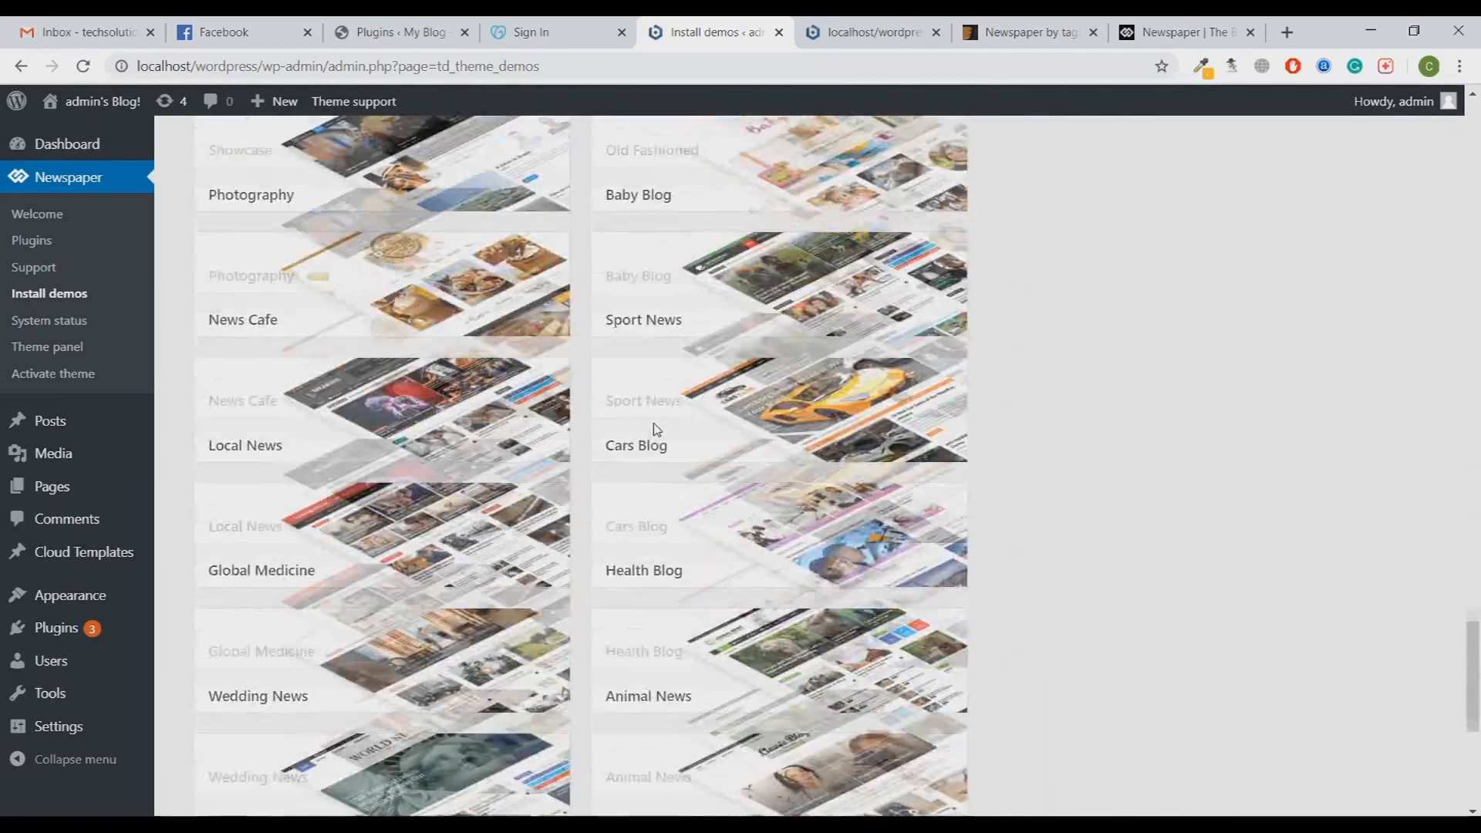
pyautogui.scroll(-3)
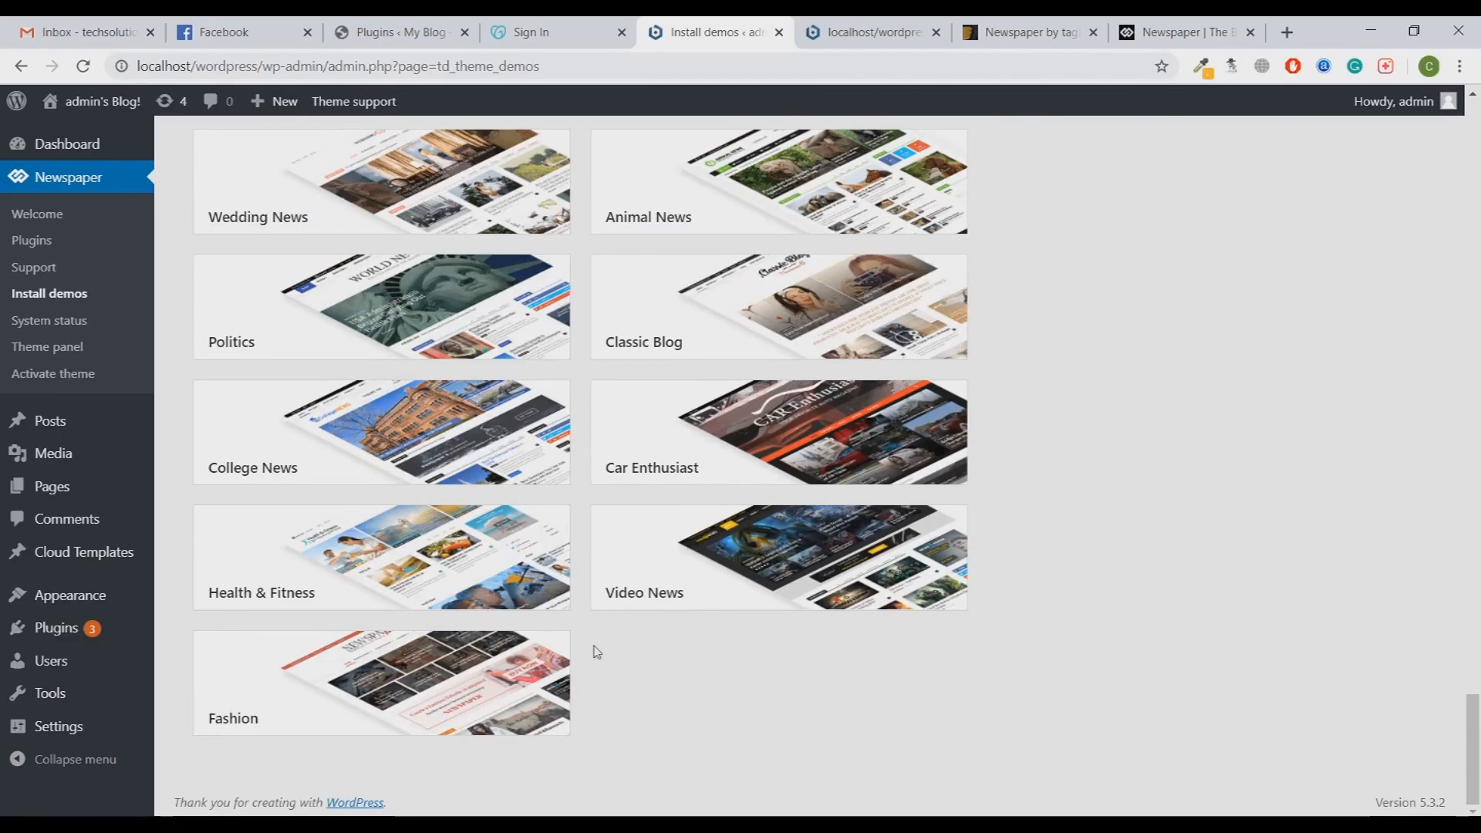
pyautogui.scroll(-3)
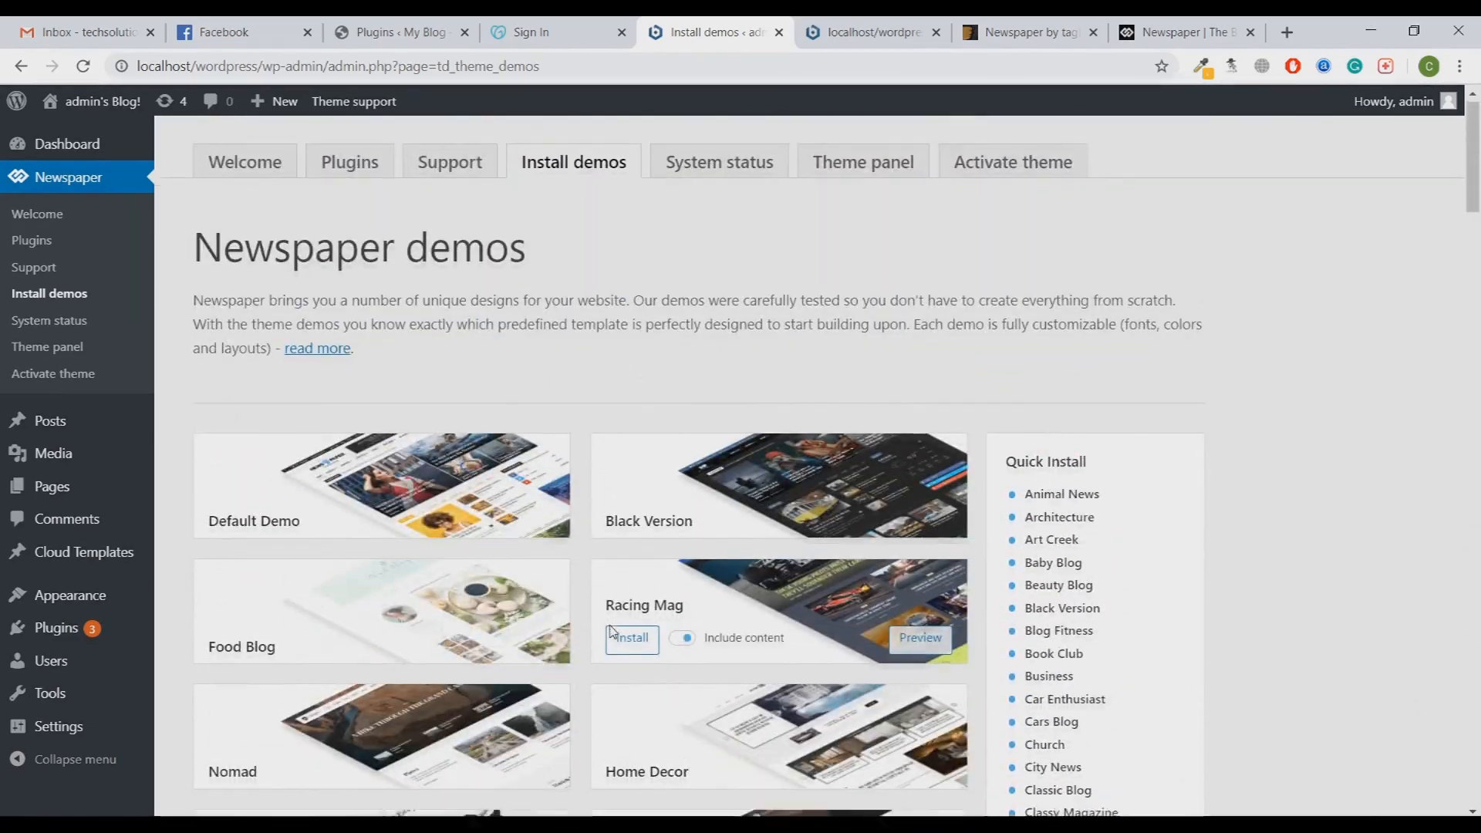
pyautogui.scroll(-3)
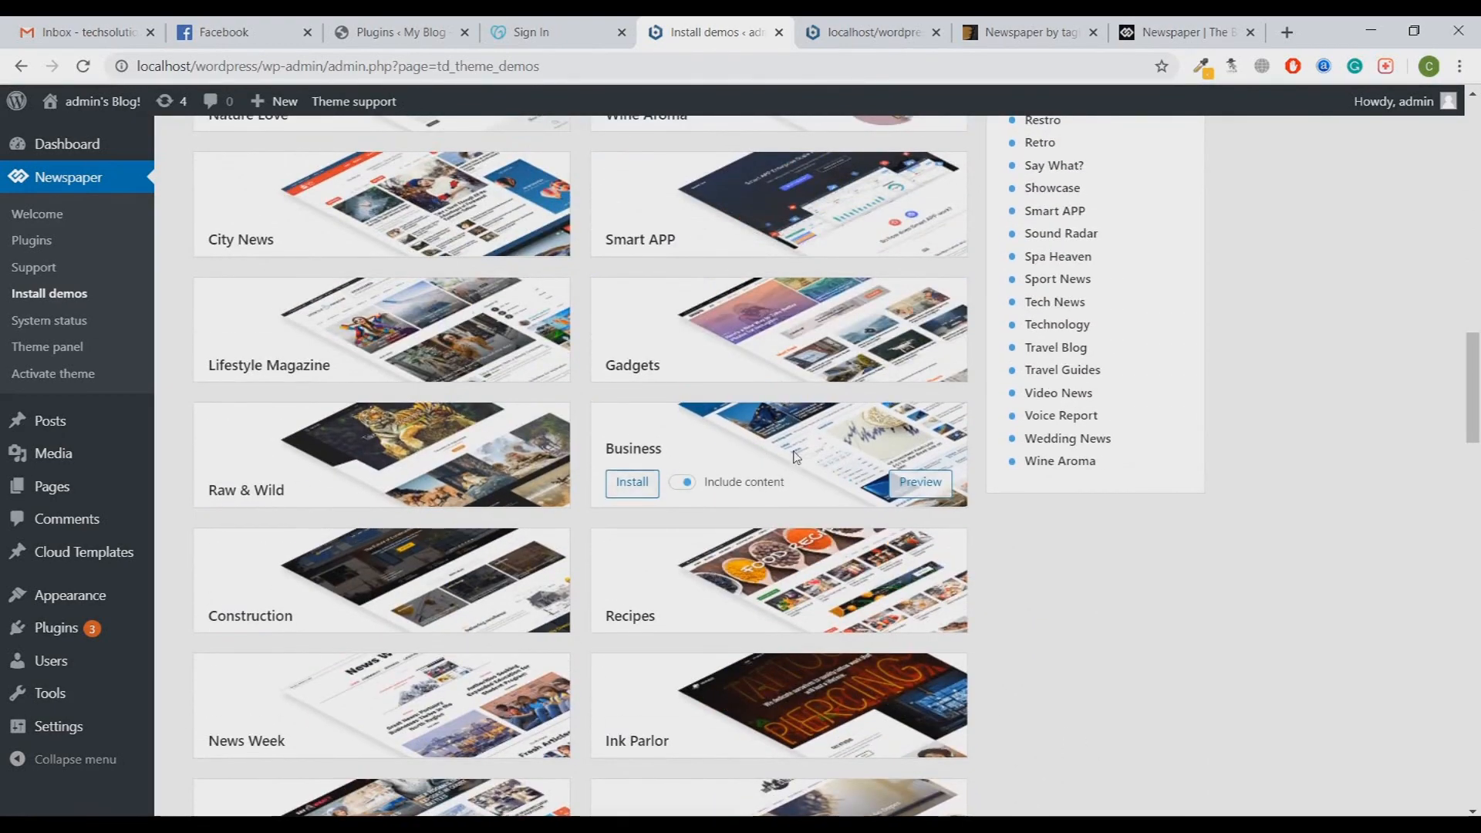
# Step: Preview the Business demo site and look through its homepage
pyautogui.click(918, 481)
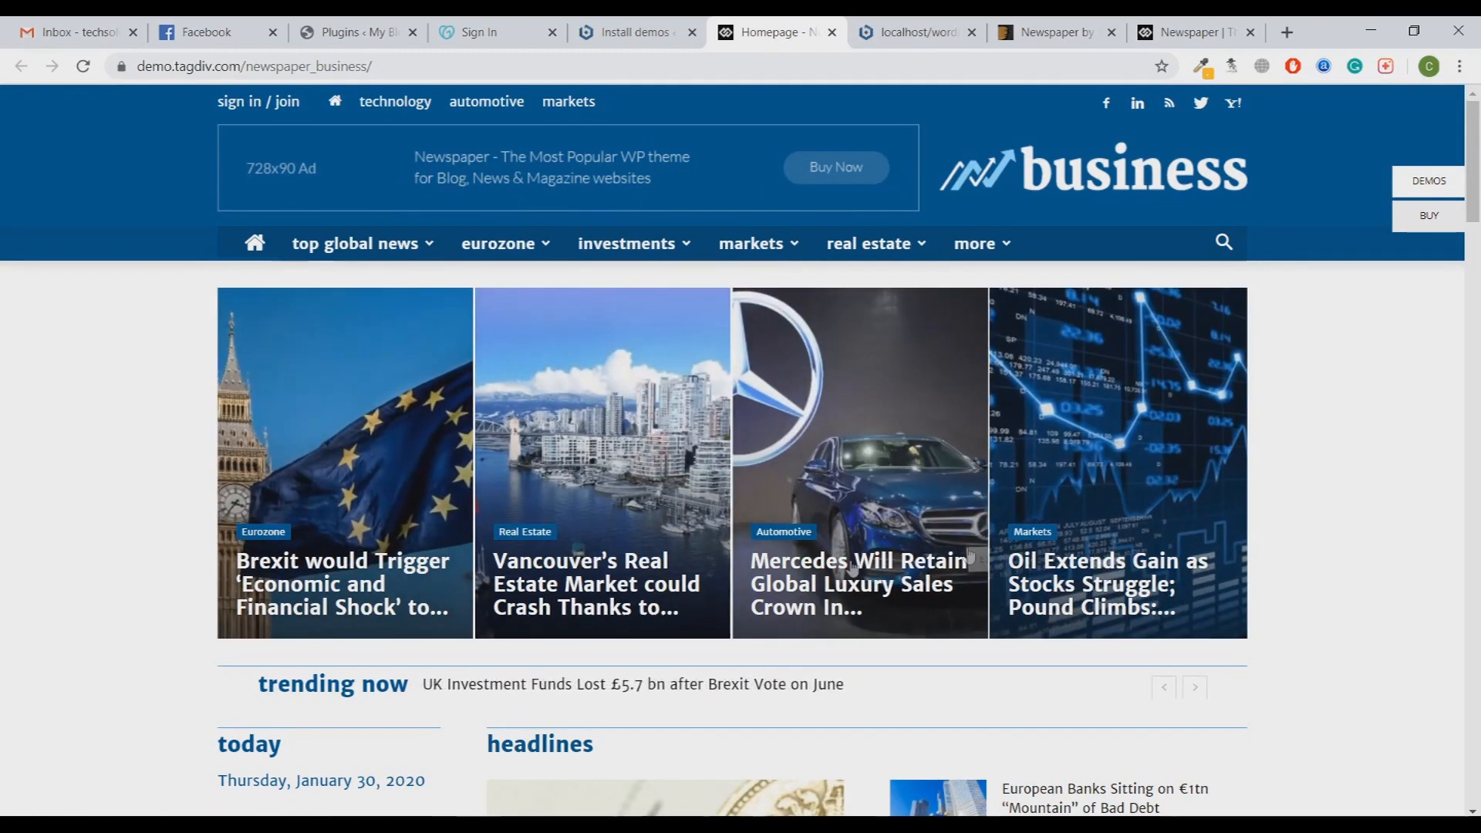
pyautogui.scroll(-3)
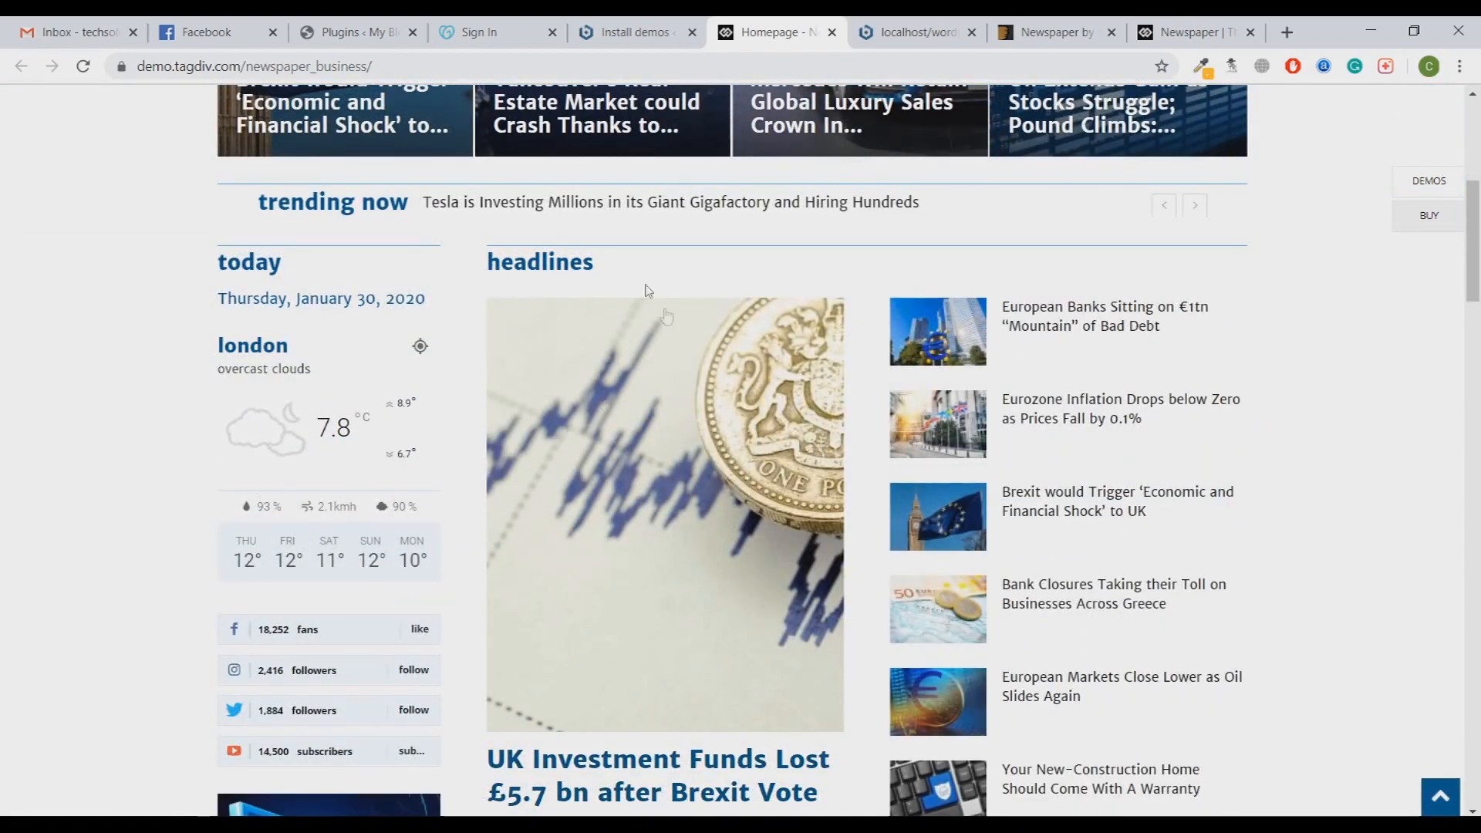
pyautogui.scroll(-3)
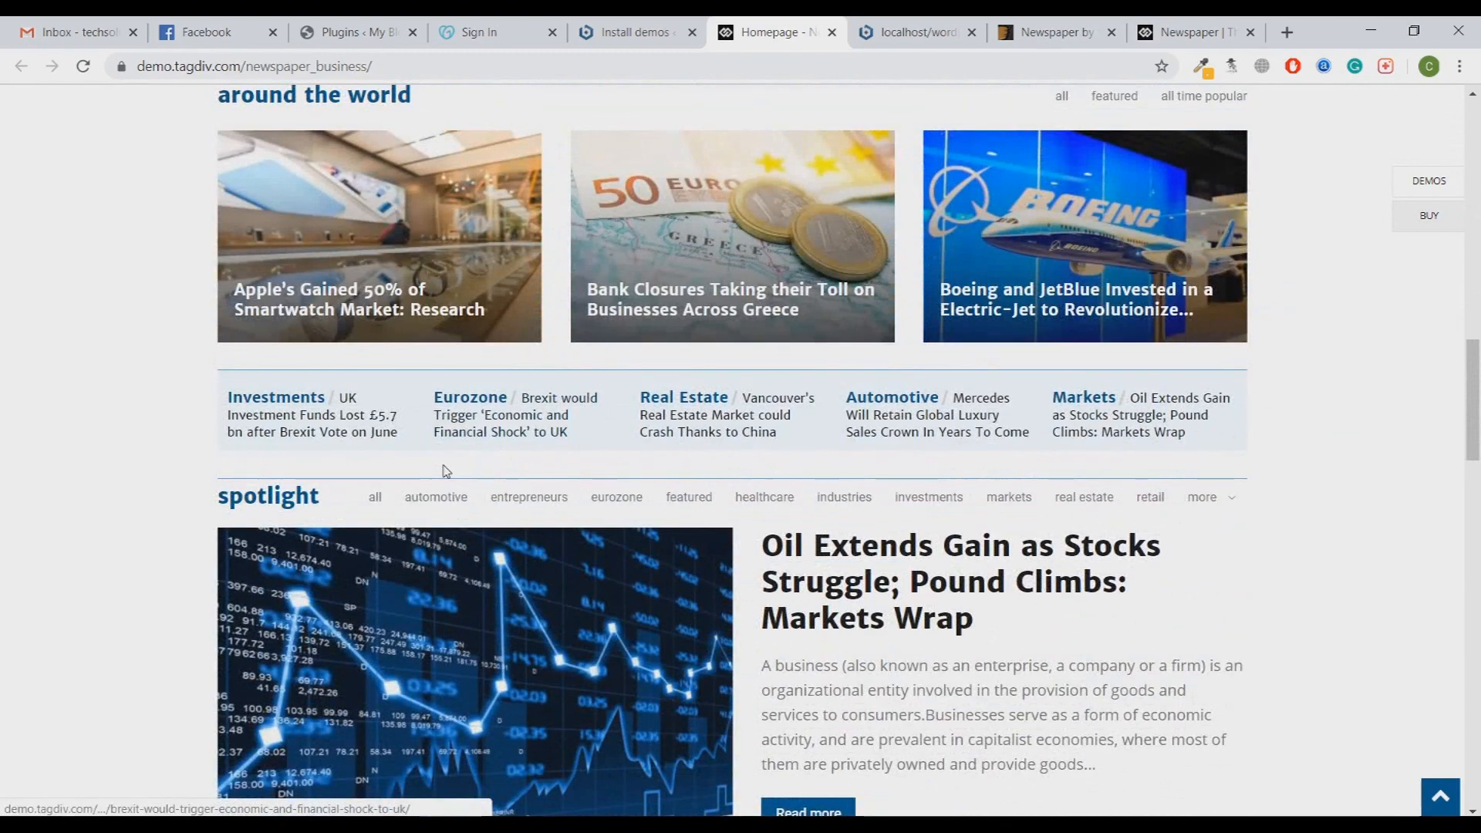
pyautogui.scroll(3)
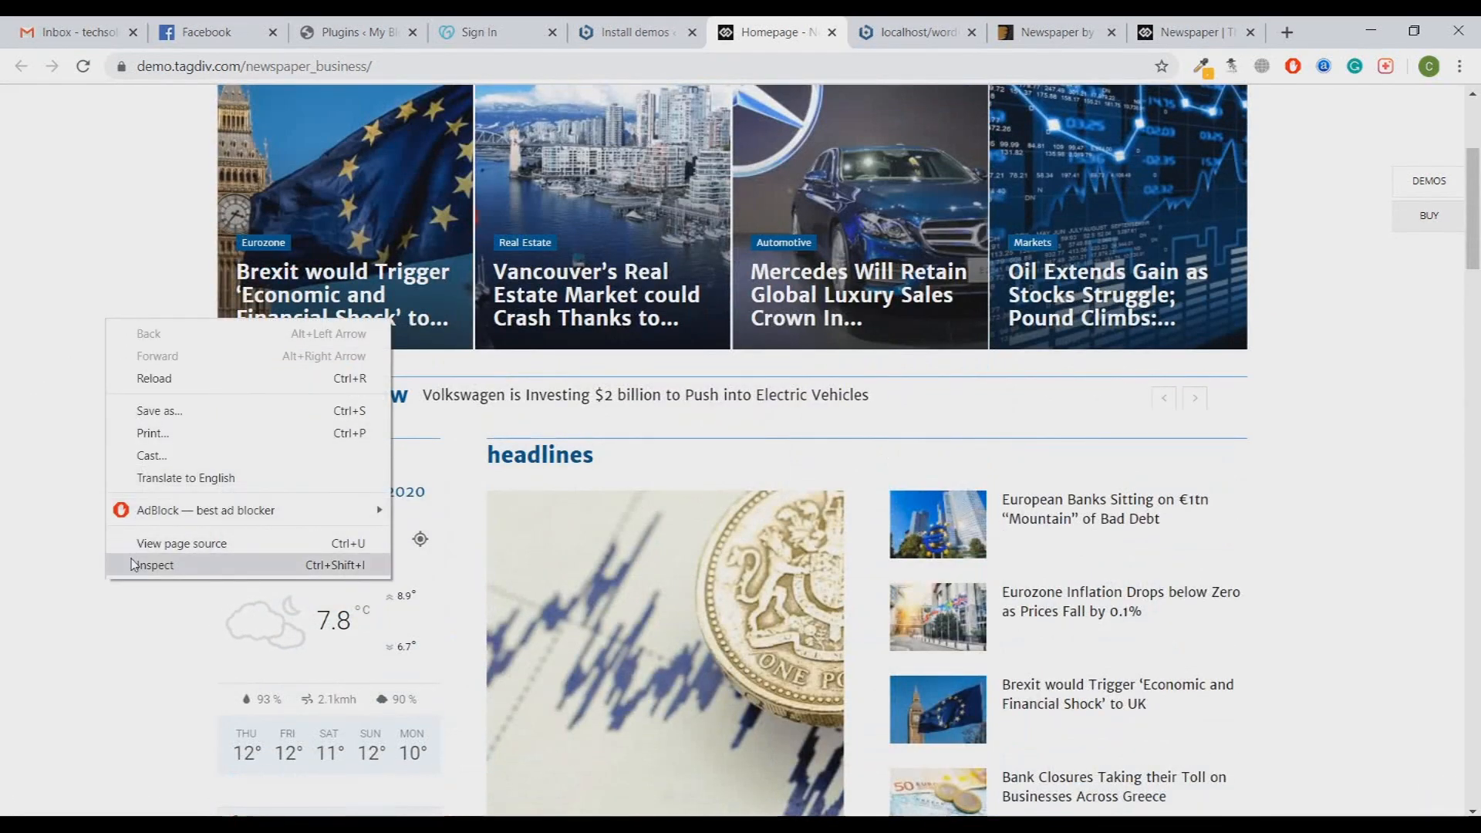
# Step: Inspect the Business demo at phone width with the device toolbar and scroll through it
pyautogui.click(152, 565)
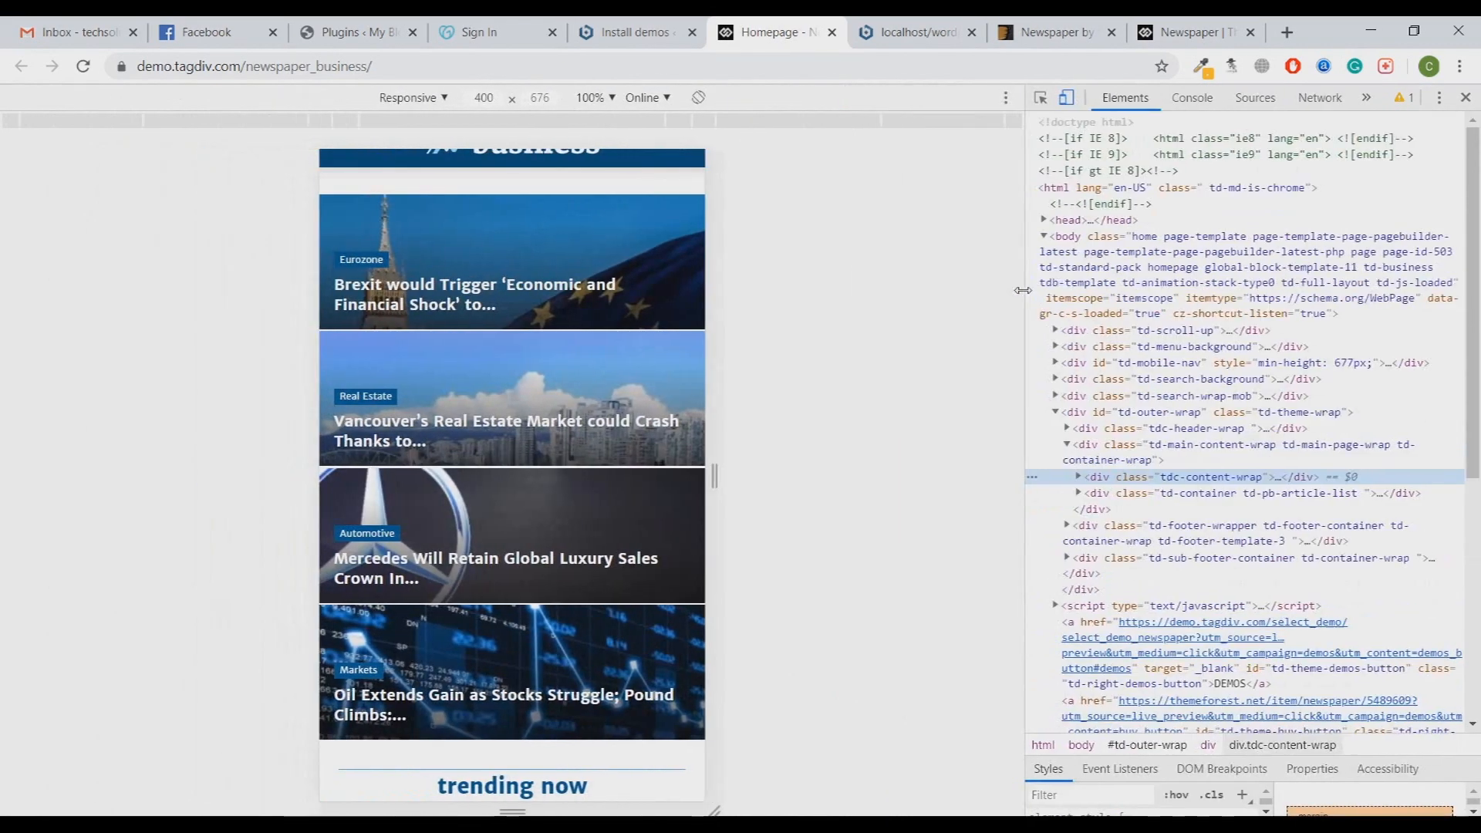
pyautogui.scroll(-3)
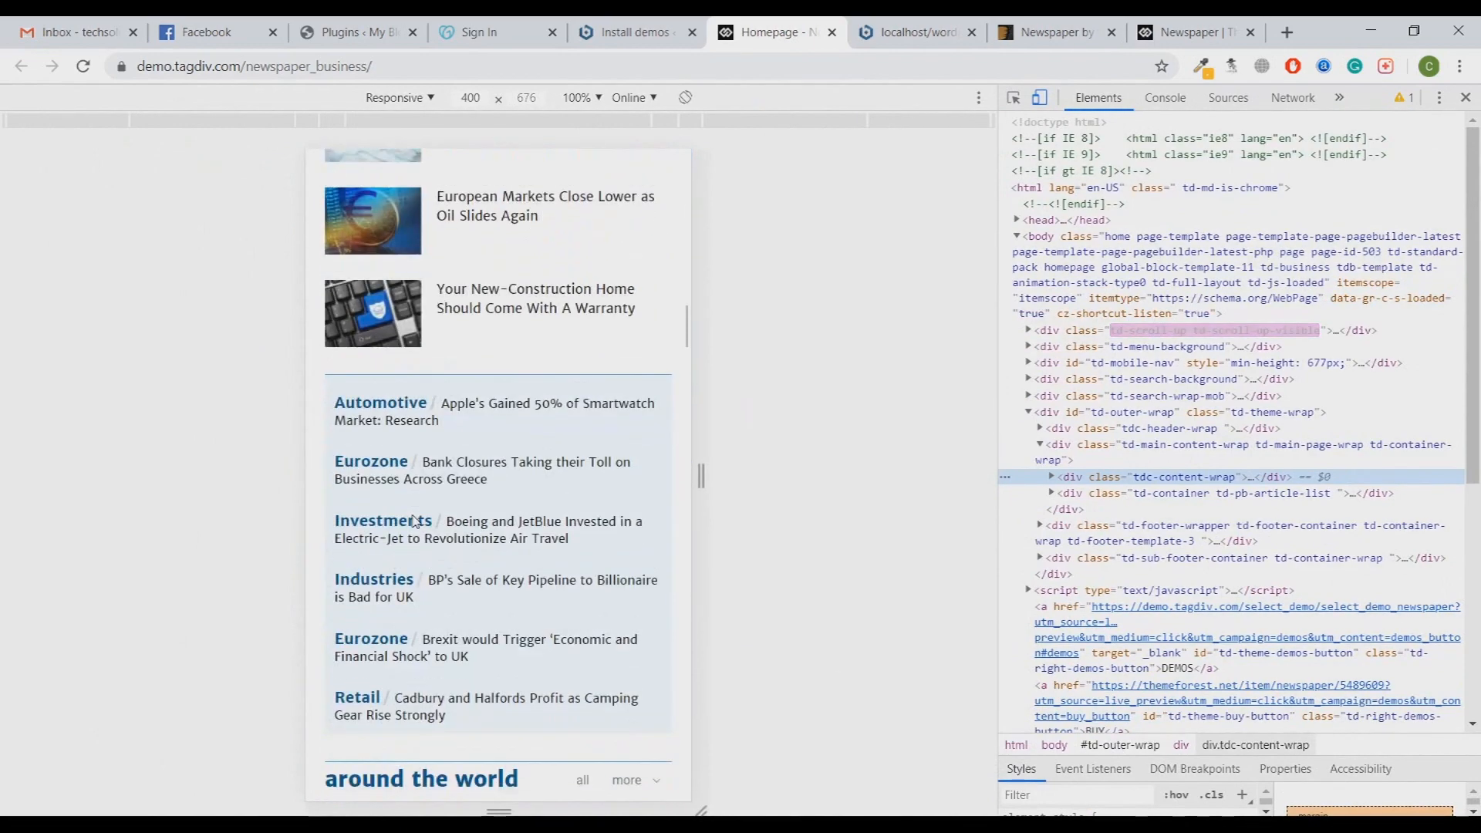
pyautogui.scroll(-3)
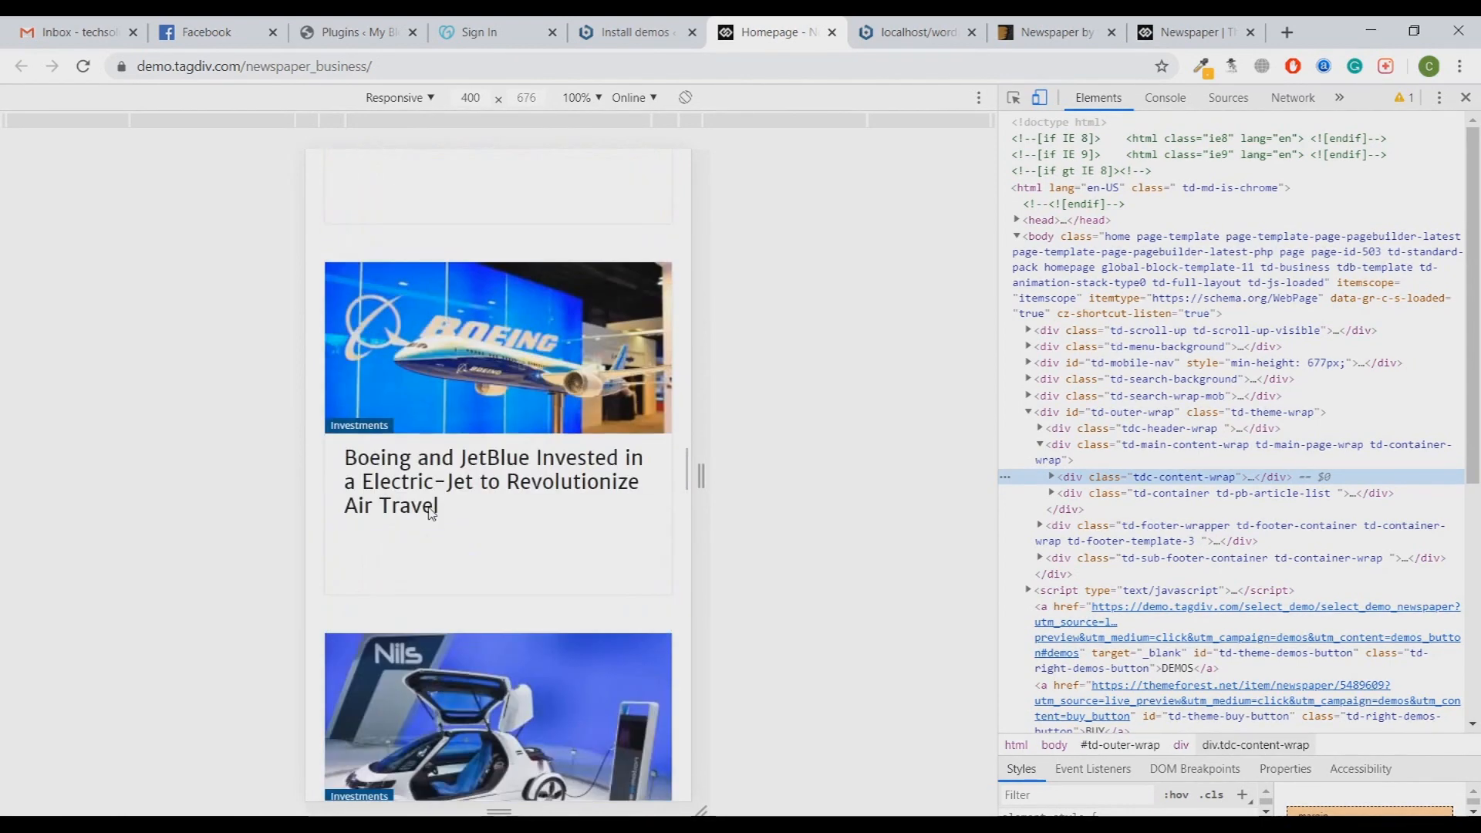
pyautogui.scroll(-3)
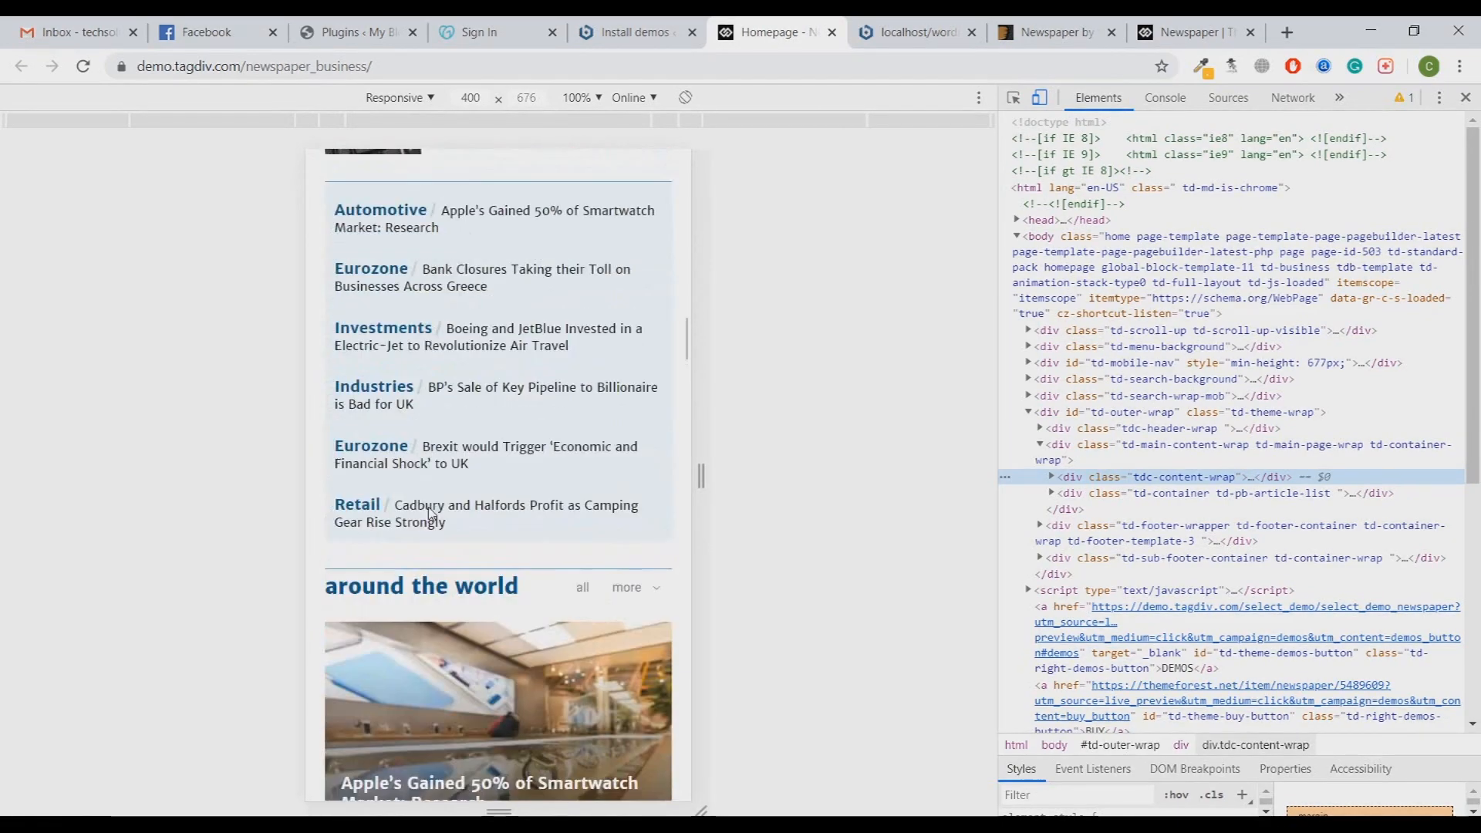
pyautogui.scroll(-3)
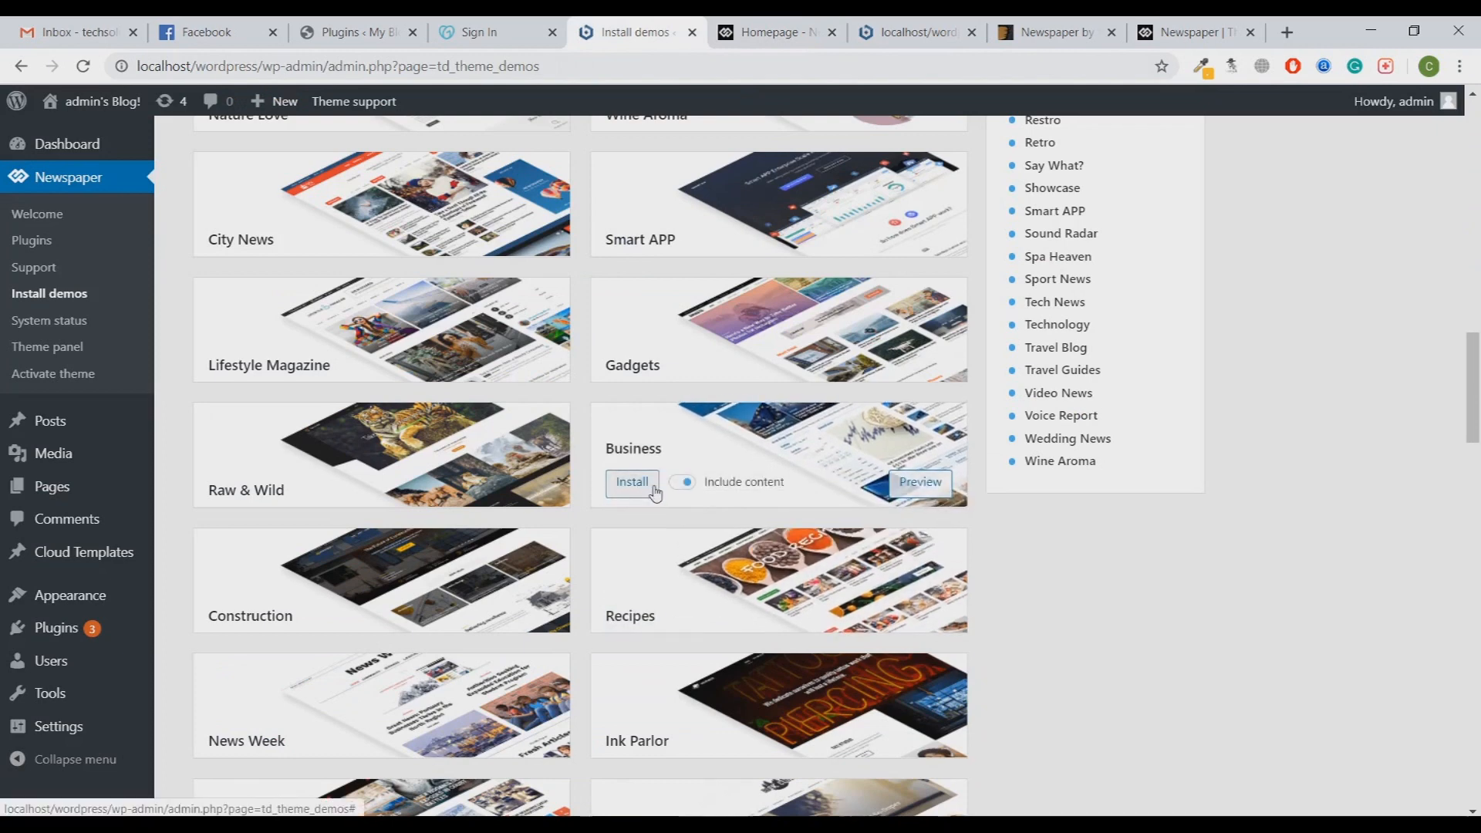
# Step: Install the full Business demo with content, then switch to the local front-end tab
pyautogui.click(631, 481)
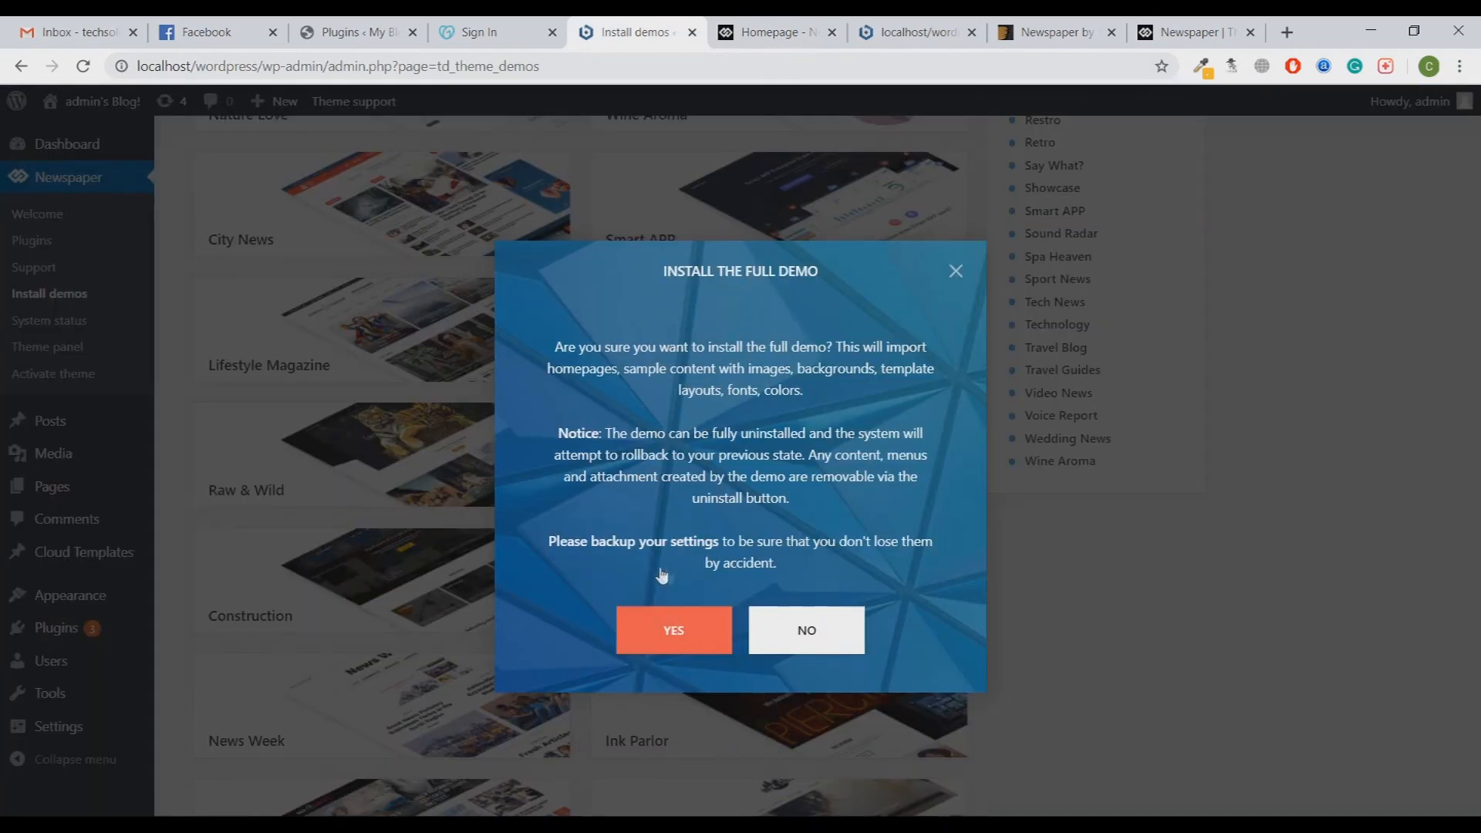
pyautogui.click(673, 629)
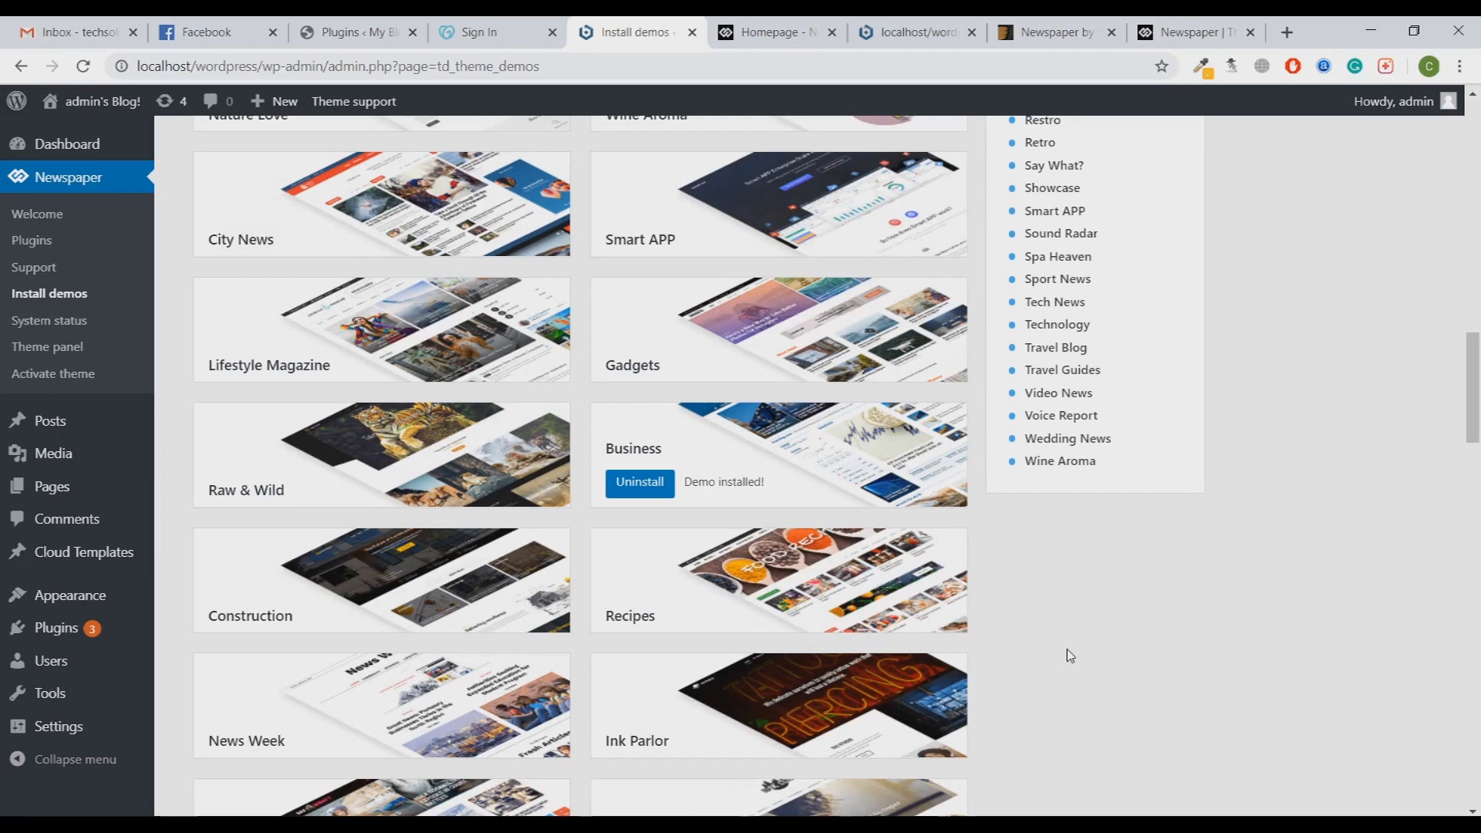
pyautogui.click(910, 30)
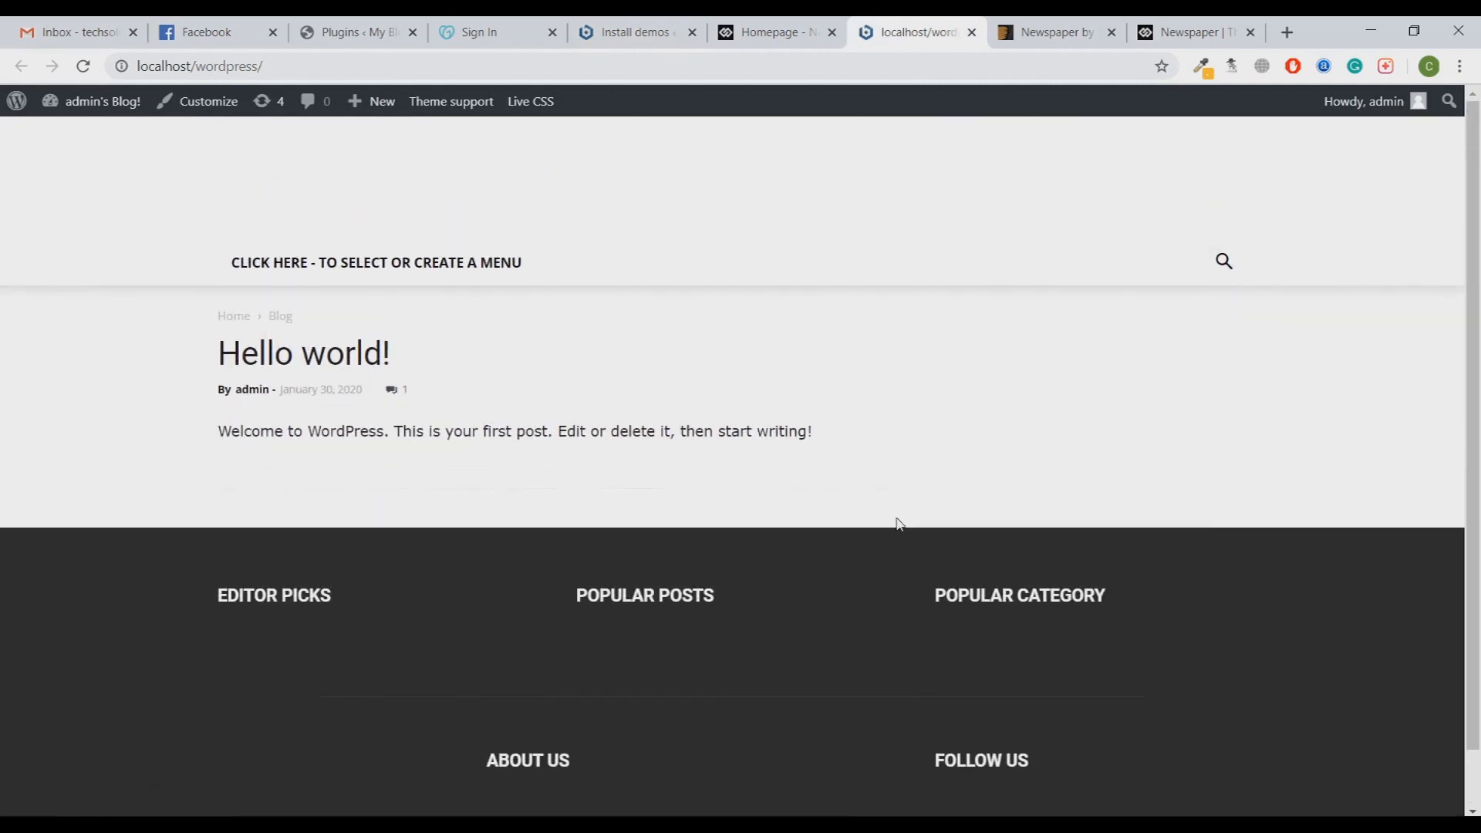
pyautogui.moveTo(859, 499)
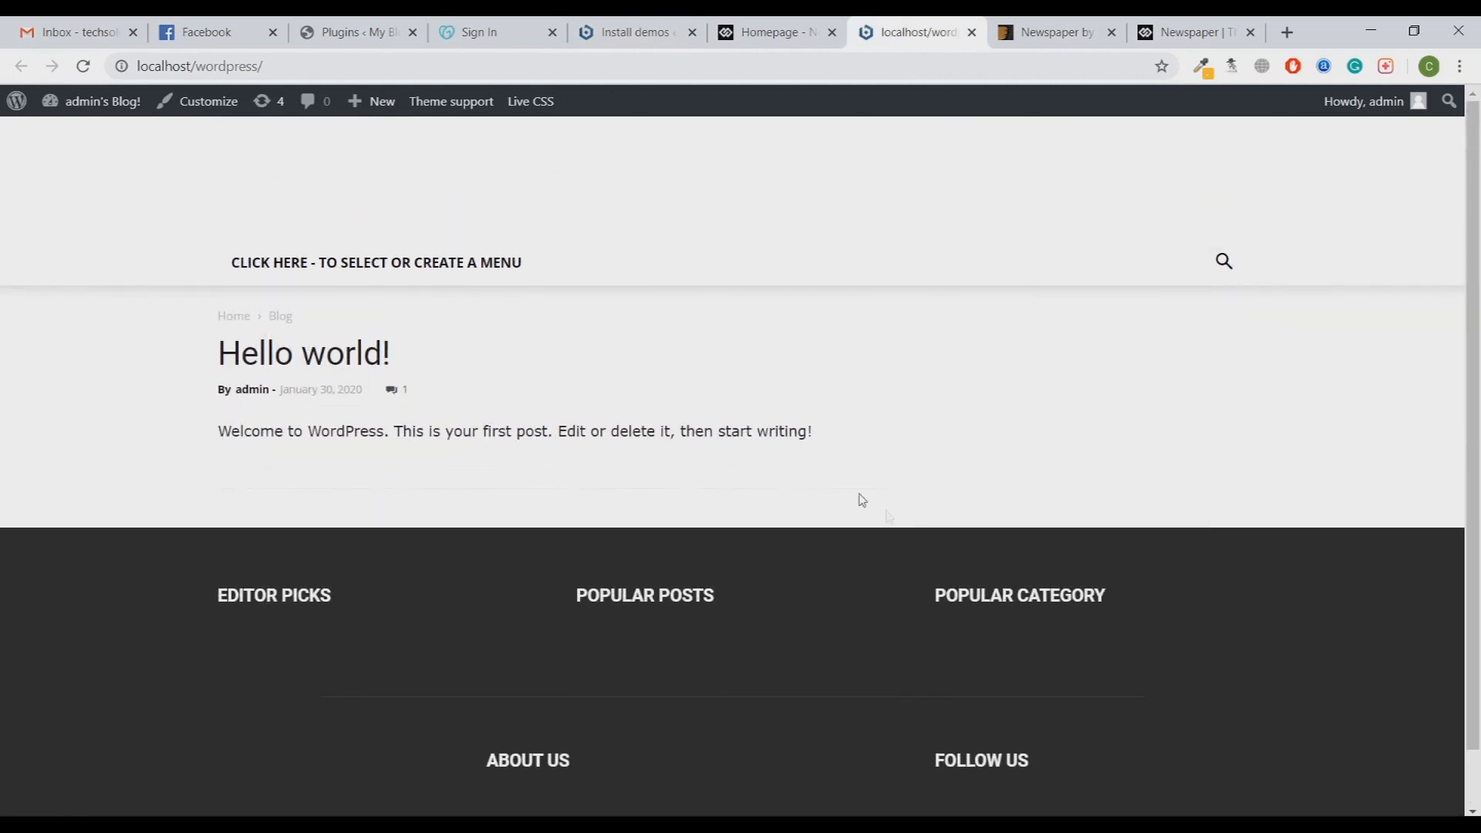
# Step: Reload the local site and scroll through the new Business demo homepage layout
pyautogui.scroll(-3)
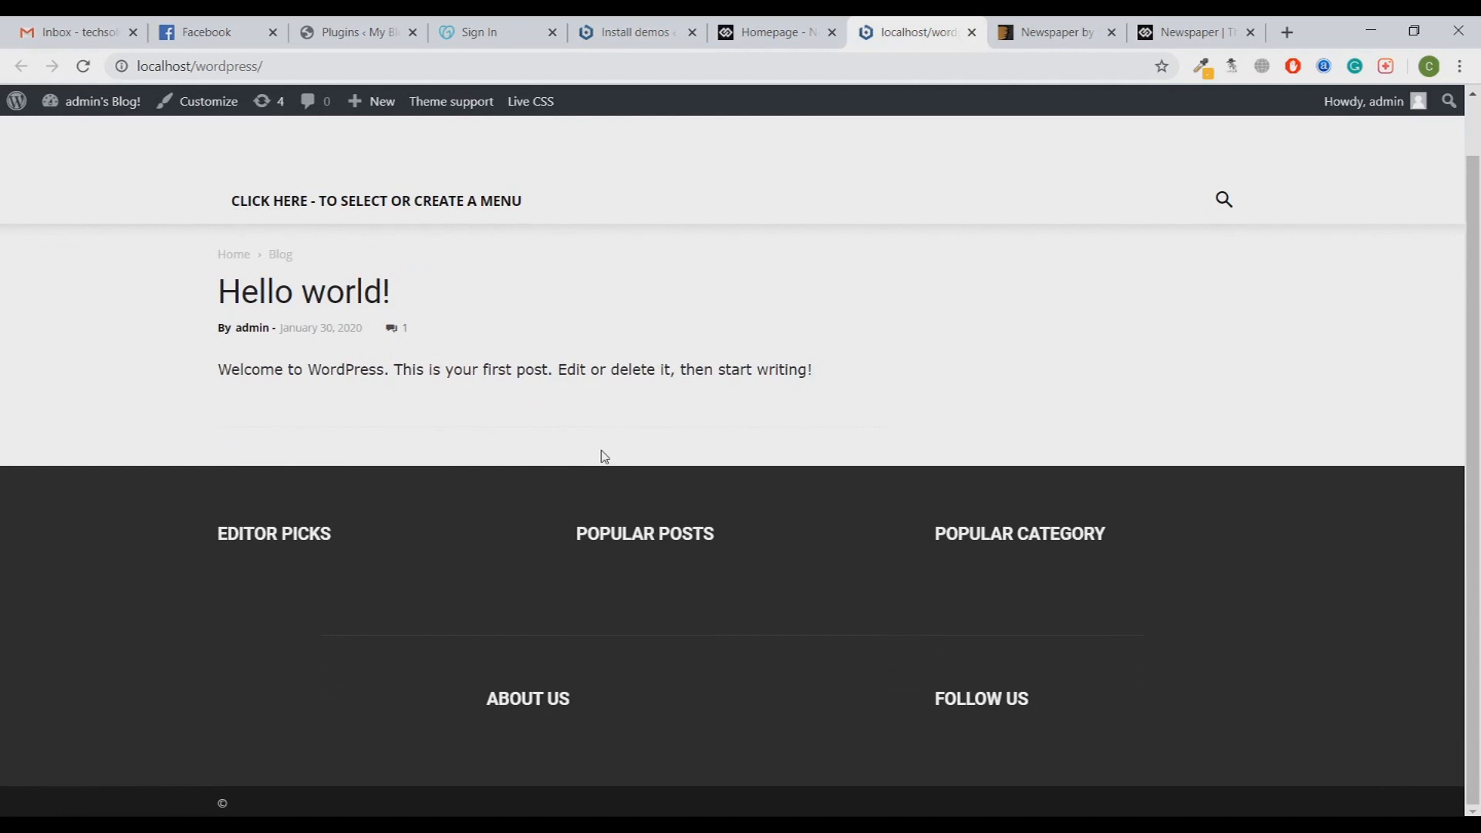
pyautogui.click(102, 102)
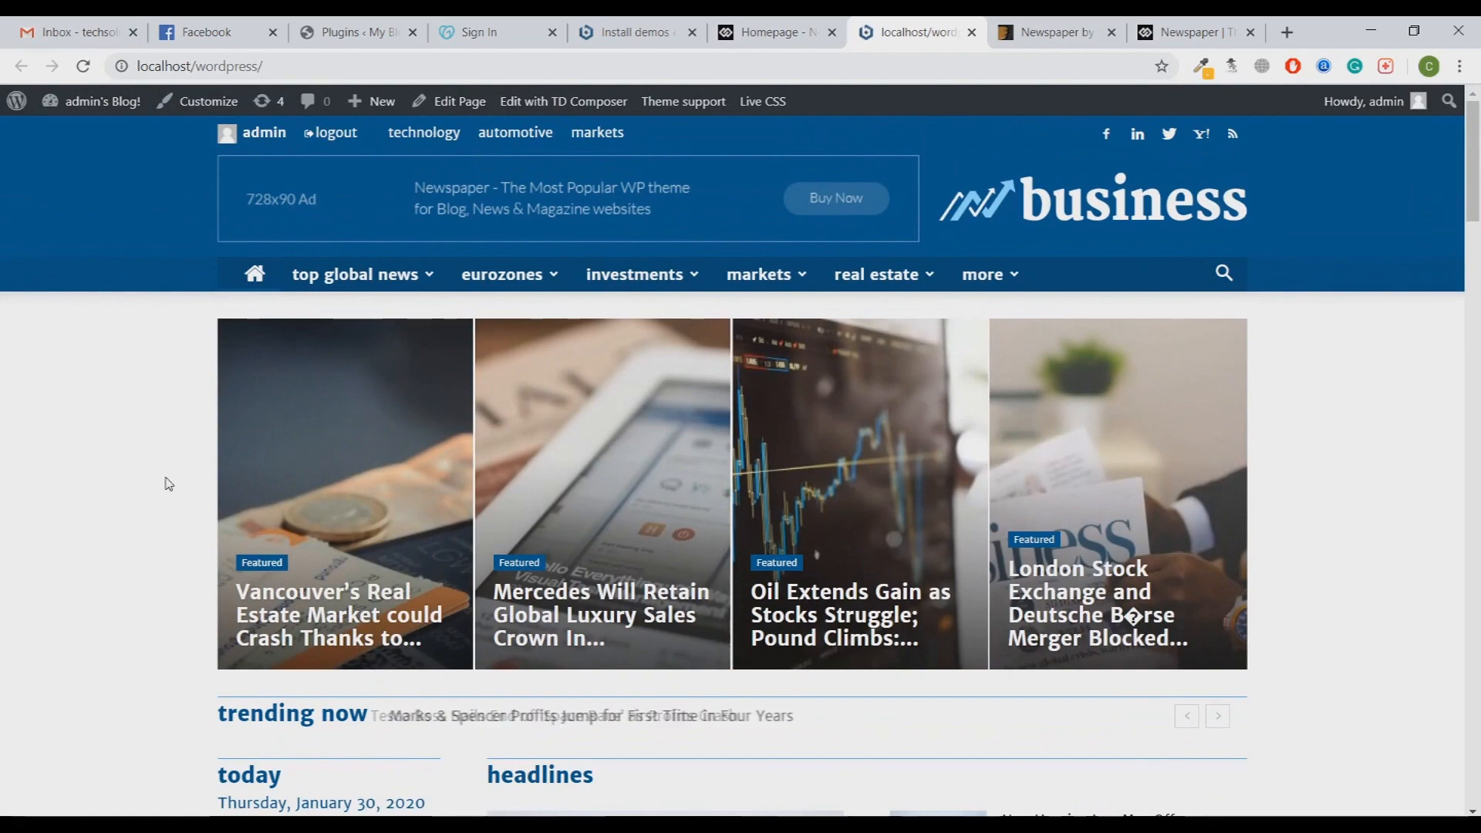
pyautogui.scroll(-3)
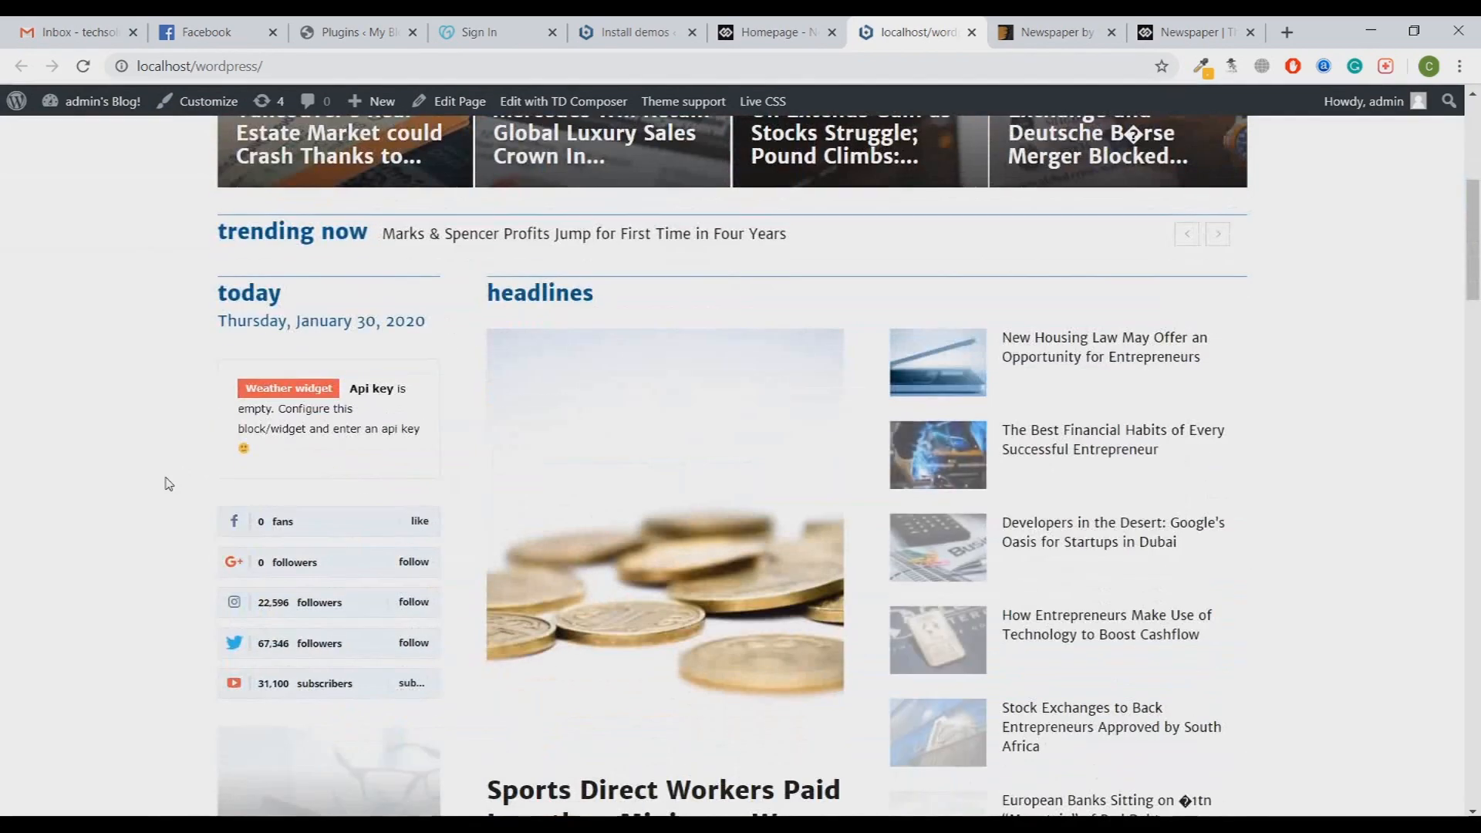
pyautogui.scroll(-3)
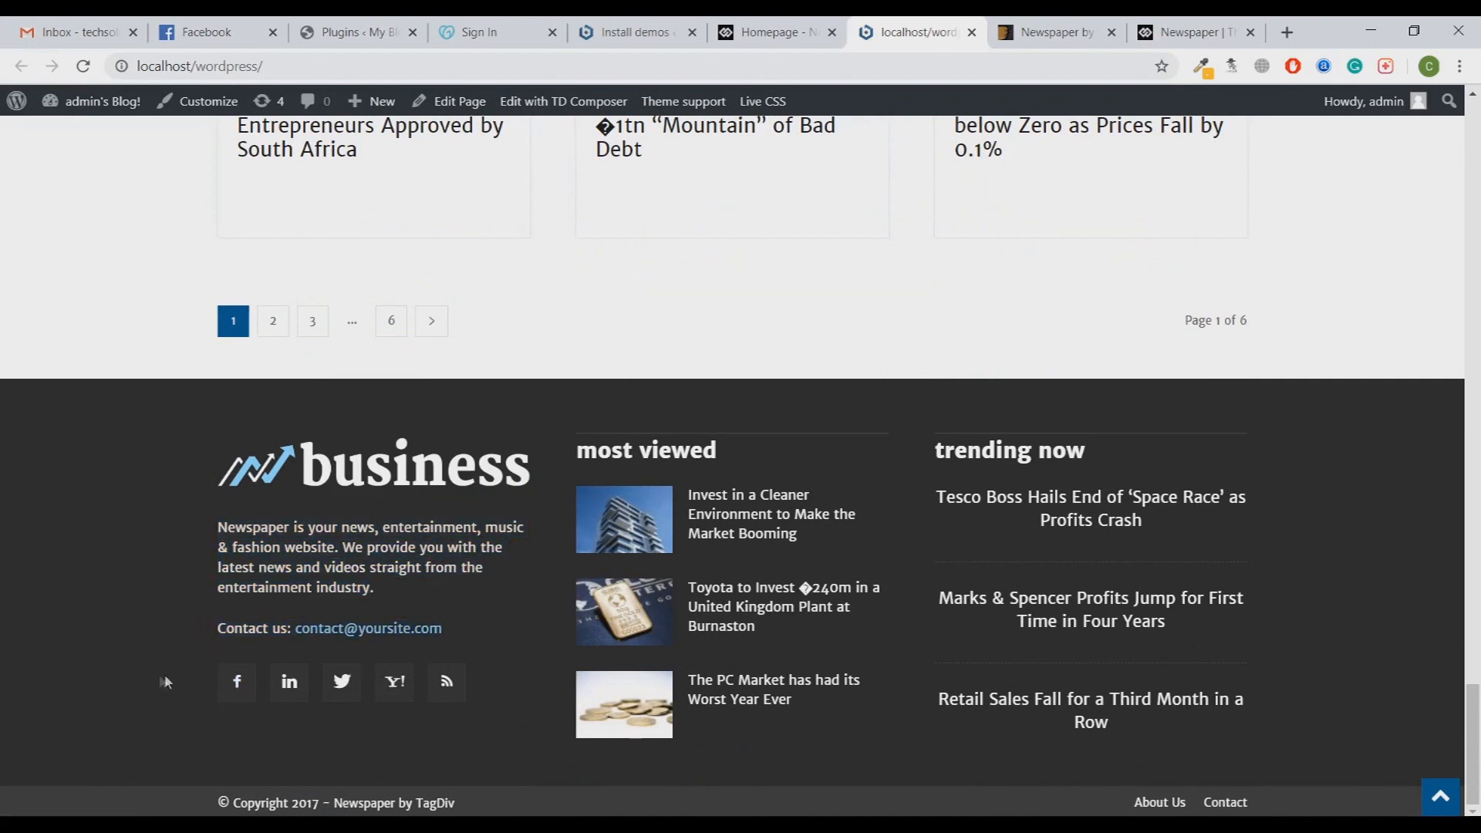
pyautogui.moveTo(187, 698)
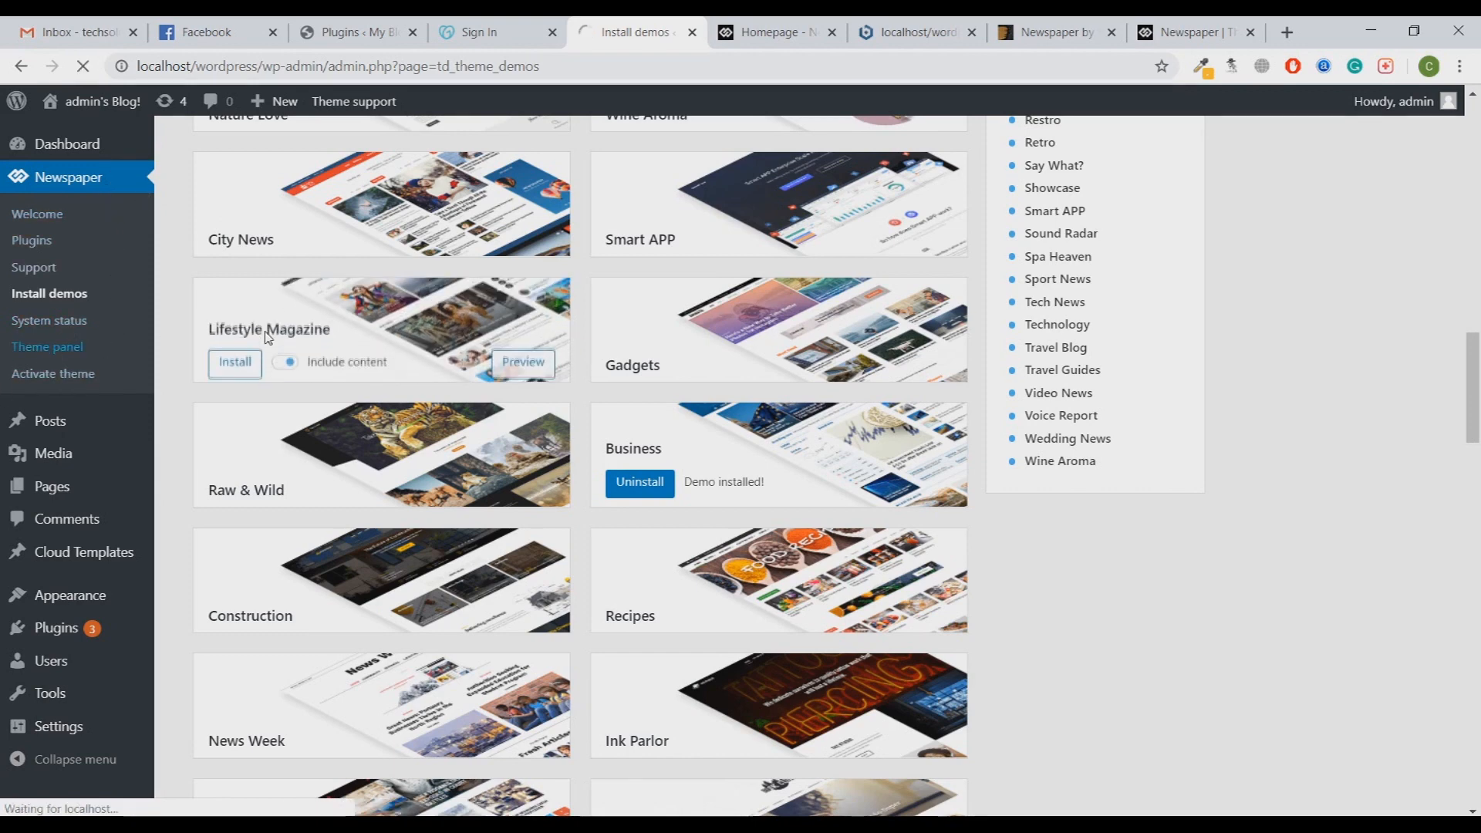
# Step: Check the Newspaper theme panel and the local business homepage, then return to the $59 ThemeForest listing
pyautogui.click(46, 348)
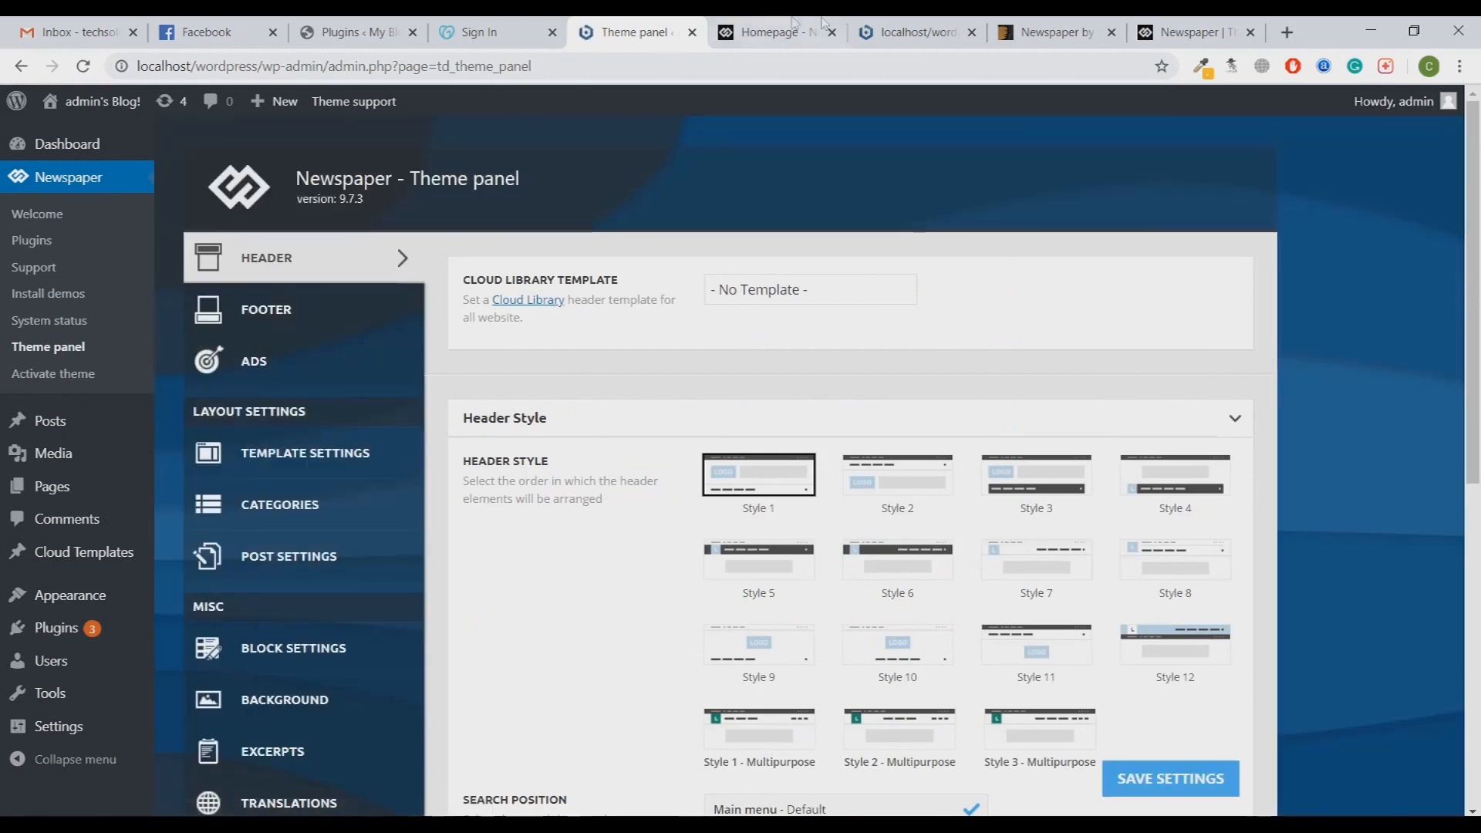
pyautogui.click(912, 31)
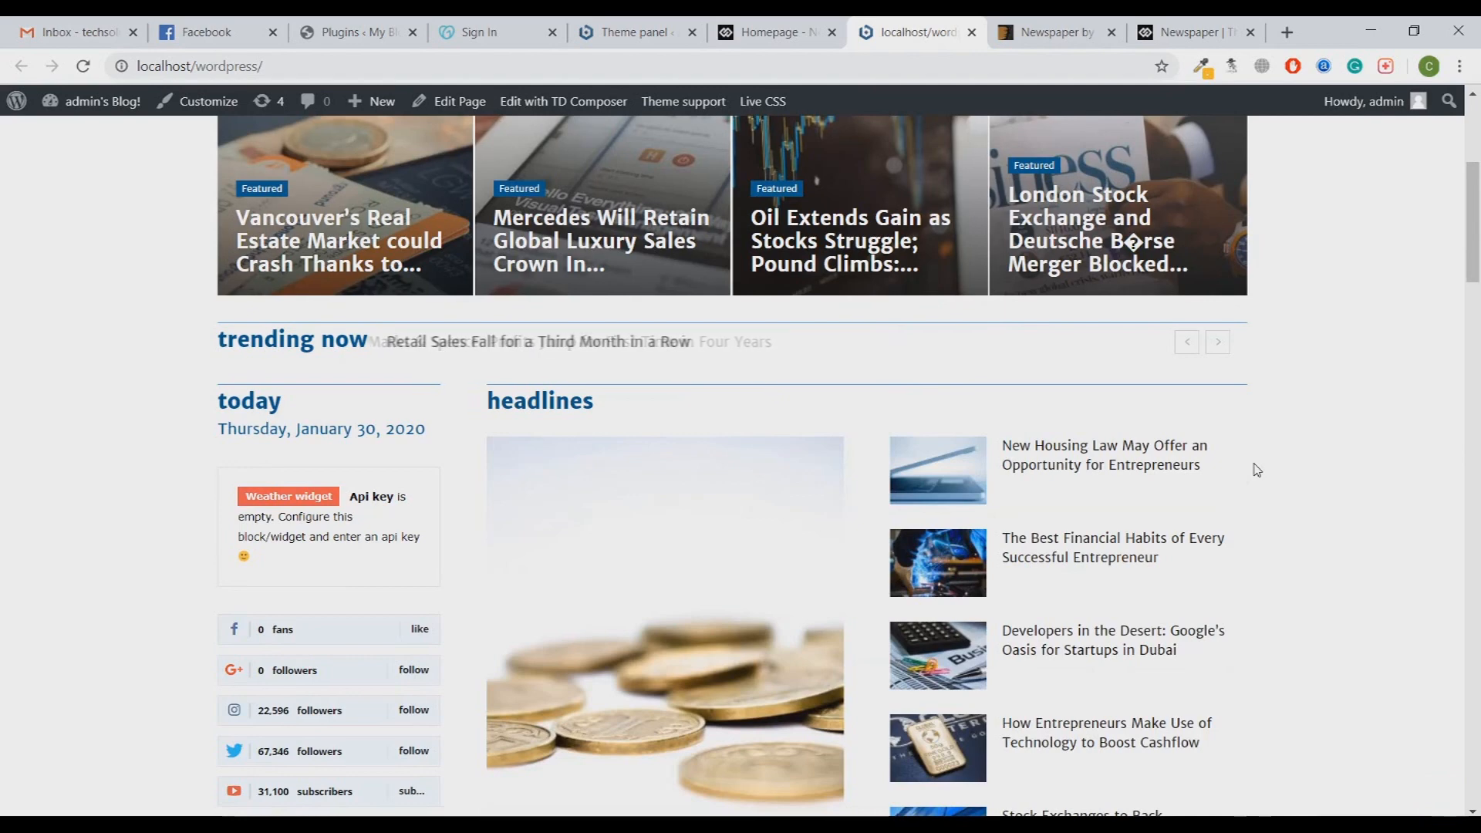
pyautogui.scroll(-3)
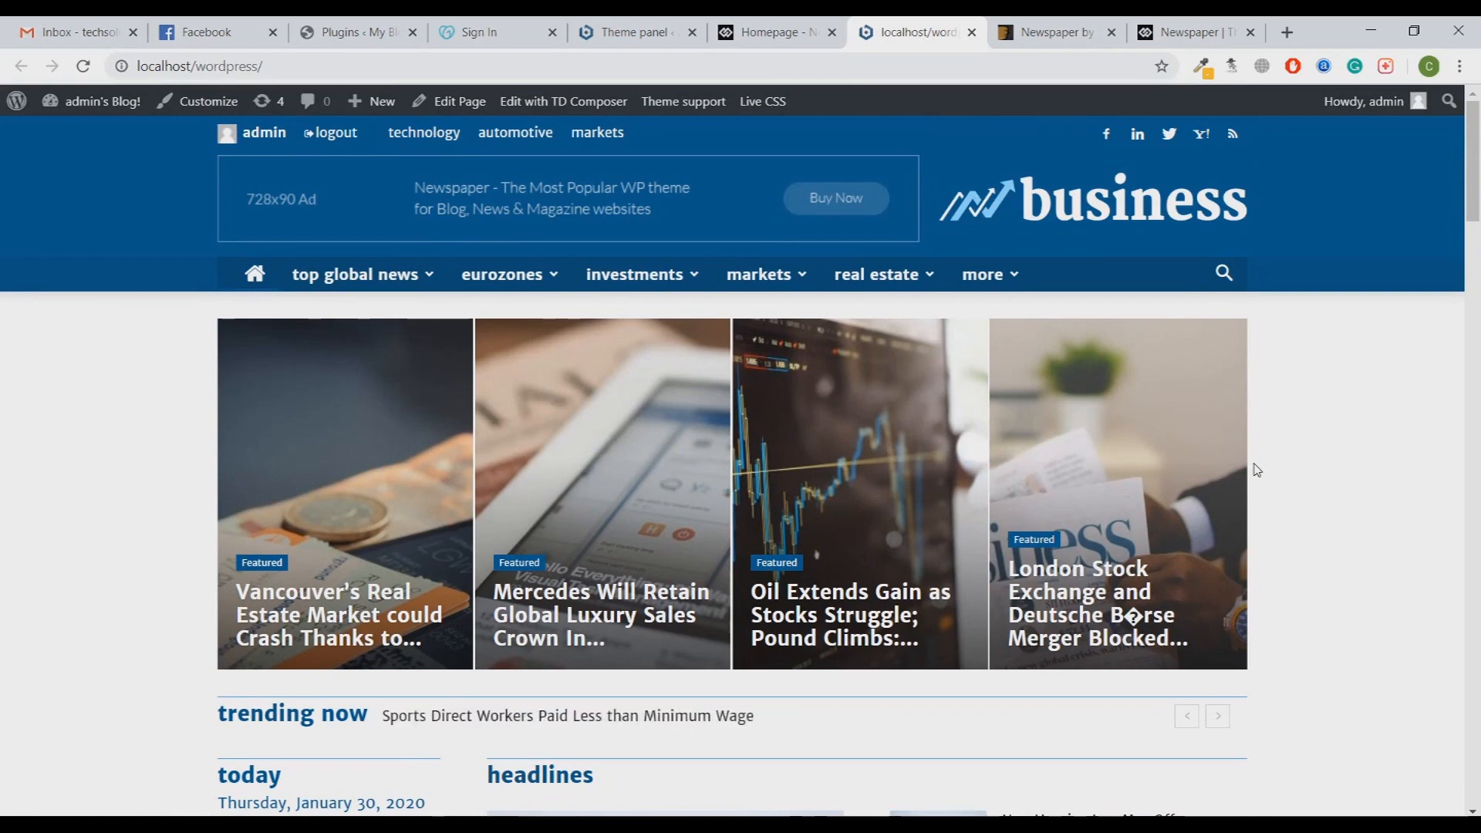
pyautogui.click(1053, 31)
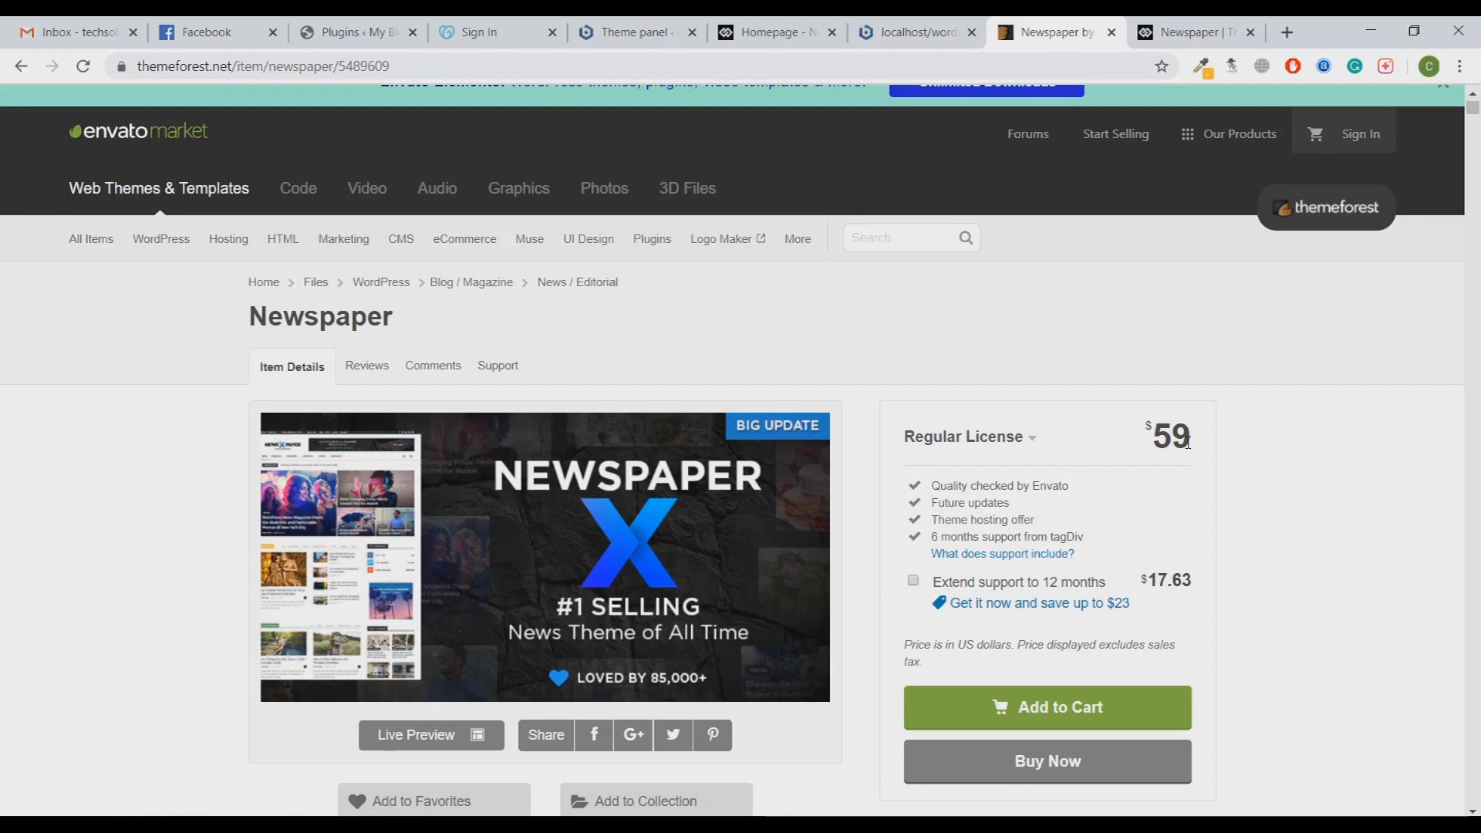
# Step: Highlight the $17.63 '12 months' support extension on the ThemeForest Newspaper page
pyautogui.doubleClick(1066, 582)
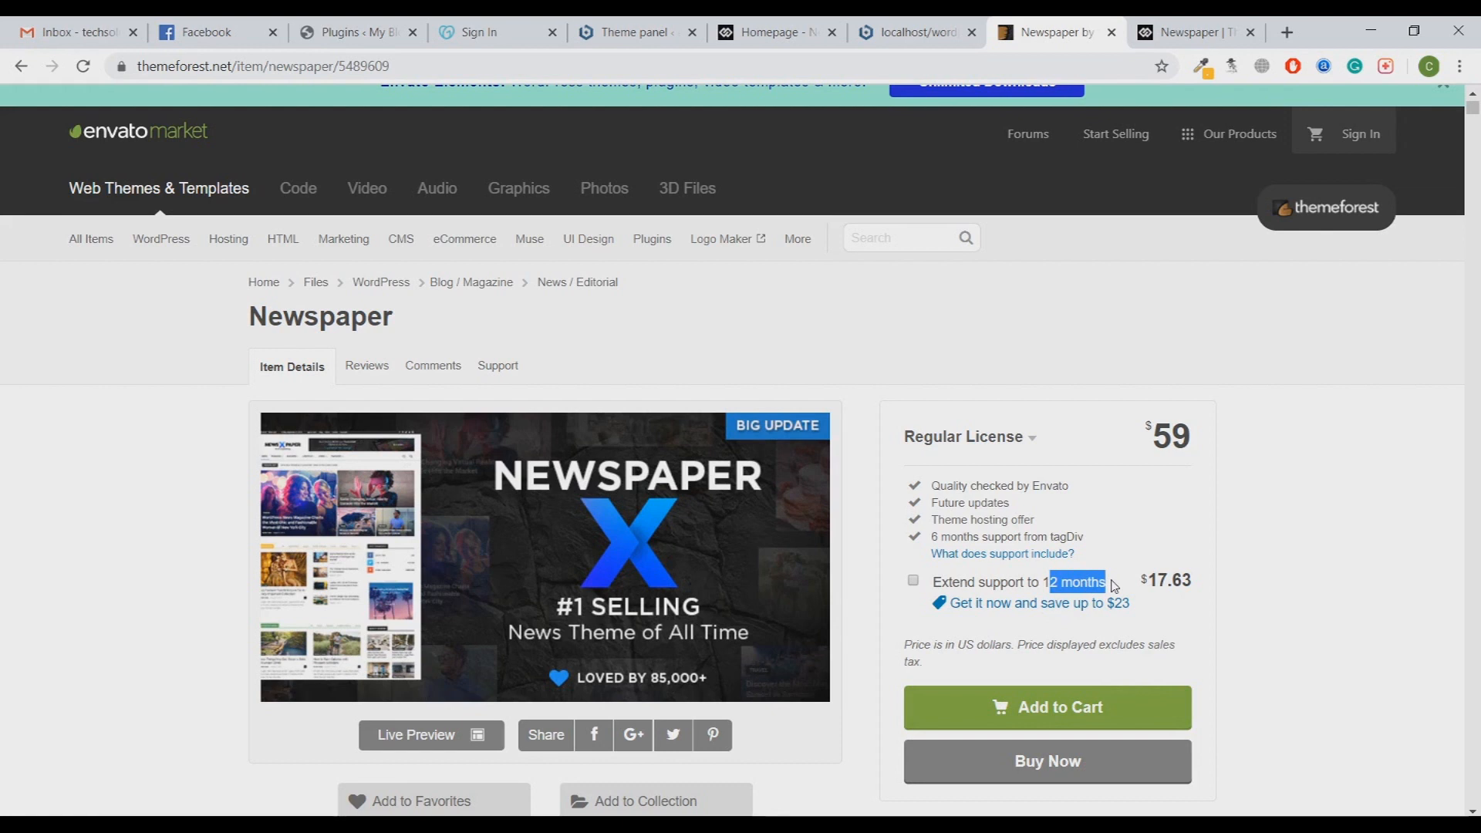
pyautogui.moveTo(1230, 458)
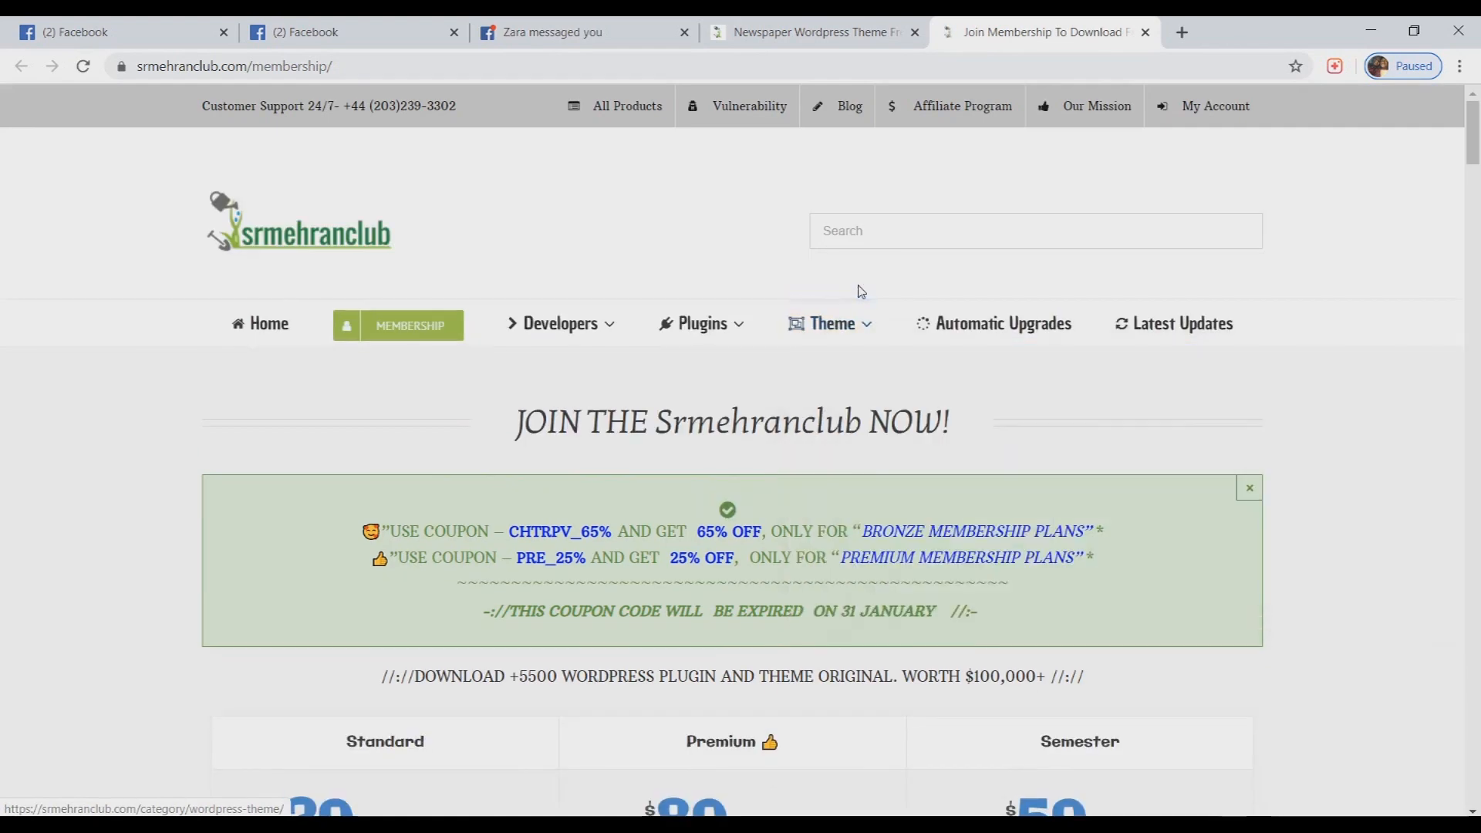
# Step: Browse srmehranclub's membership plans, then land on the $10 Newspaper WordPress Theme 10.1 product page
pyautogui.scroll(-3)
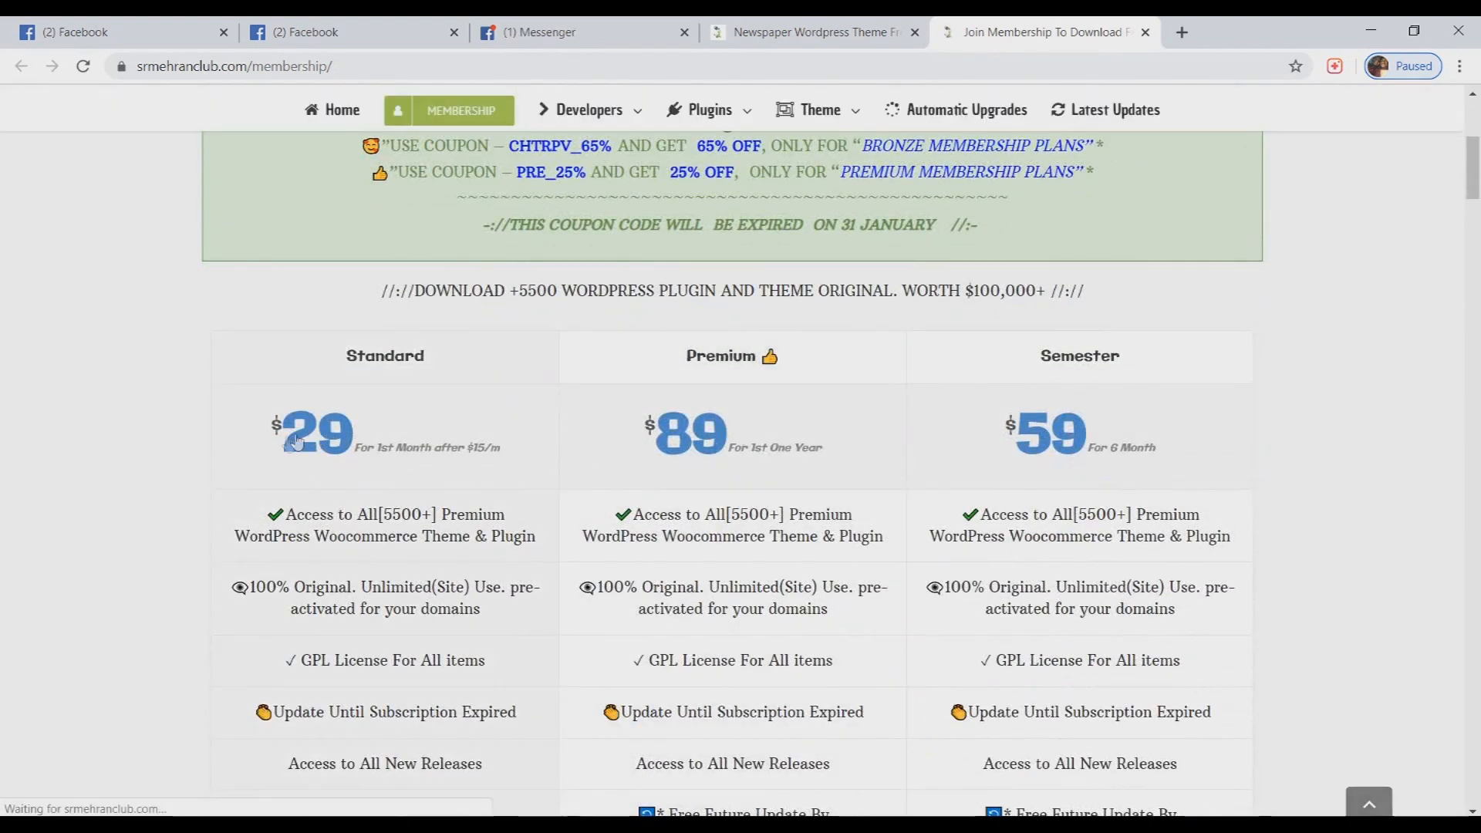
pyautogui.scroll(-3)
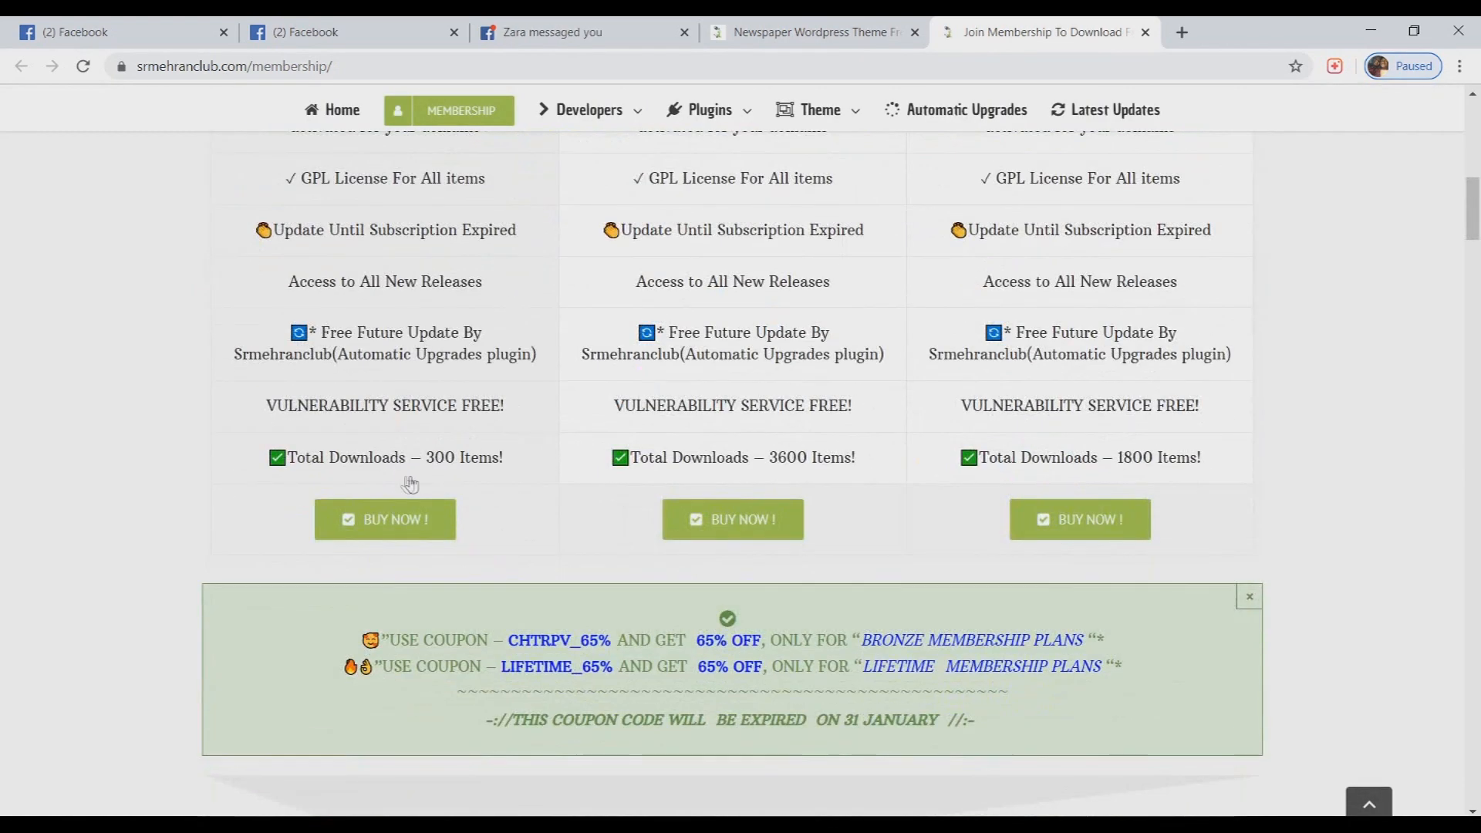
pyautogui.moveTo(492, 472)
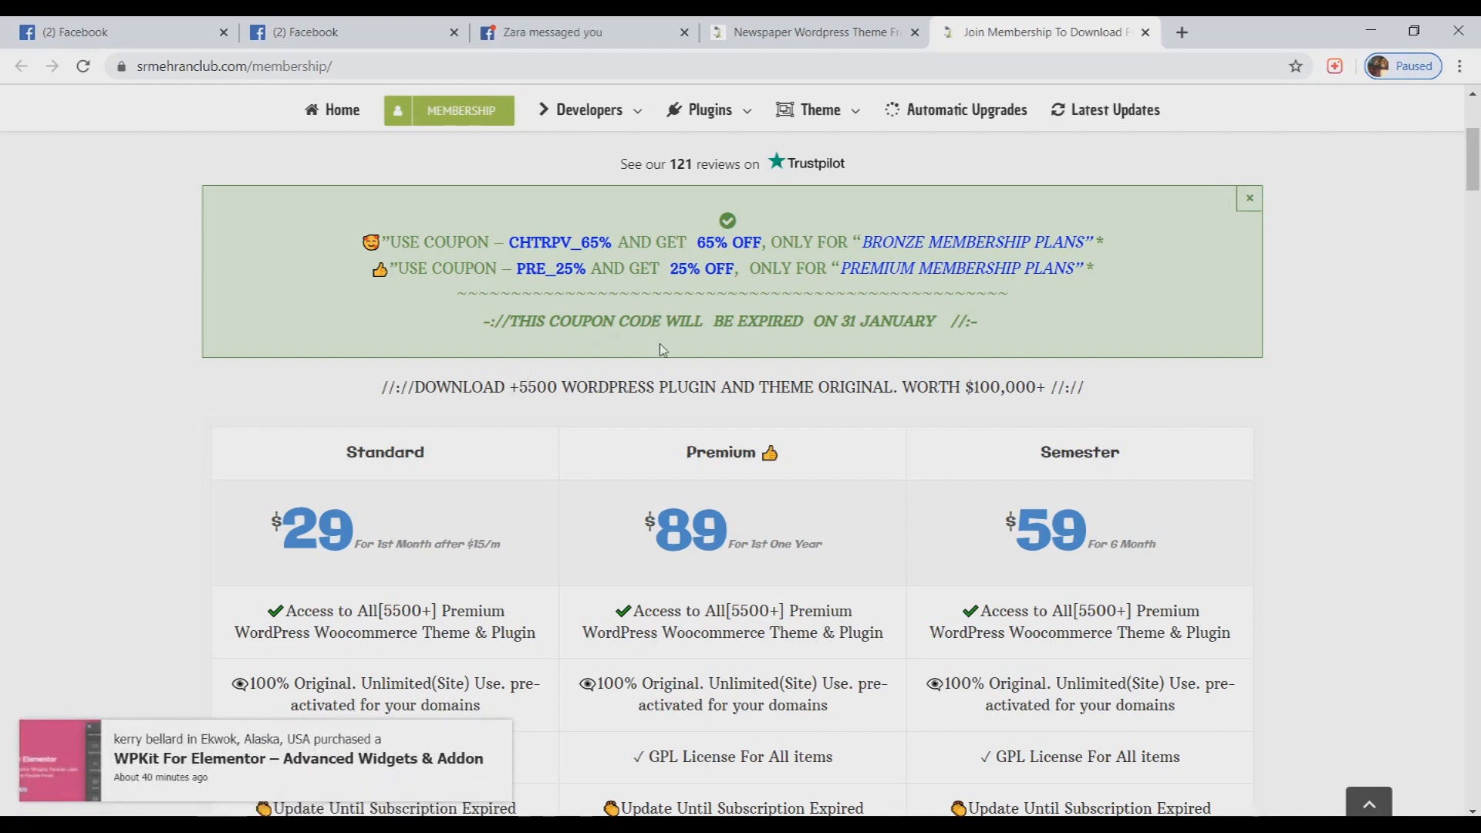
pyautogui.scroll(-3)
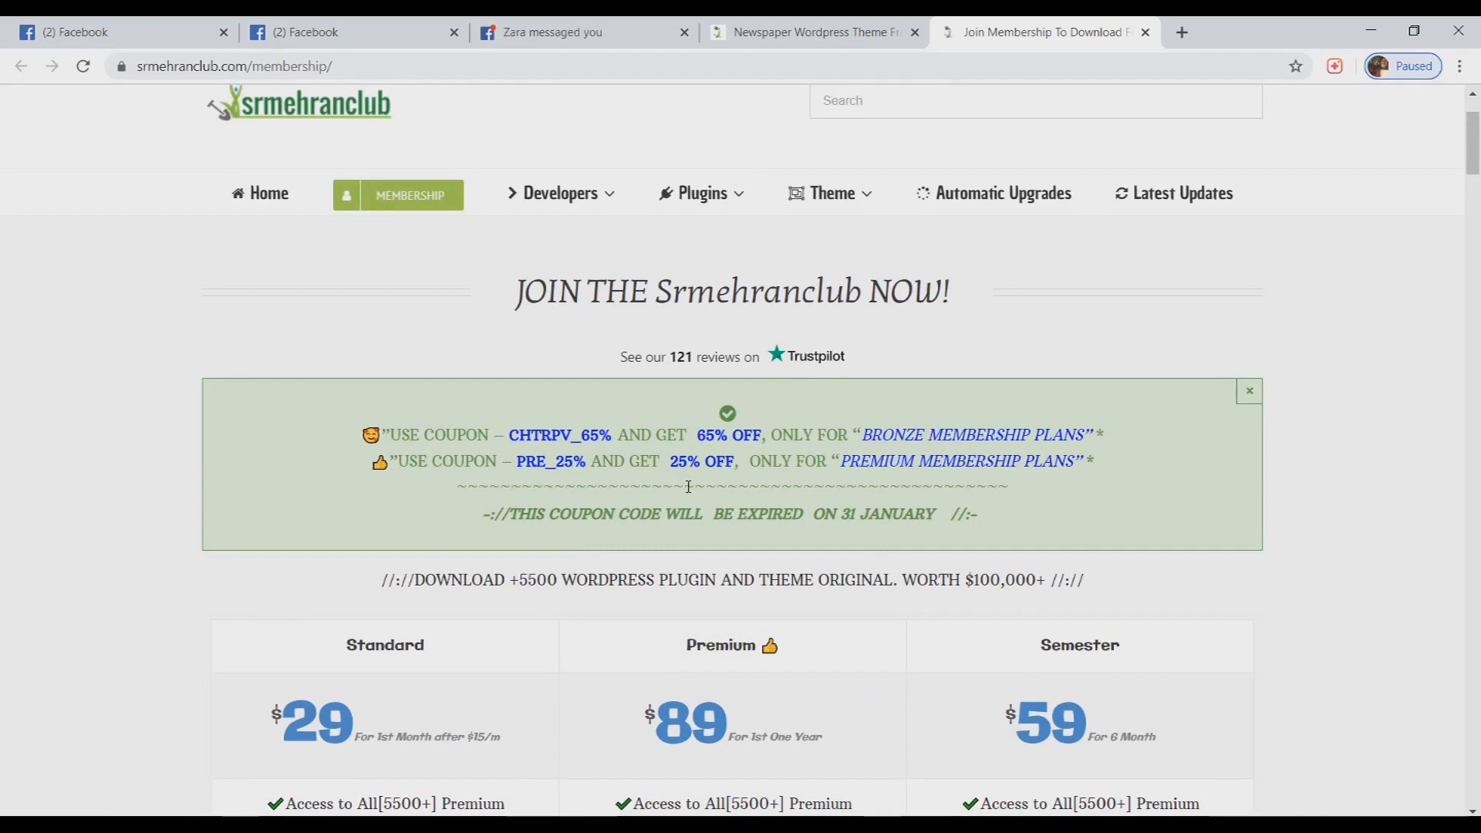
pyautogui.click(807, 31)
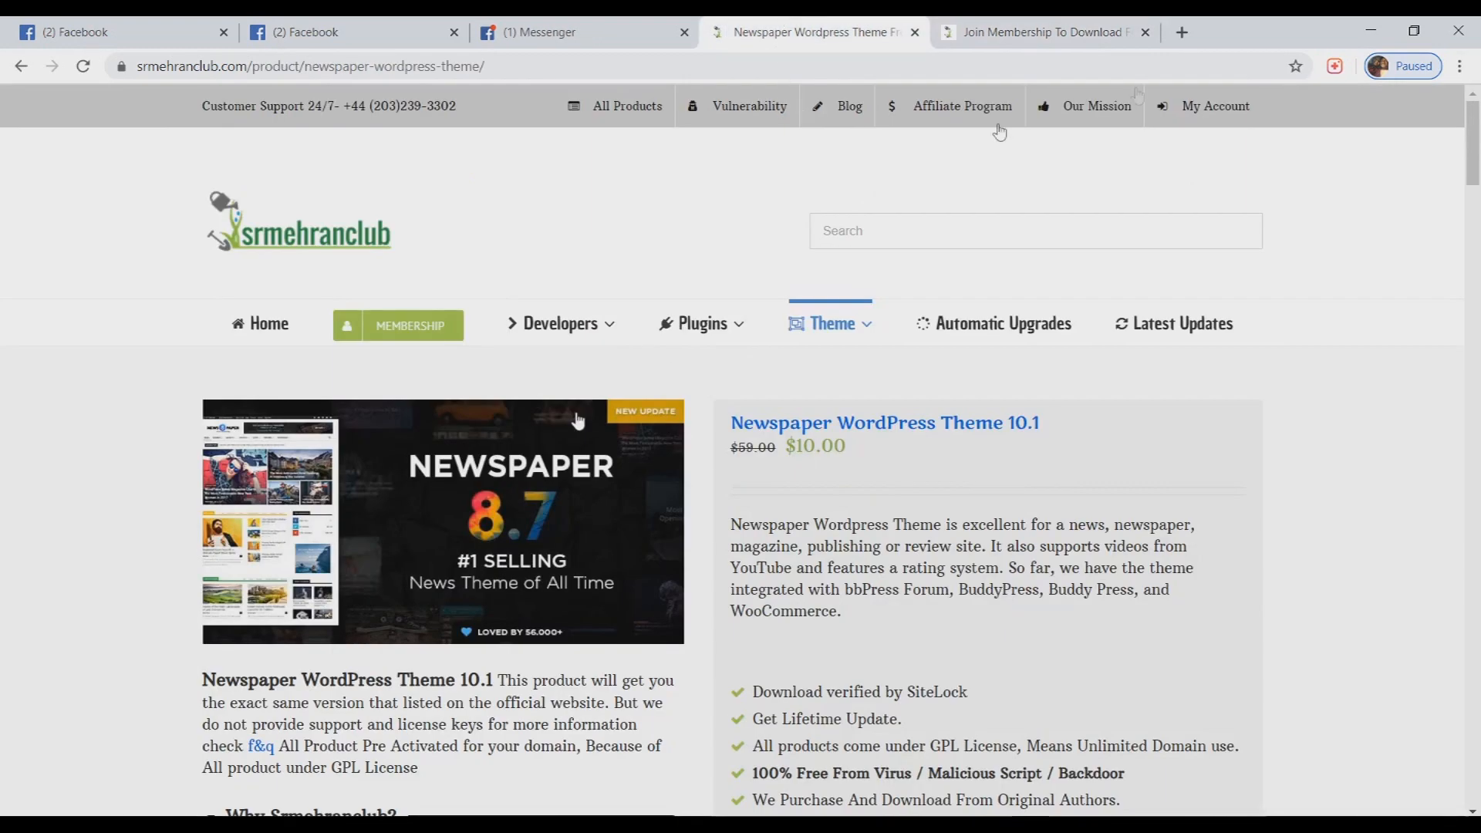